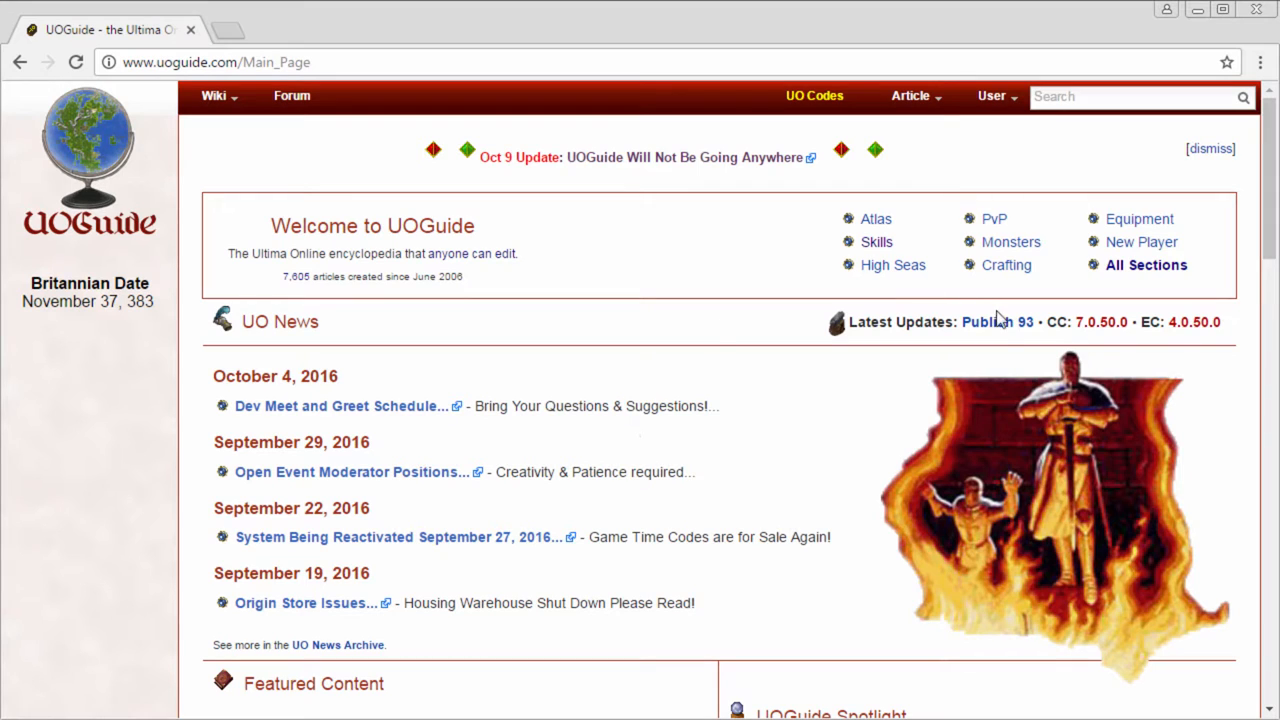
# - Dismiss an accidentally opened Publish 93 update notes tab
pyautogui.click(998, 322)
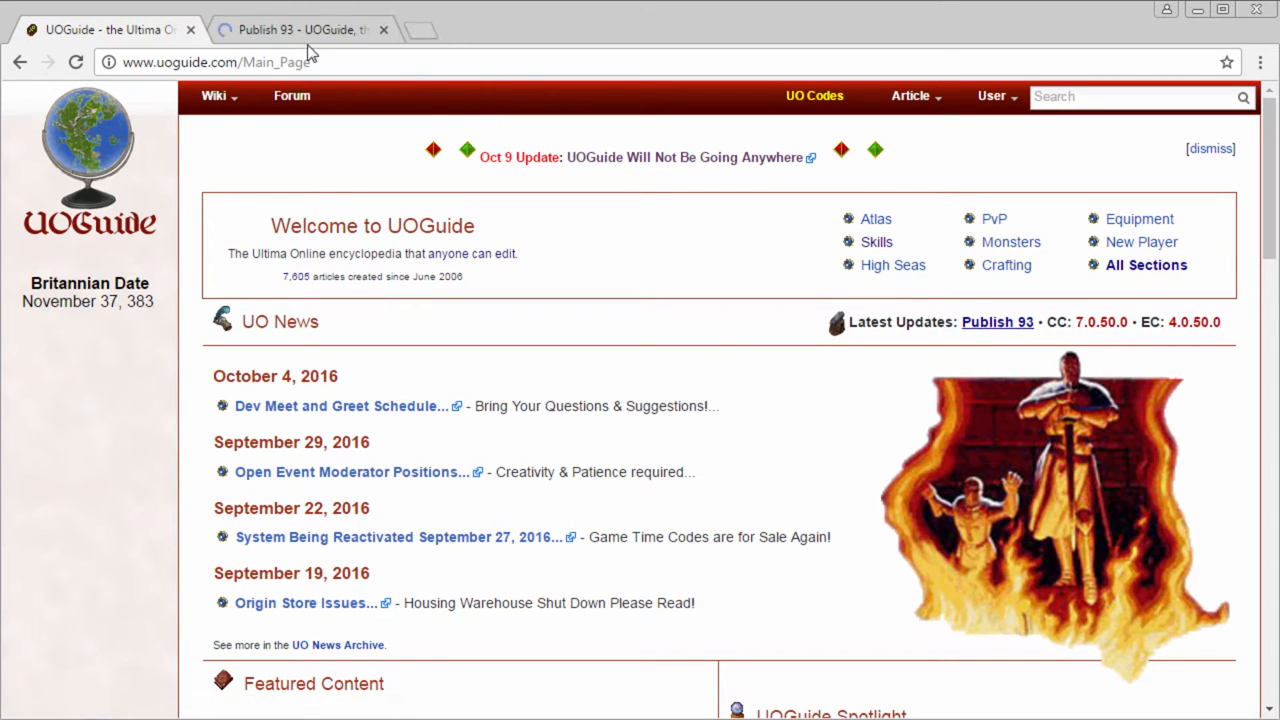
pyautogui.click(212, 96)
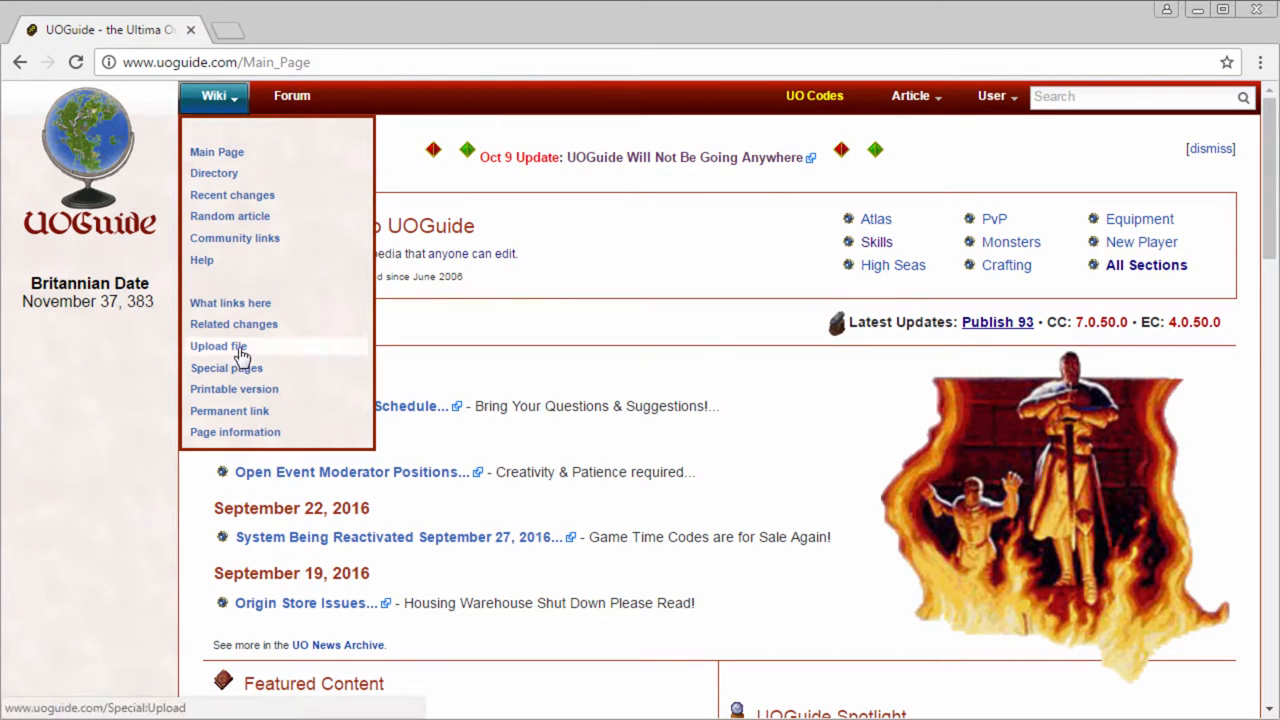
pyautogui.moveTo(296, 368)
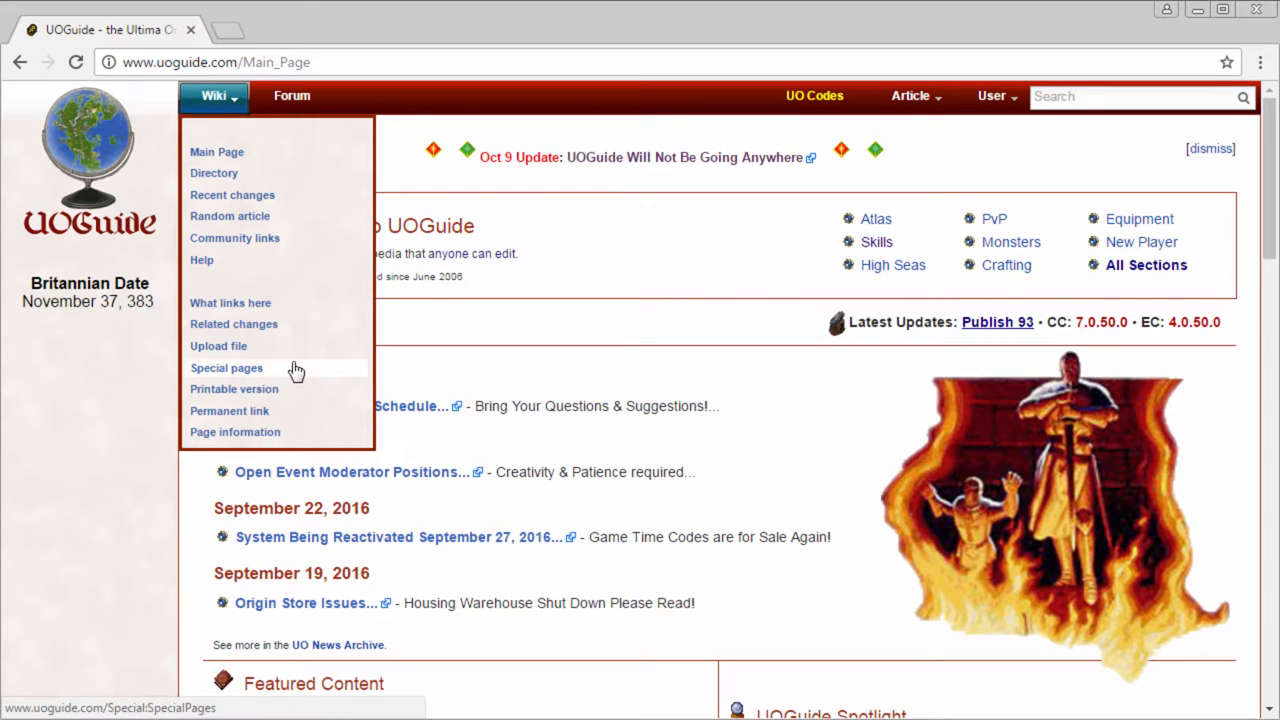
# - Reach the Wanted pages list via Special pages, showing Marble Island with 10 links
pyautogui.click(226, 368)
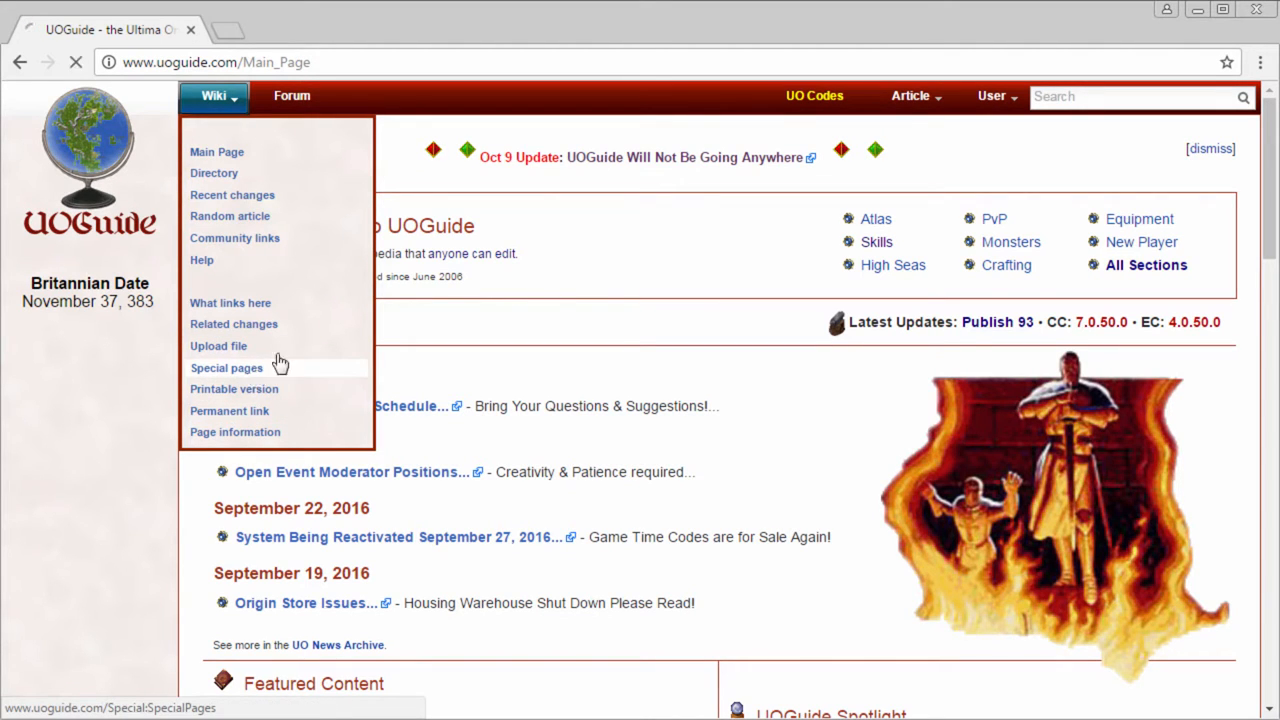
pyautogui.click(226, 368)
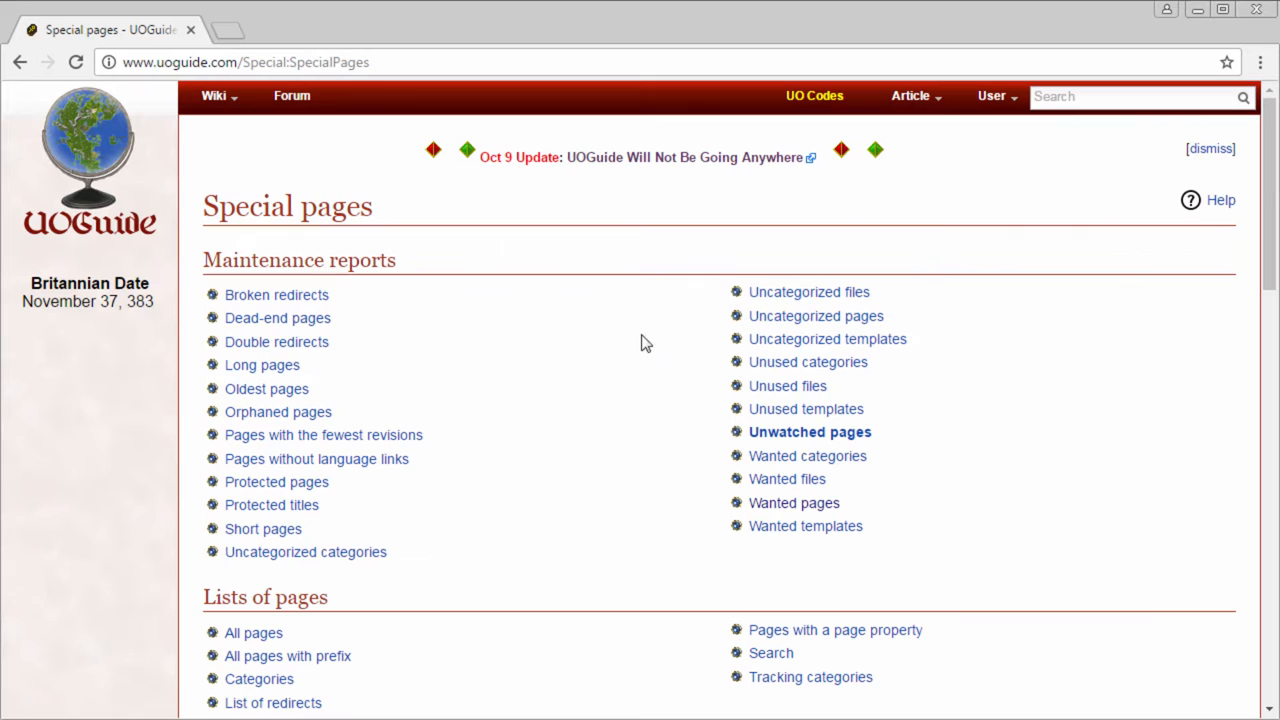
pyautogui.click(792, 504)
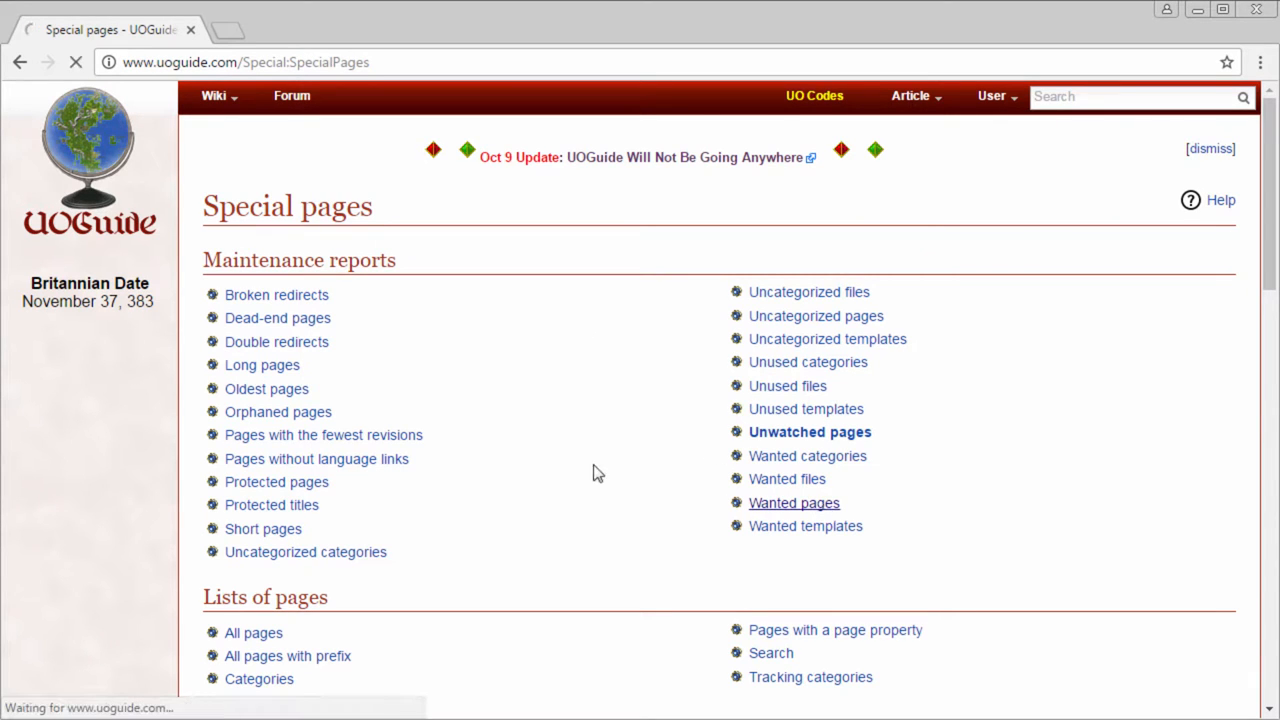
pyautogui.click(792, 502)
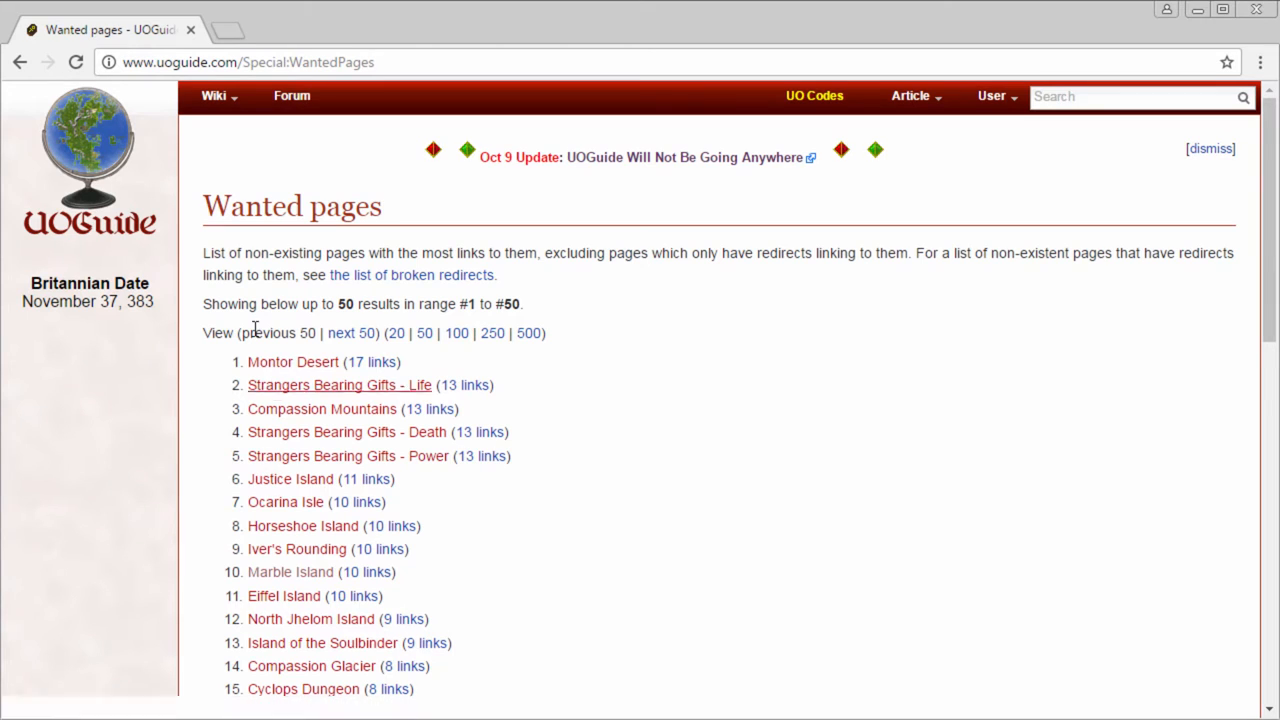
pyautogui.moveTo(290, 620)
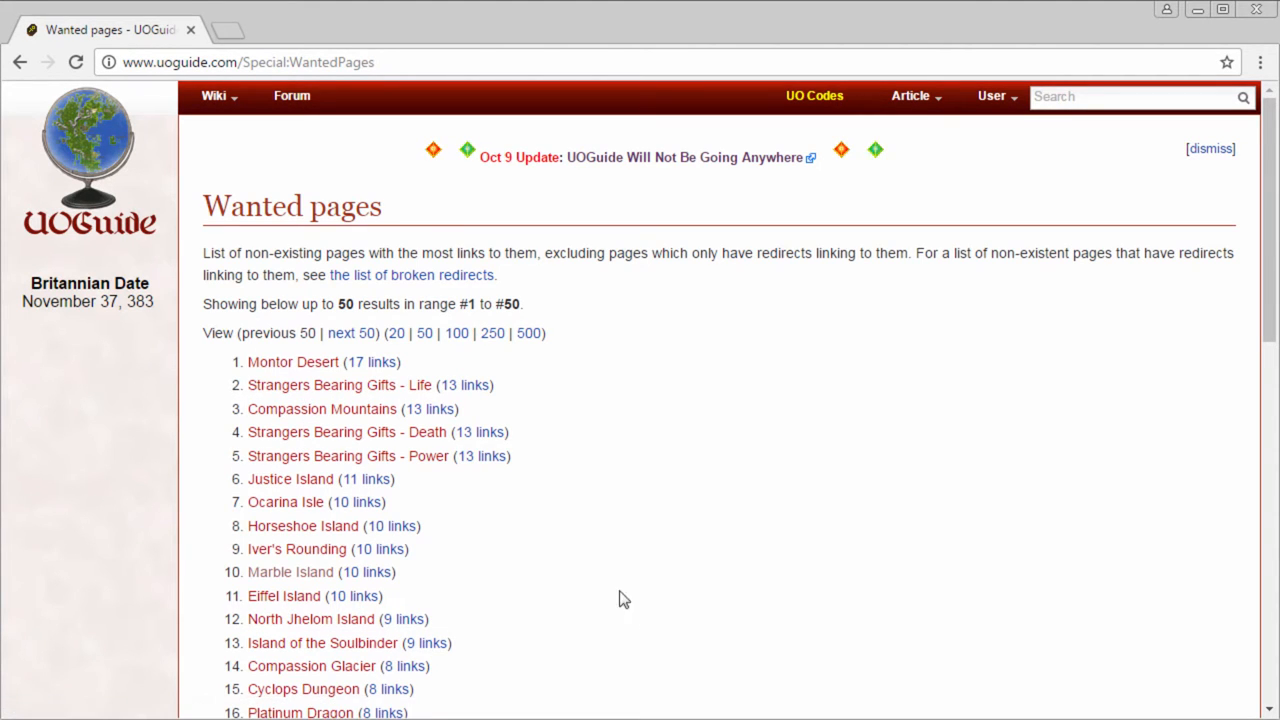
pyautogui.moveTo(290, 572)
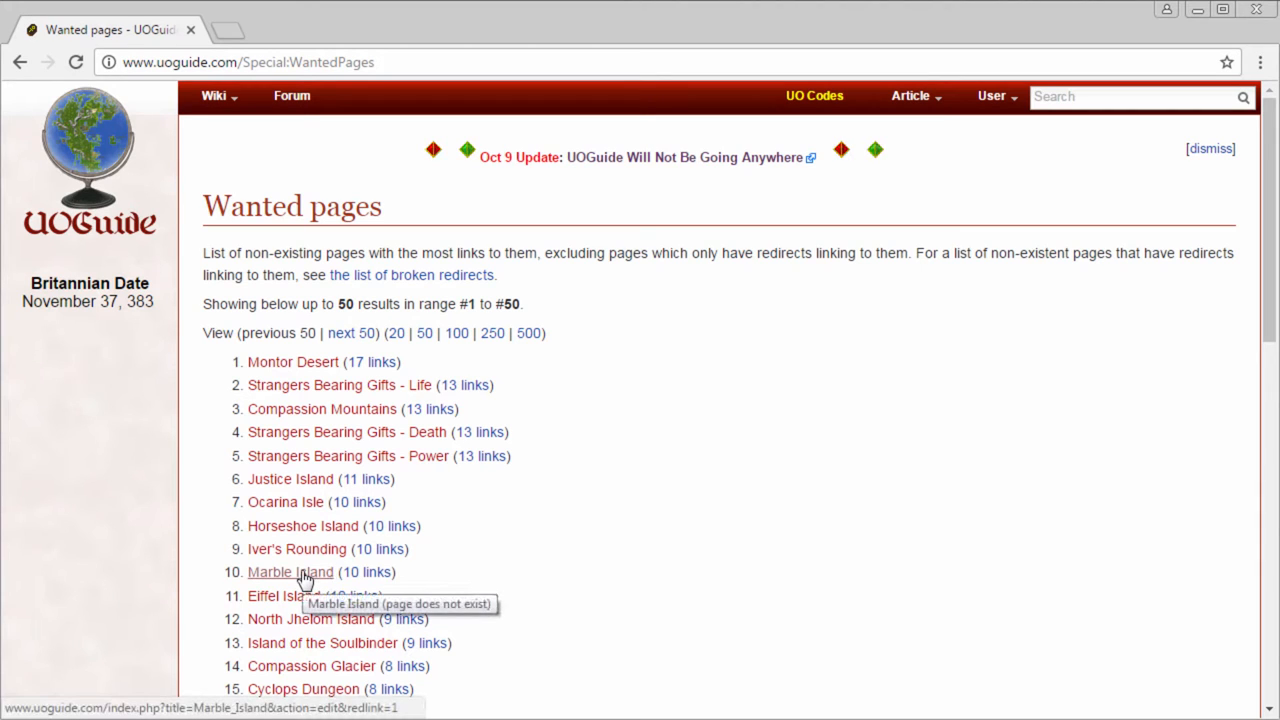
# - Create the Marble Island page and write 'Marble Island is an island in Trammel and Felucca.'
pyautogui.click(290, 572)
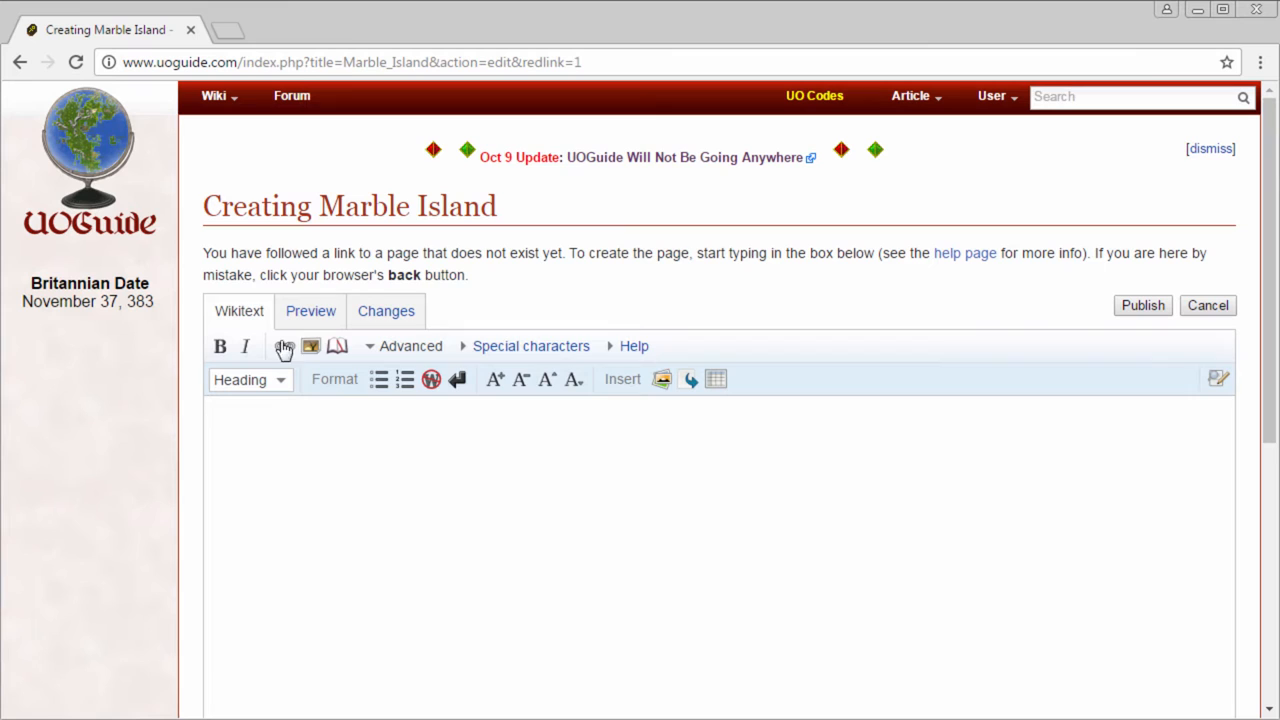
pyautogui.scroll(-3)
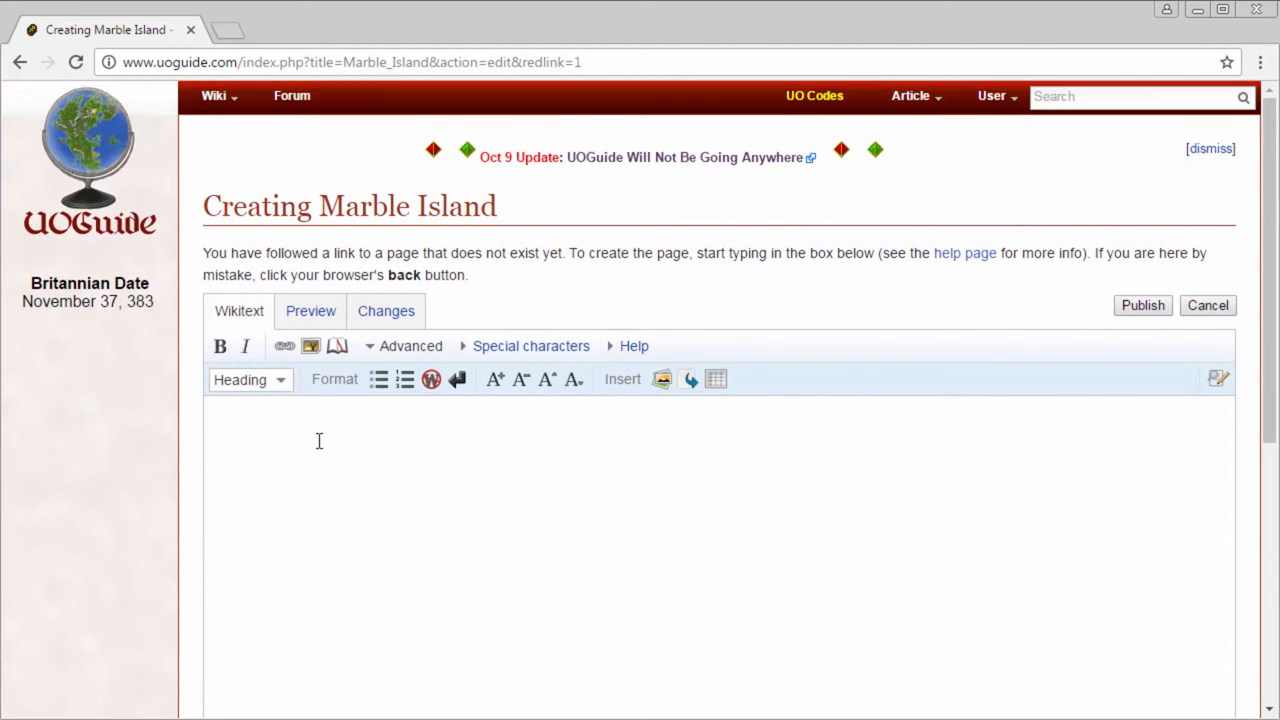
pyautogui.moveTo(336, 480)
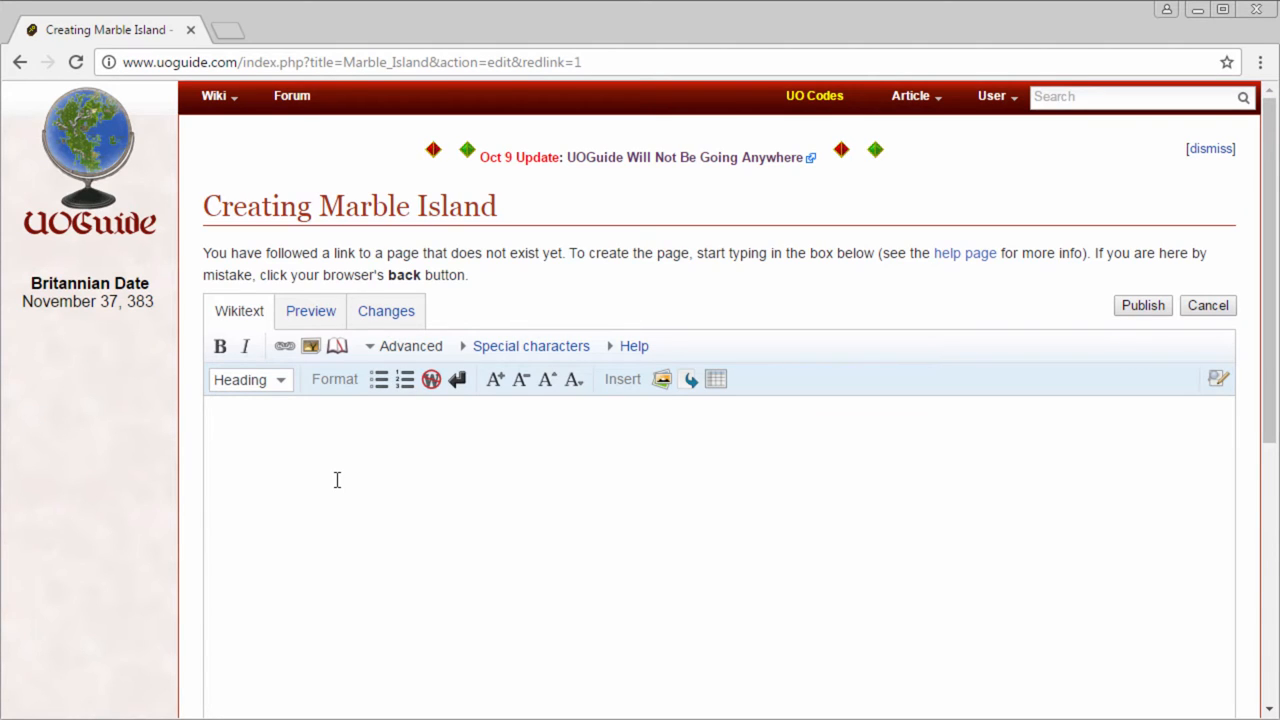
pyautogui.write('Marble Ilsn')
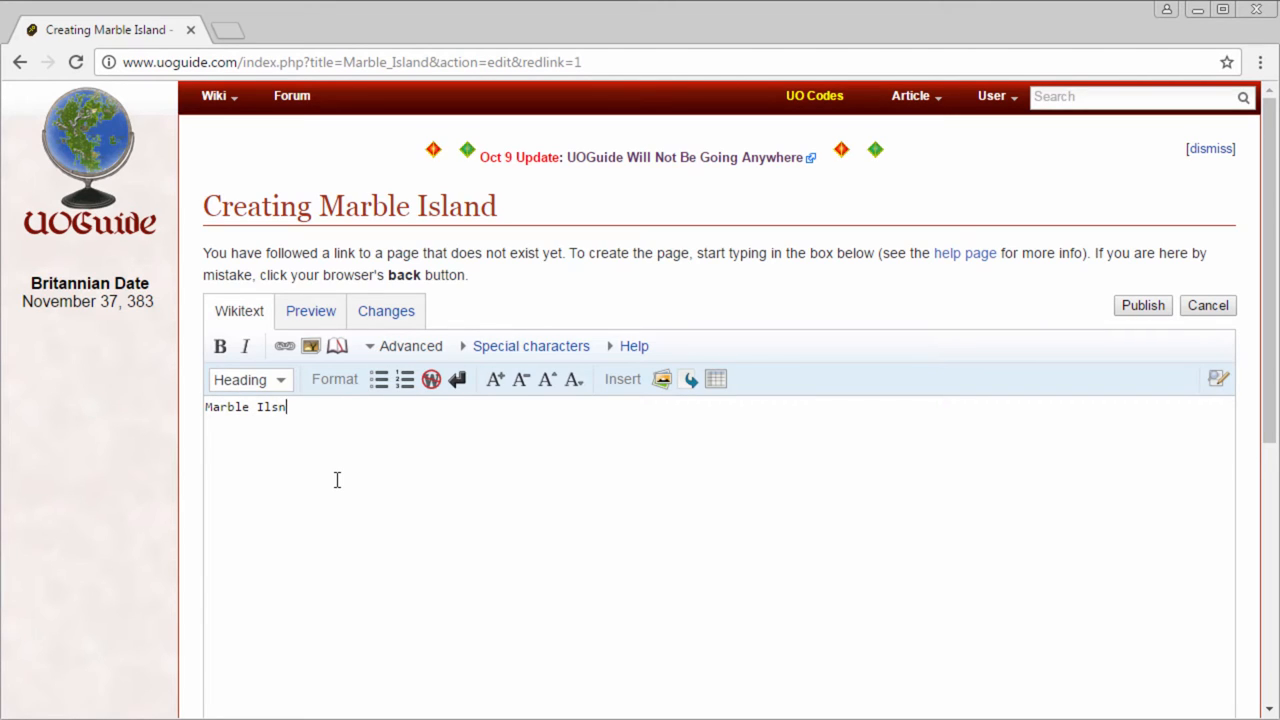
pyautogui.press('Backspace')
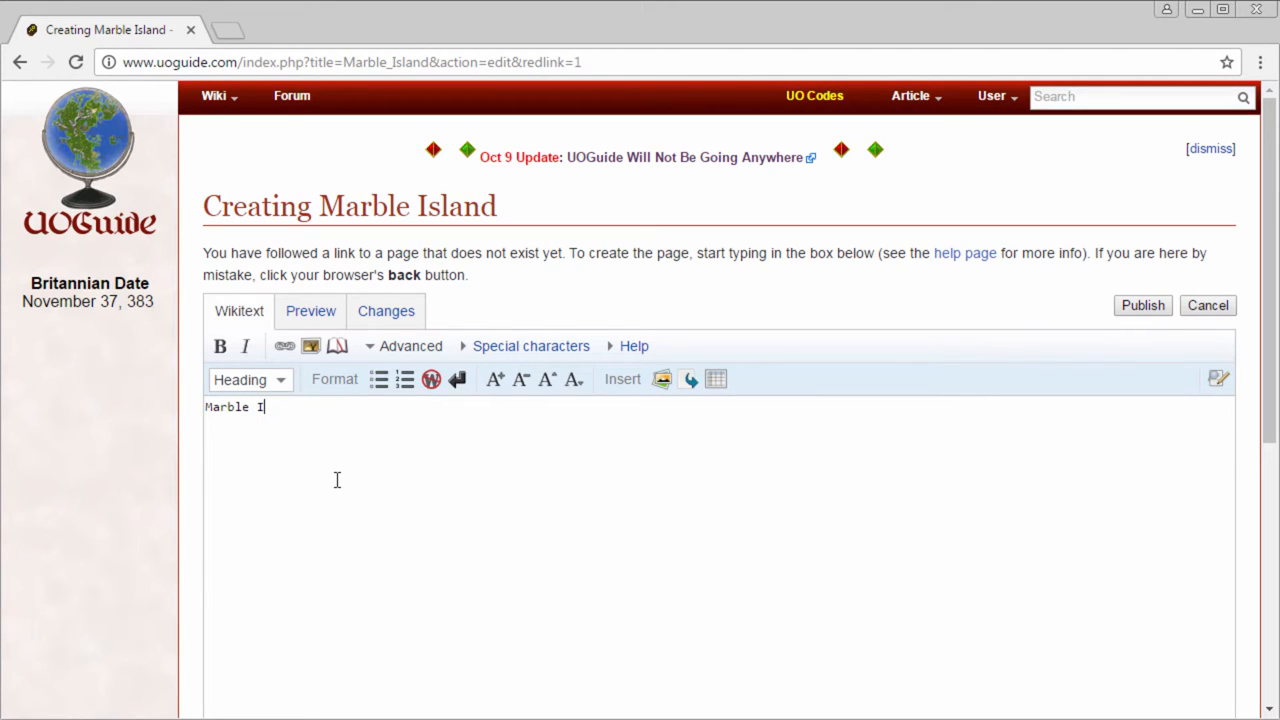
pyautogui.write('sland is a')
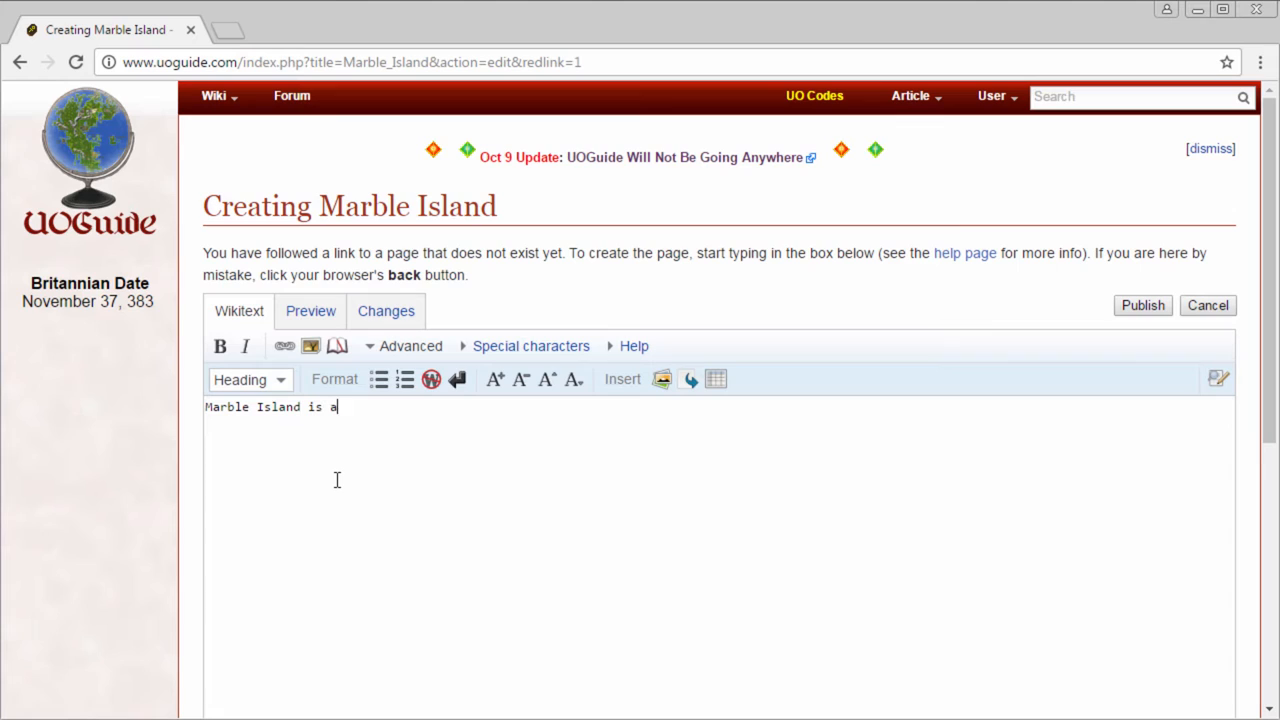
pyautogui.write('n island in')
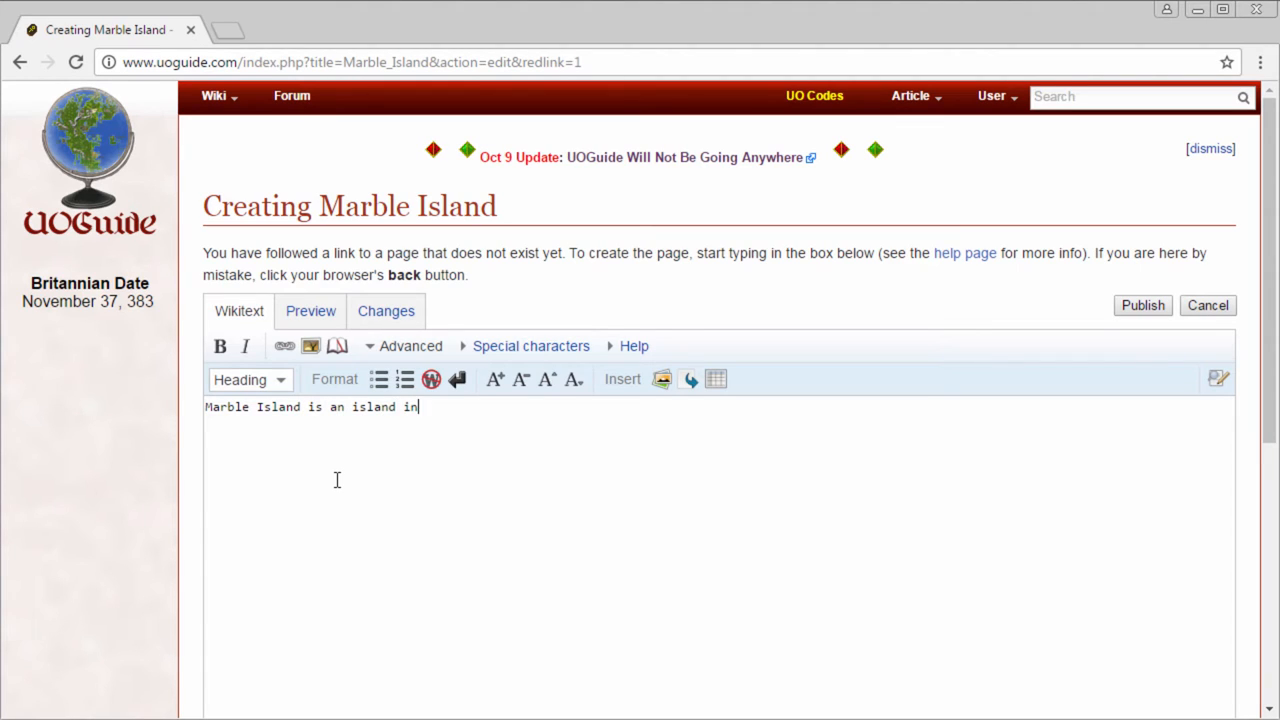
pyautogui.write('Trammel')
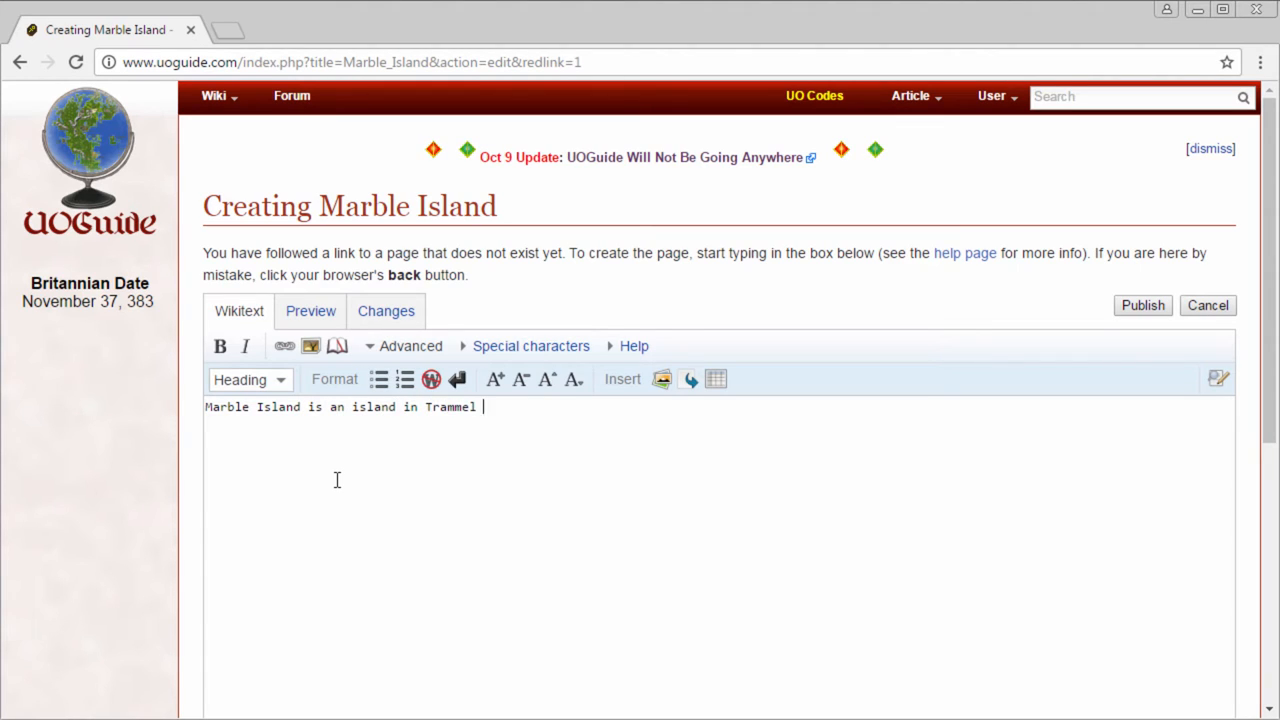
pyautogui.write('and Felucca.')
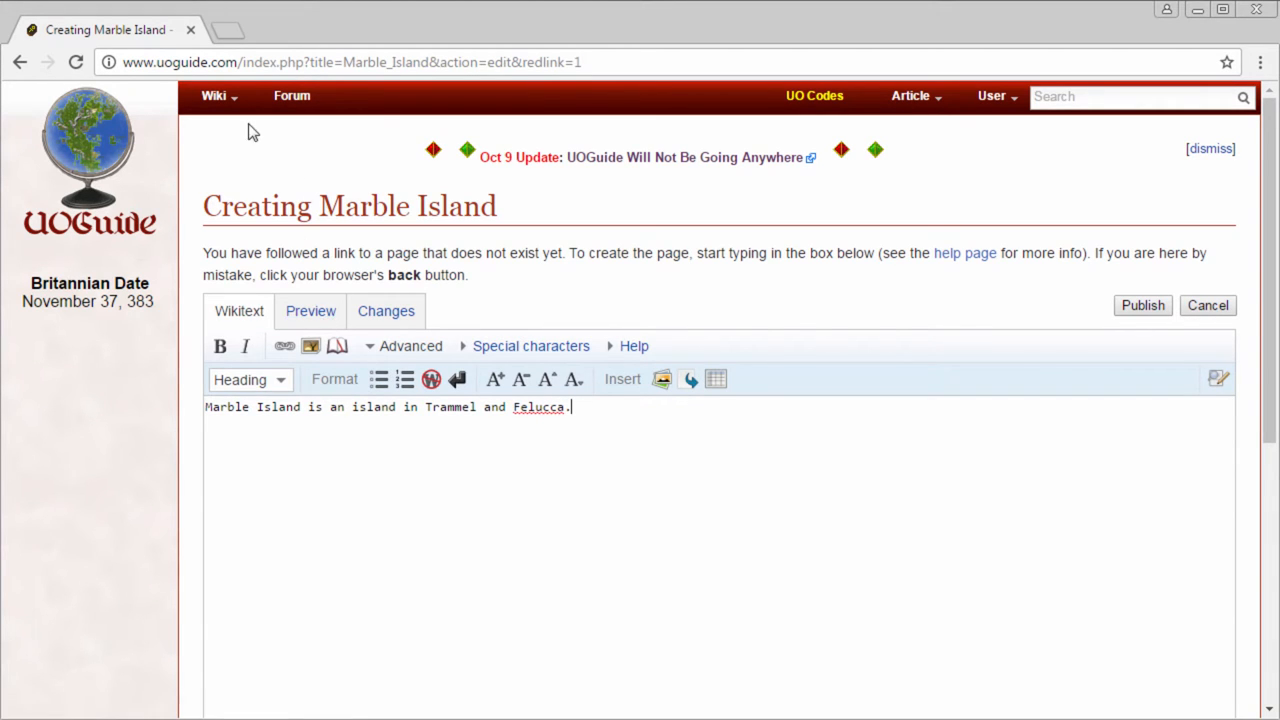
# - Bring up the Upload file page in a second tab from the Wiki menu
pyautogui.click(212, 96)
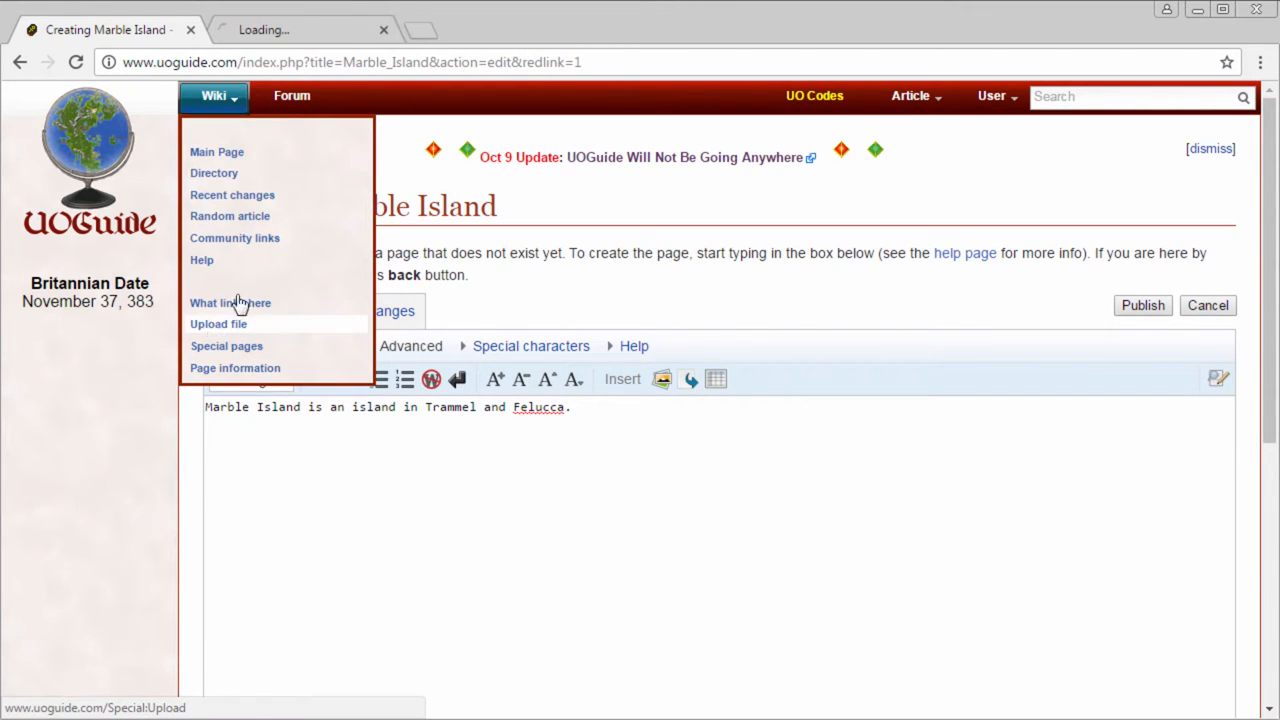
pyautogui.click(218, 324)
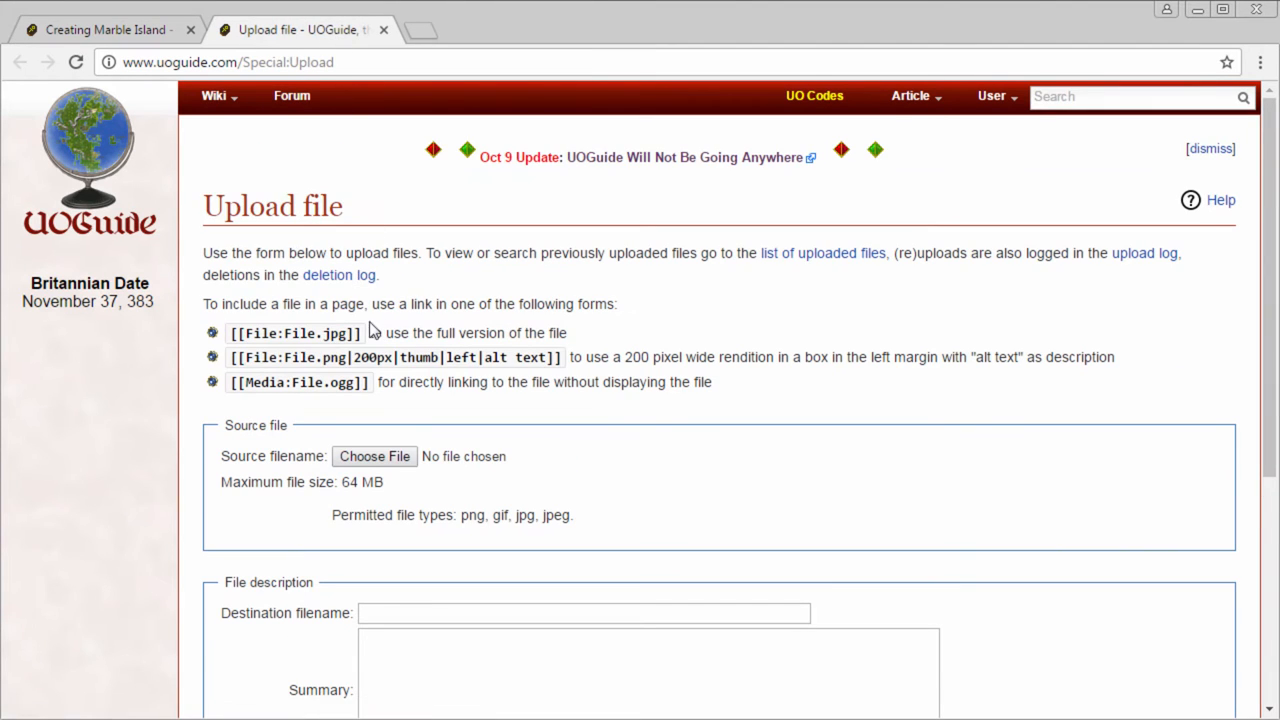
pyautogui.click(214, 96)
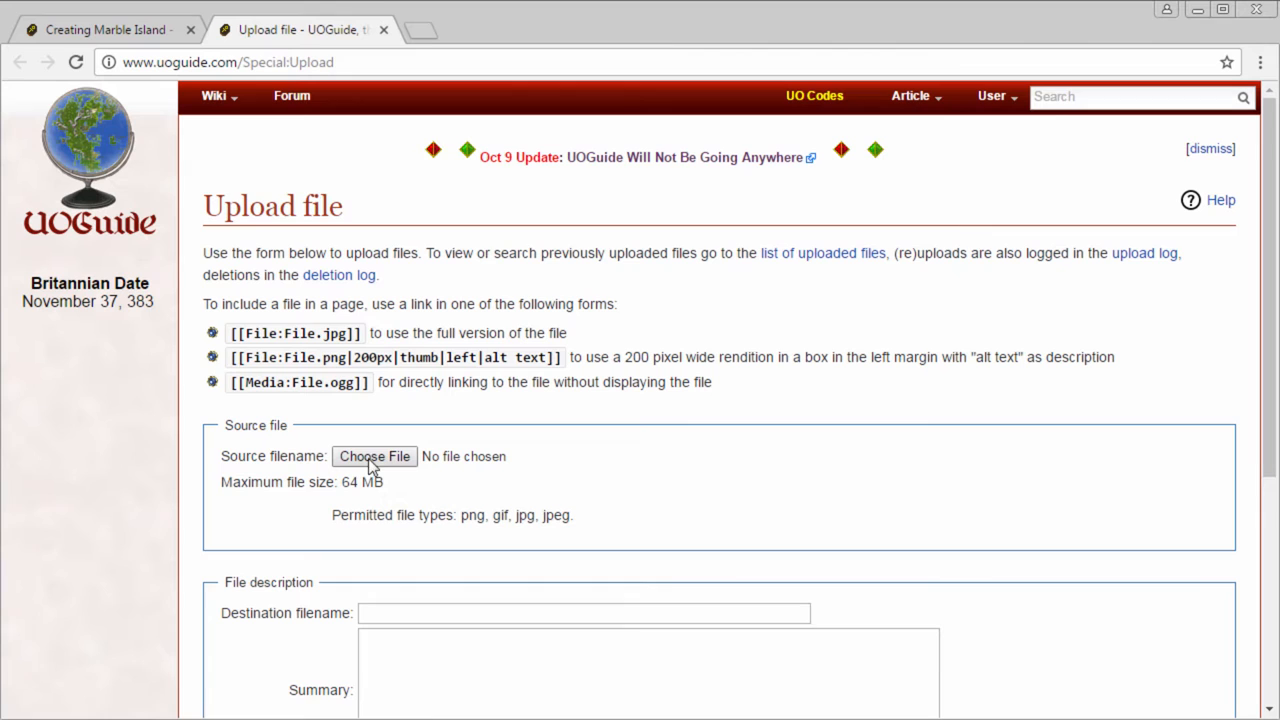
# - Choose the building screenshot aaaa.jpg as the source file
pyautogui.click(374, 456)
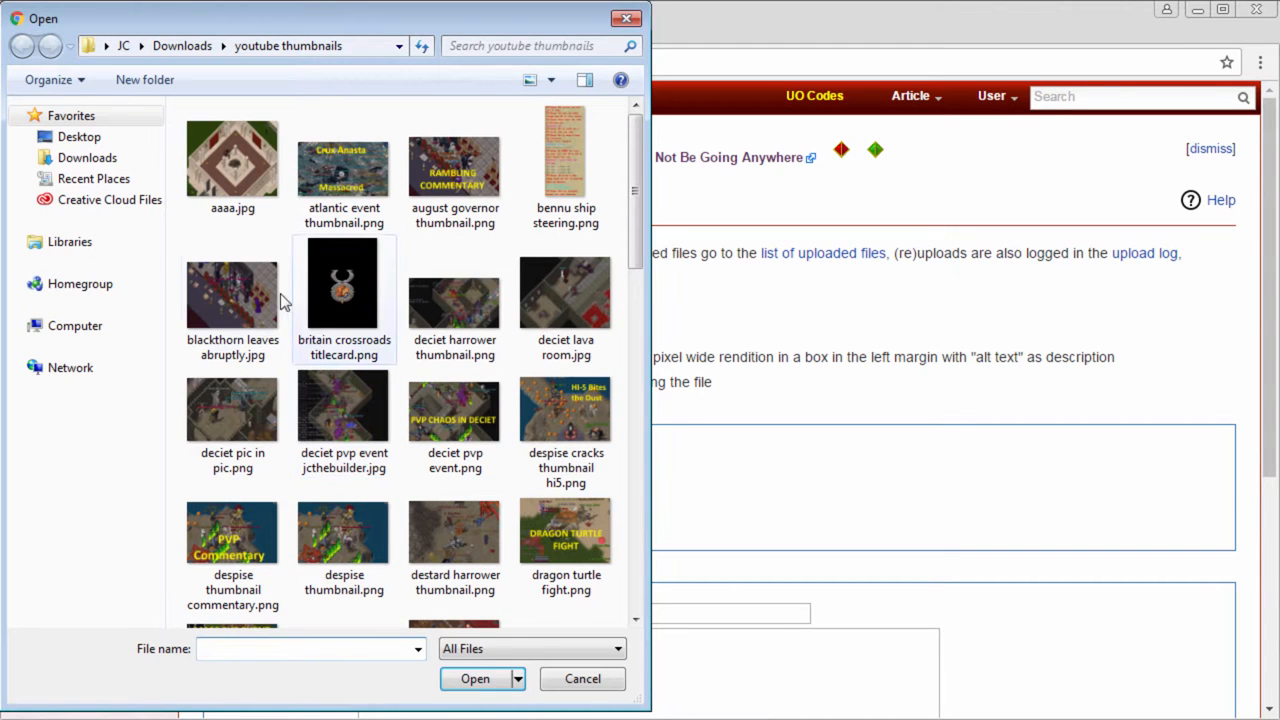
pyautogui.click(232, 160)
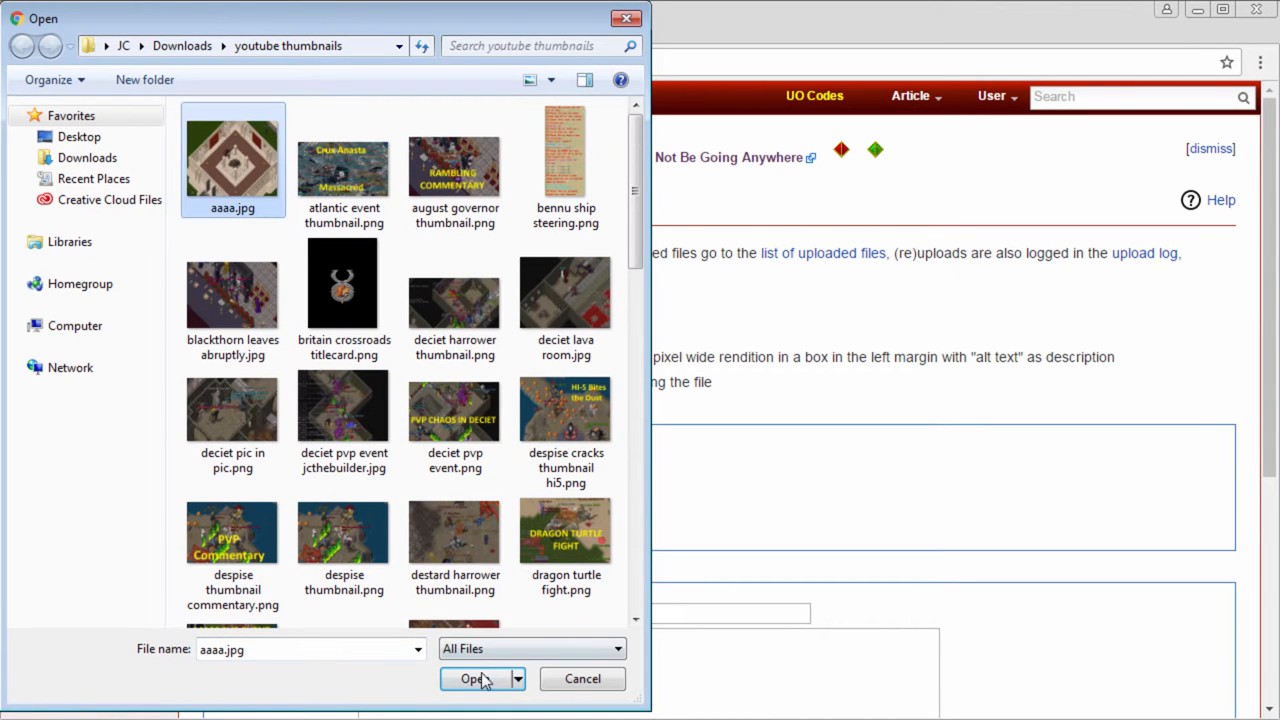
pyautogui.click(468, 680)
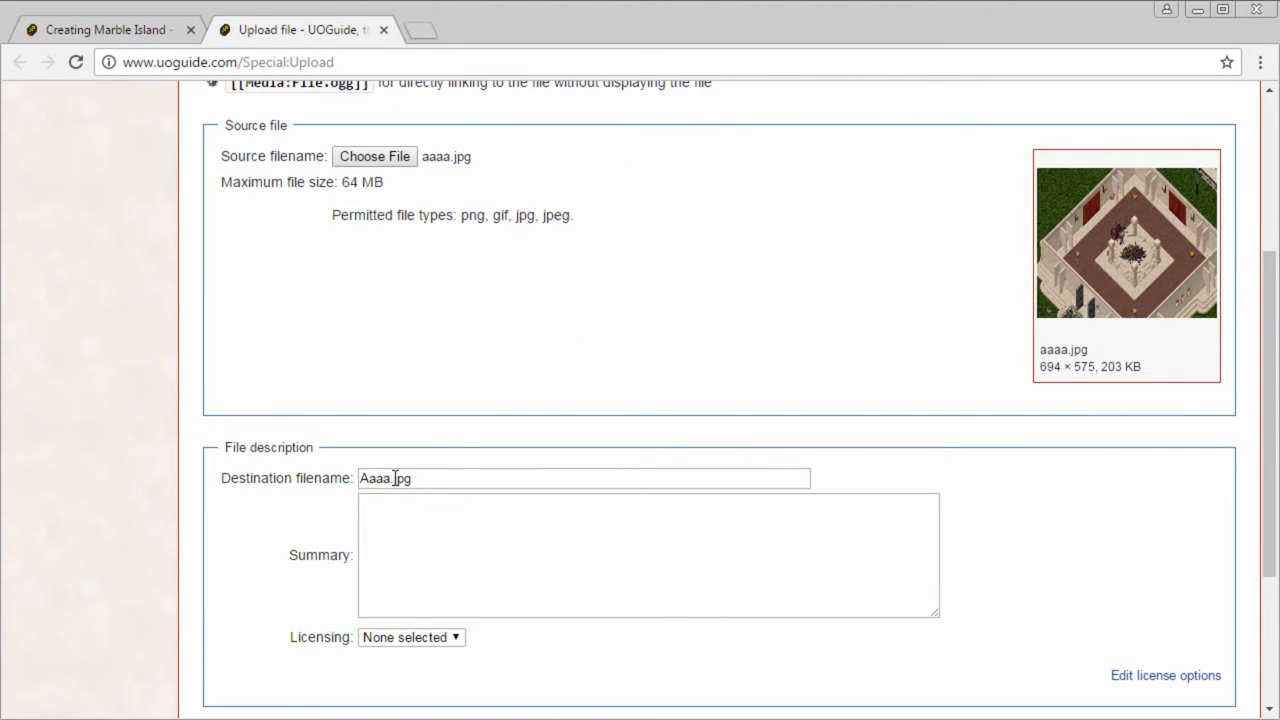
# - Upload the image under the destination name marble island building.jpg
pyautogui.doubleClick(378, 478)
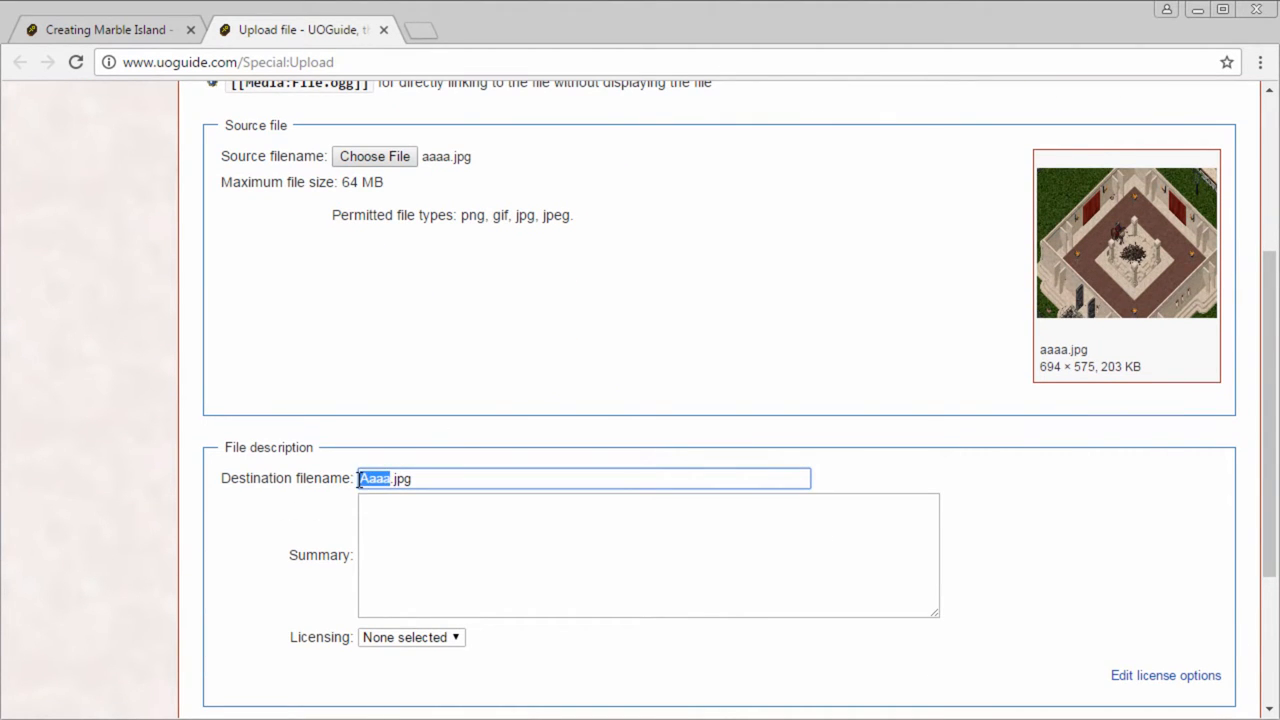
pyautogui.moveTo(370, 444)
pyautogui.write('marble island building')
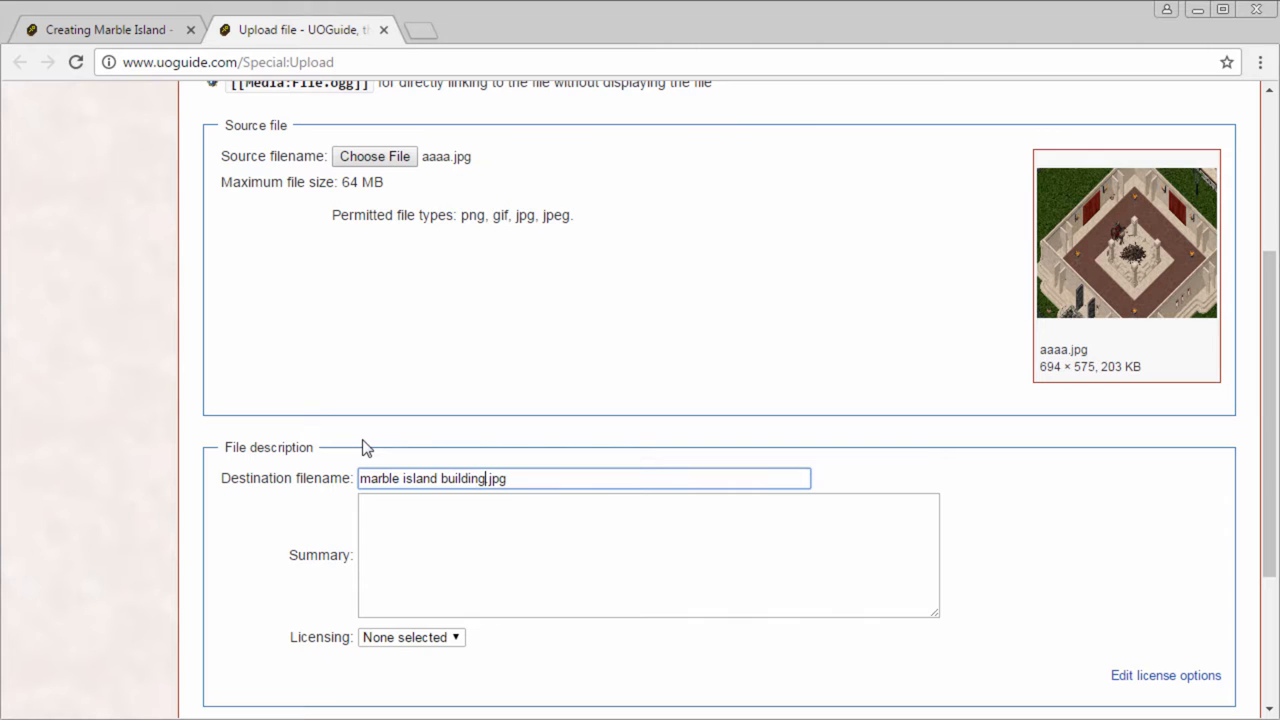
pyautogui.scroll(-3)
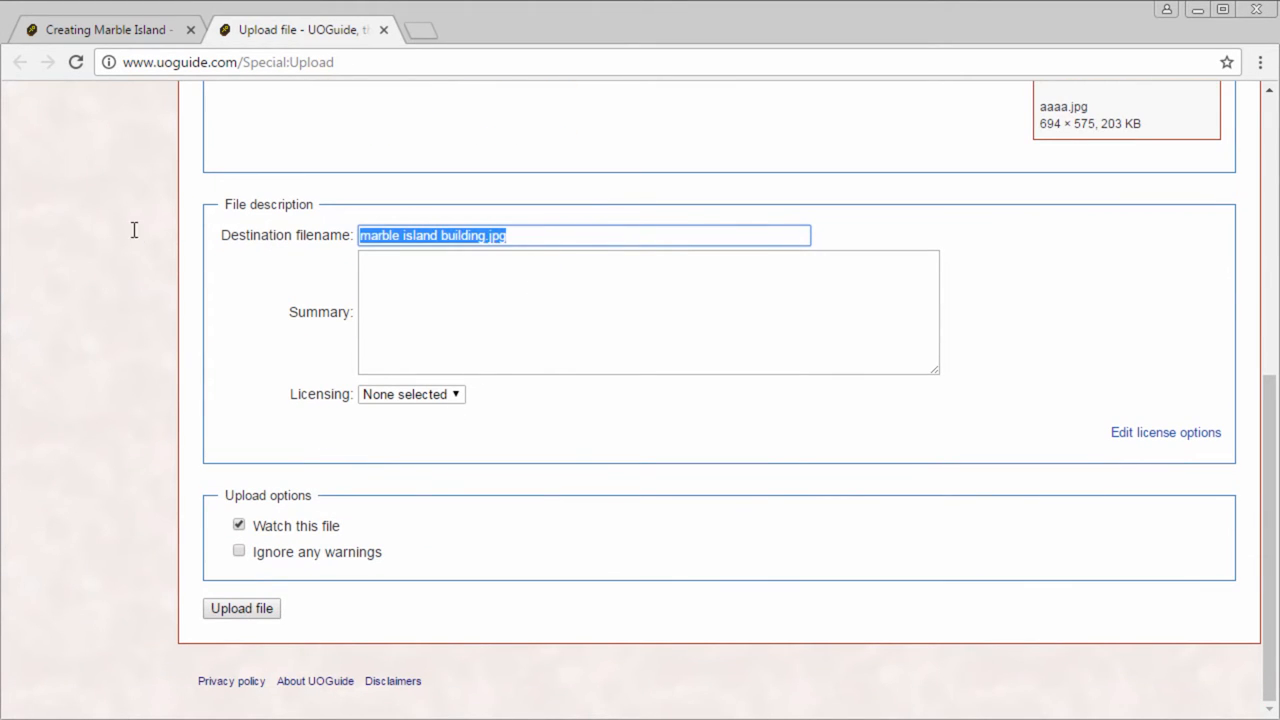
pyautogui.moveTo(240, 624)
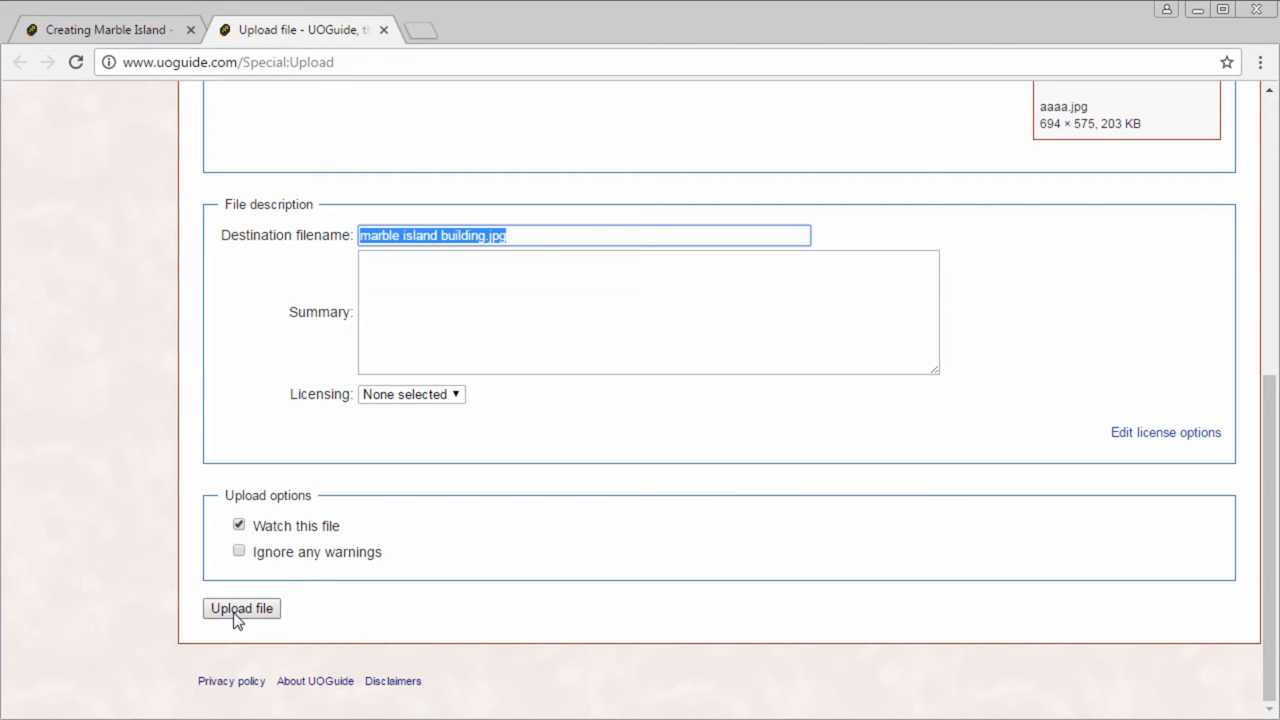
pyautogui.click(240, 608)
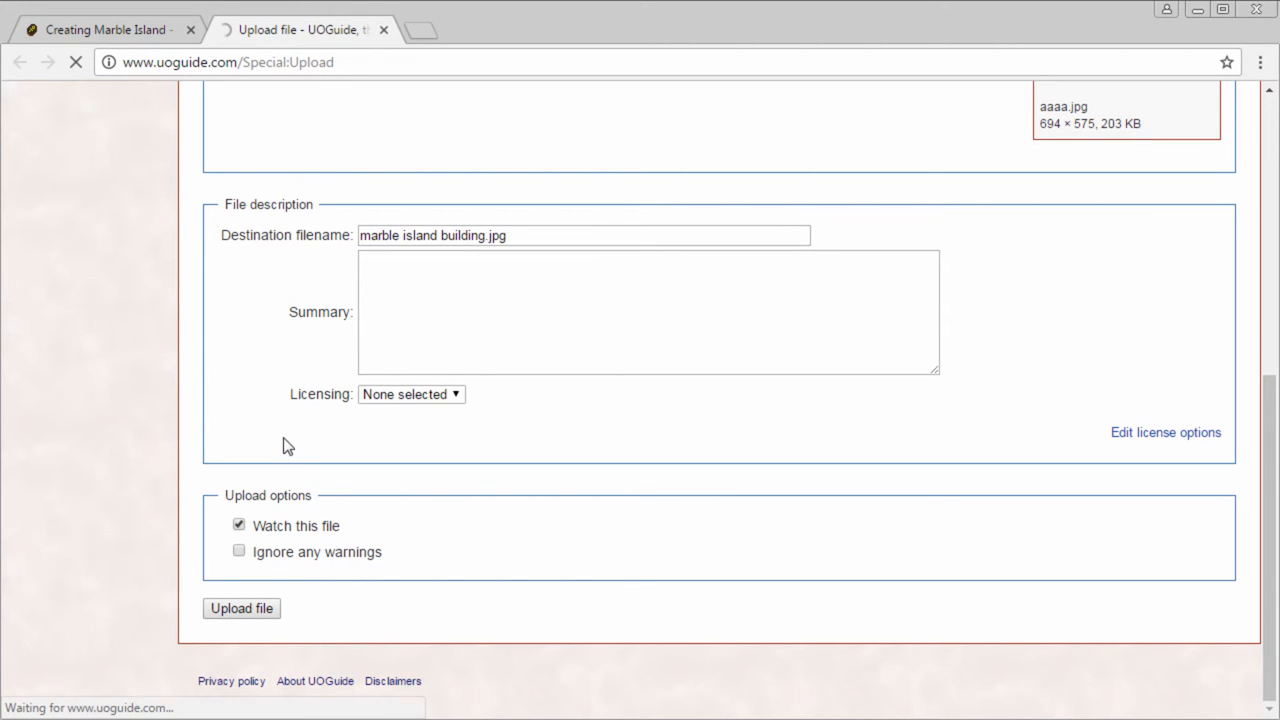
pyautogui.click(240, 608)
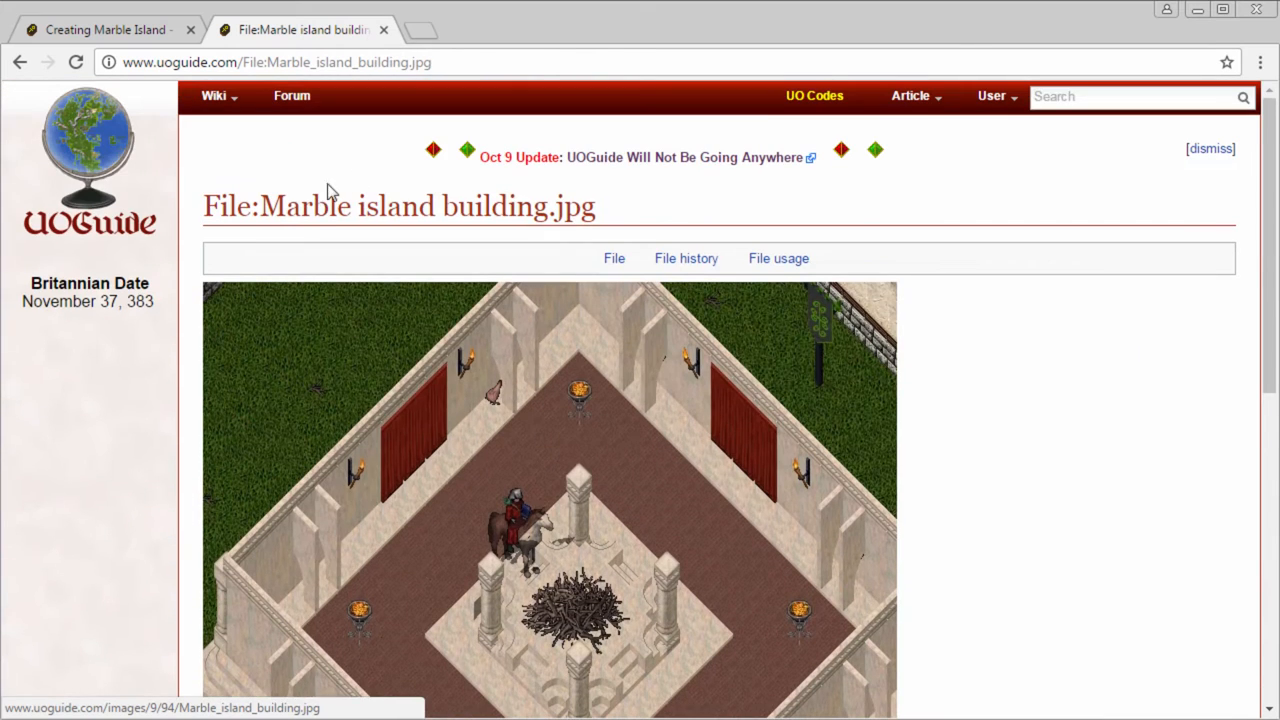
pyautogui.moveTo(638, 206)
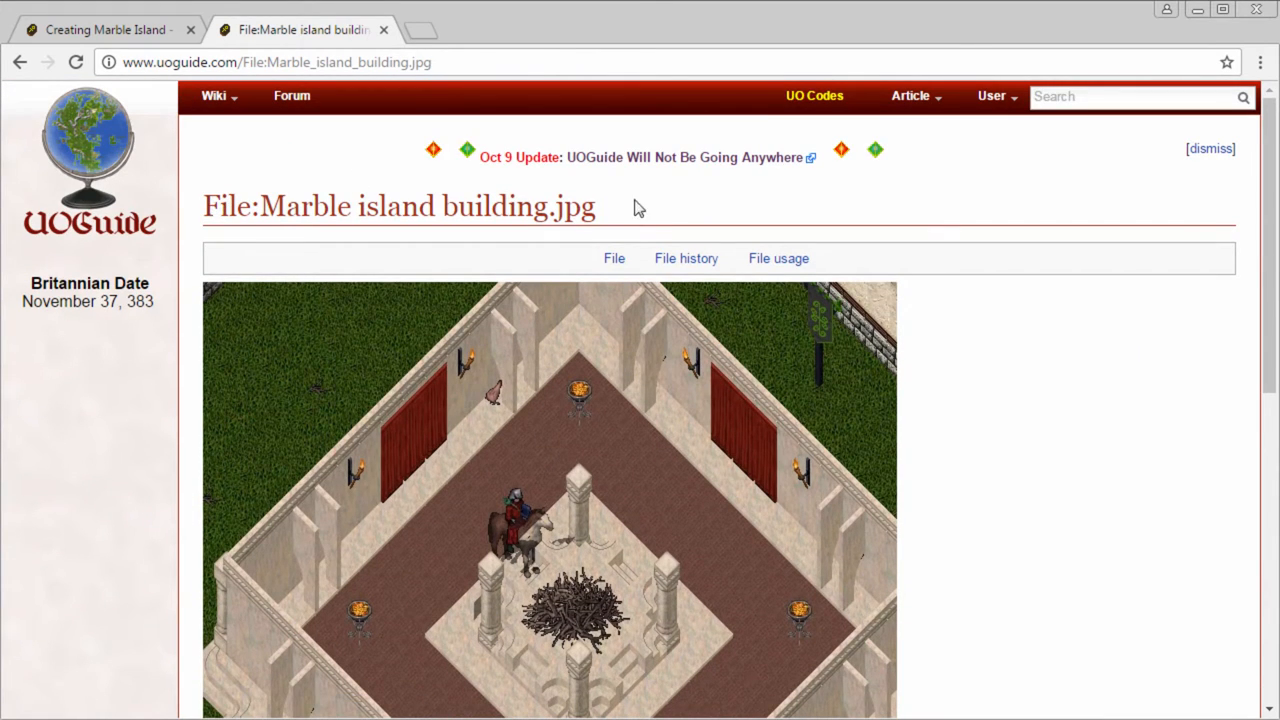
# - Select the File:Marble island building.jpg title on its file page for copying
pyautogui.tripleClick(400, 206)
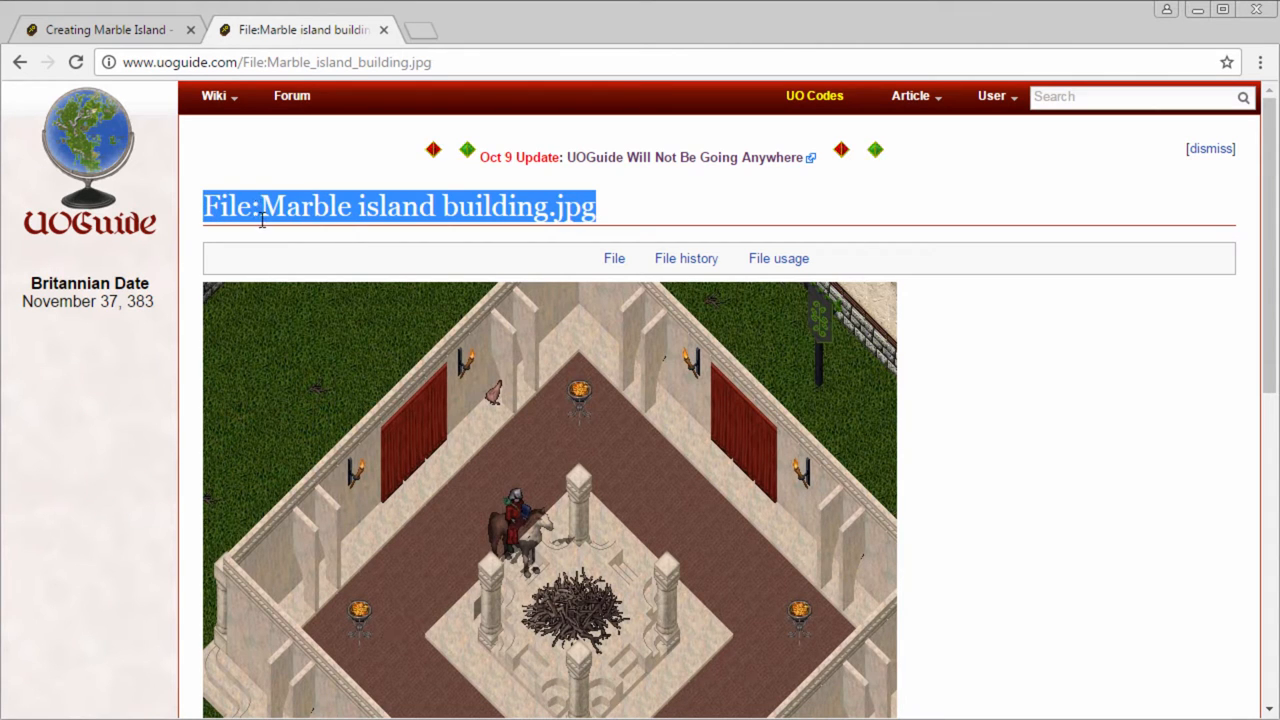
pyautogui.scroll(-3)
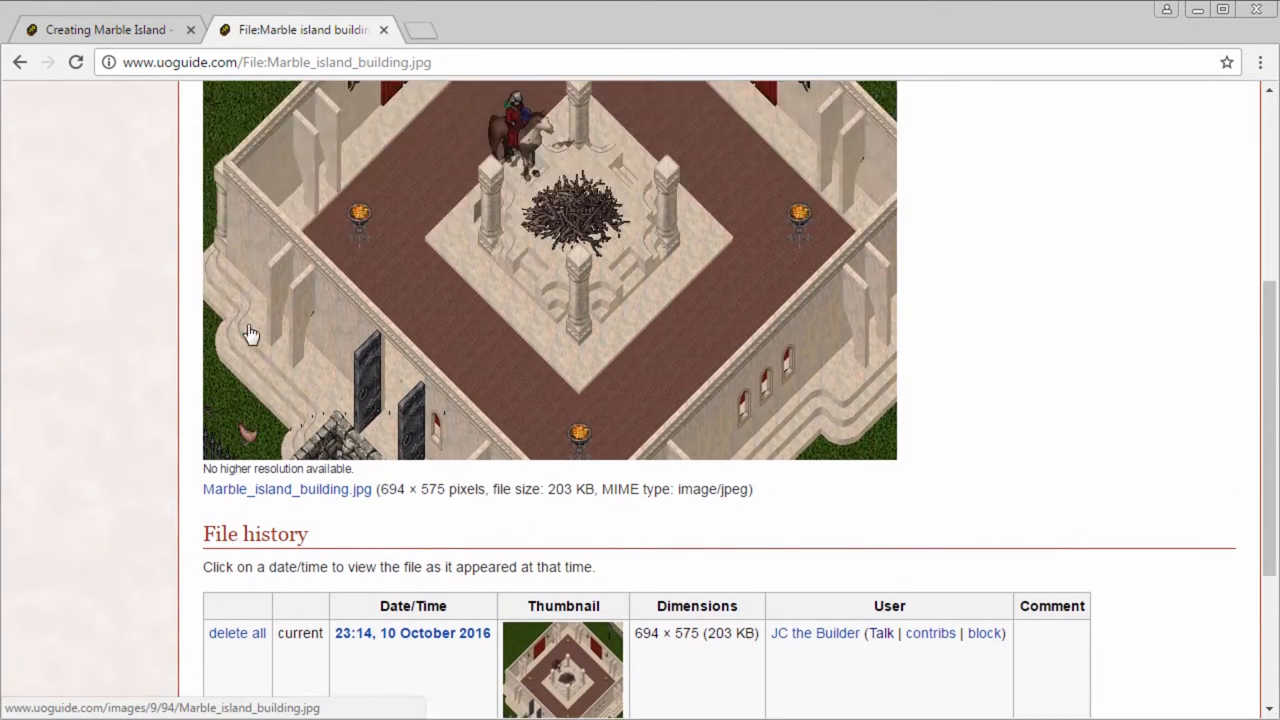
# - Add [[File:Marble island building.jpg]] on a new line below the intro in the draft
pyautogui.click(110, 28)
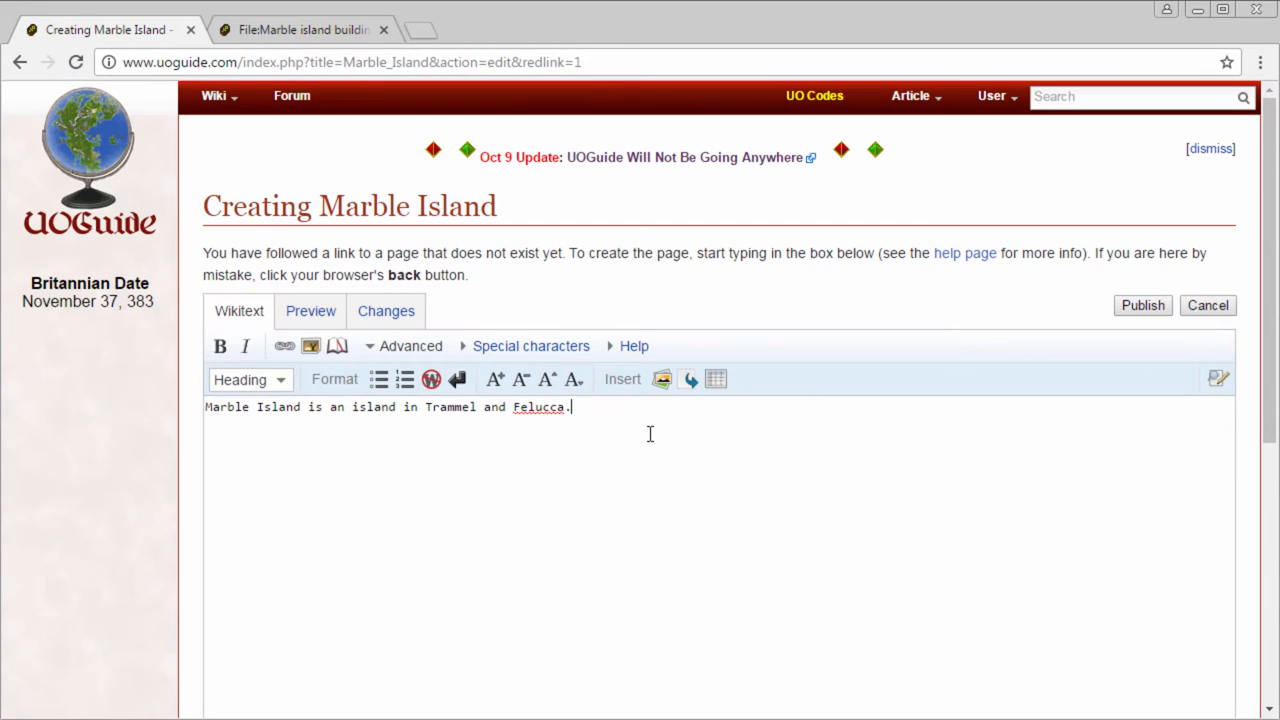
pyautogui.press('Enter')
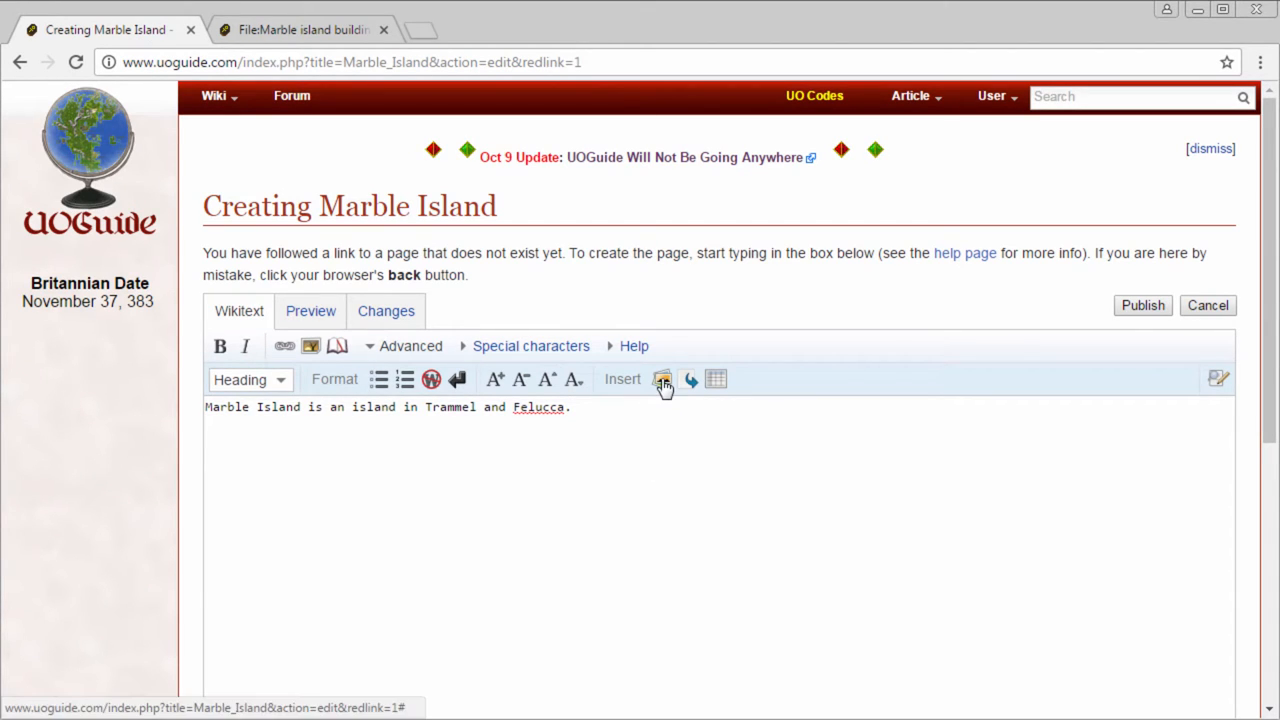
pyautogui.moveTo(662, 380)
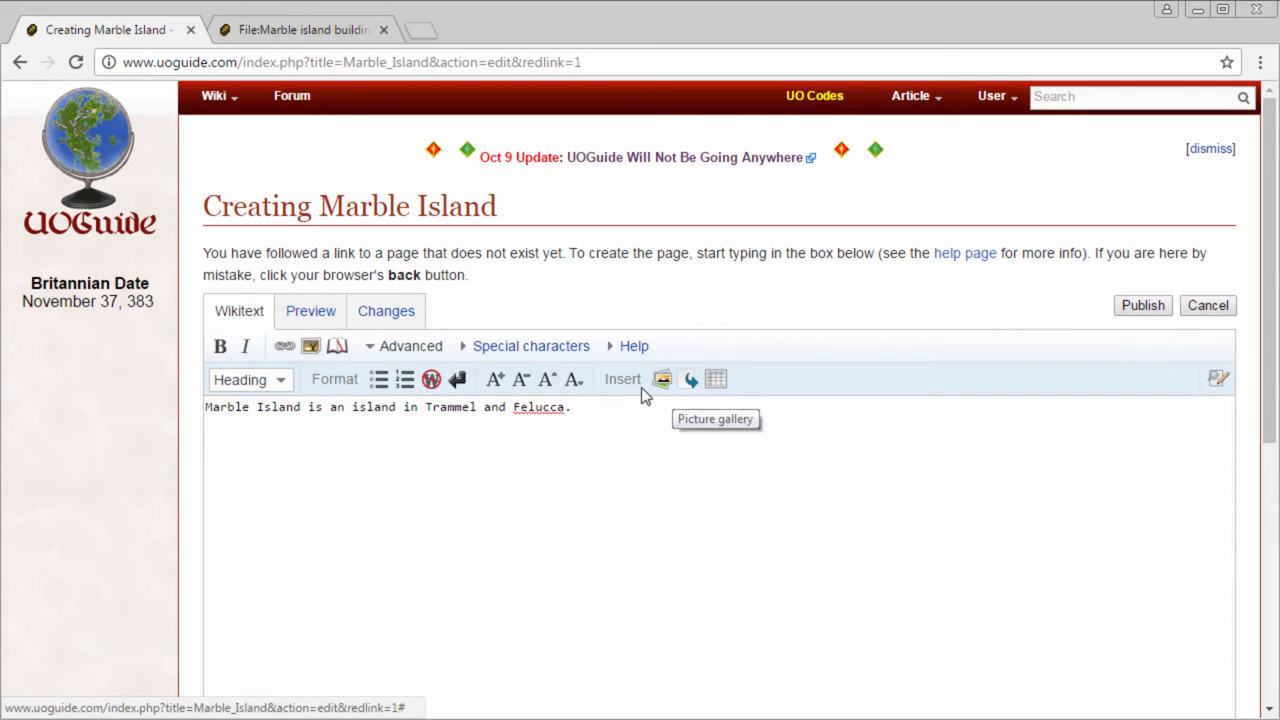
pyautogui.moveTo(690, 384)
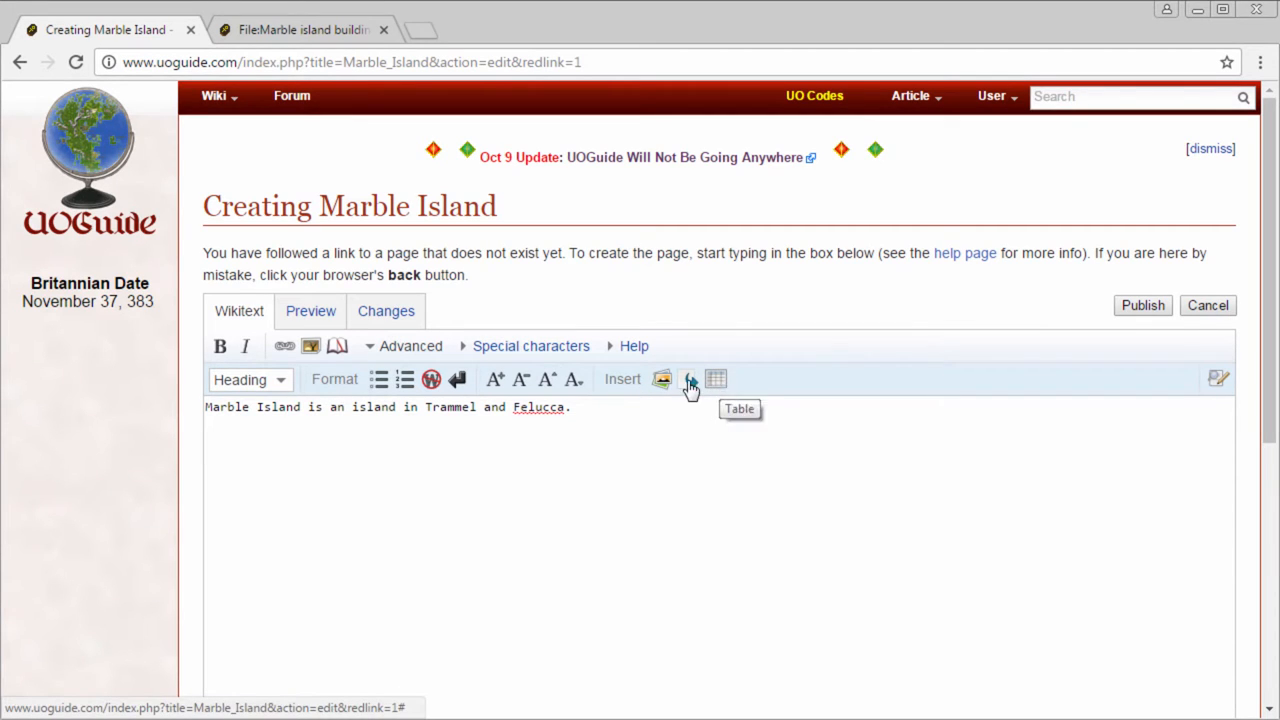
pyautogui.moveTo(504, 488)
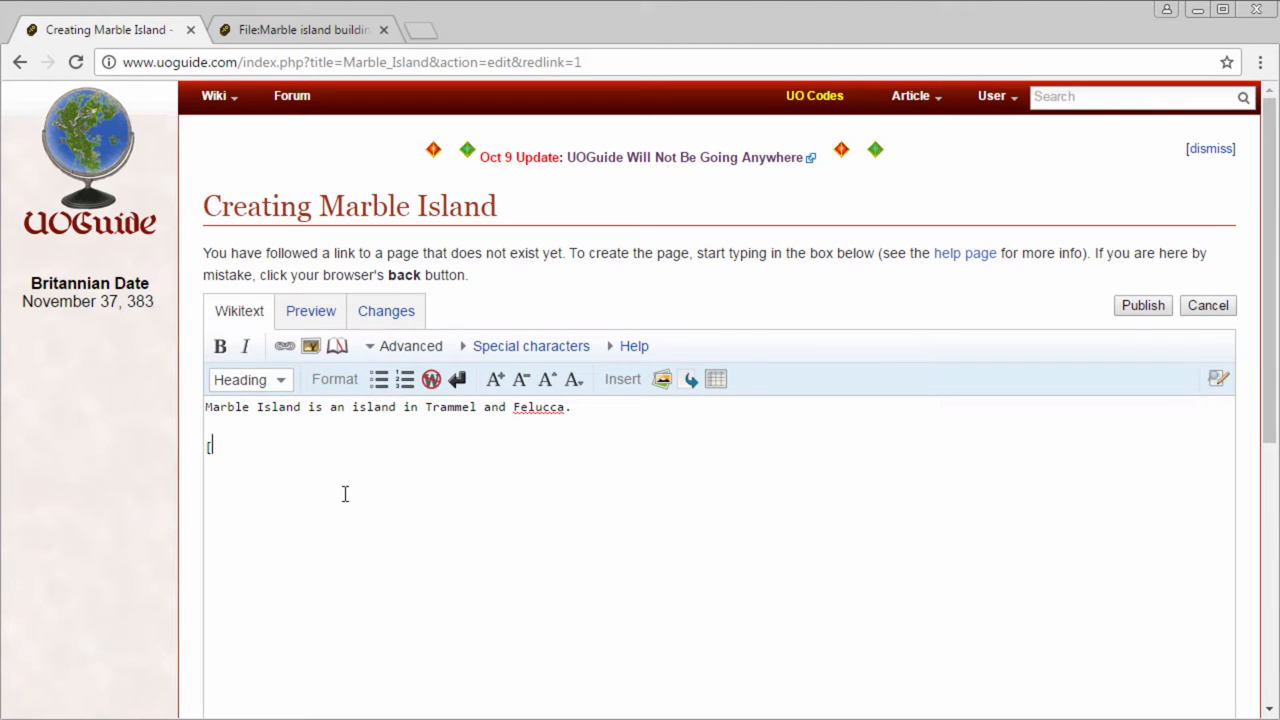
pyautogui.write('[[')
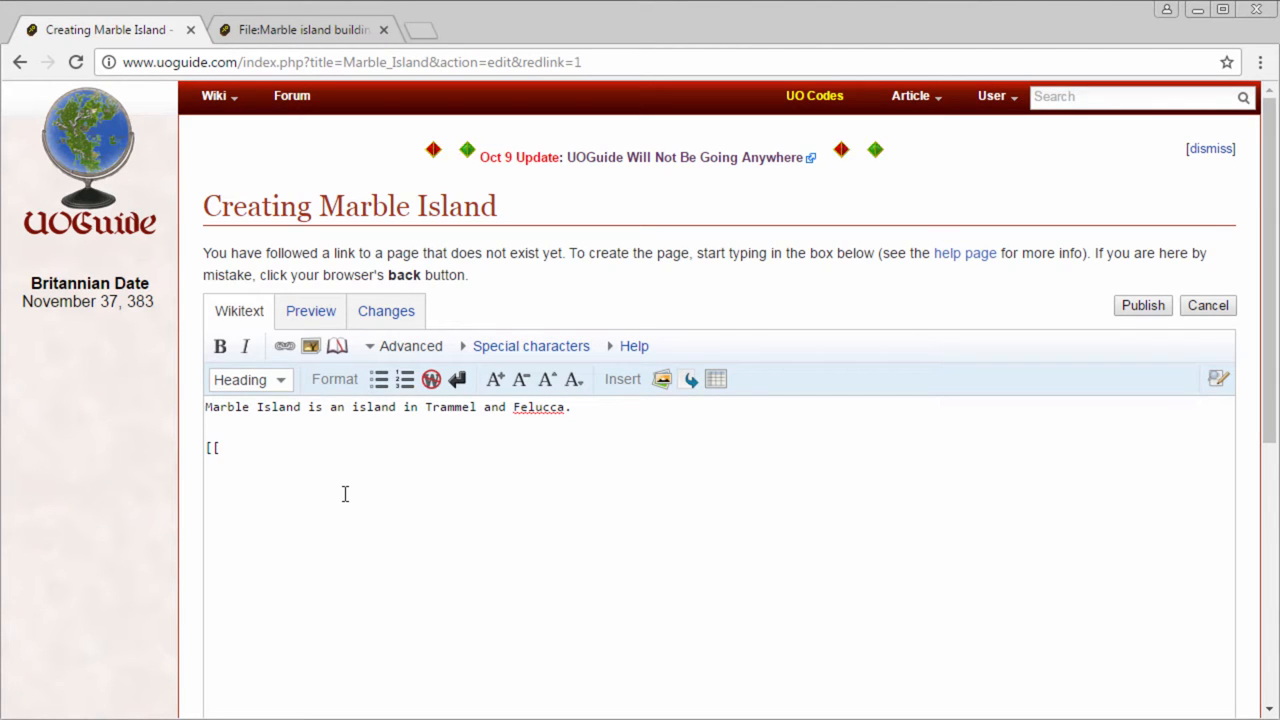
pyautogui.write('File:Marble island building.jpg')
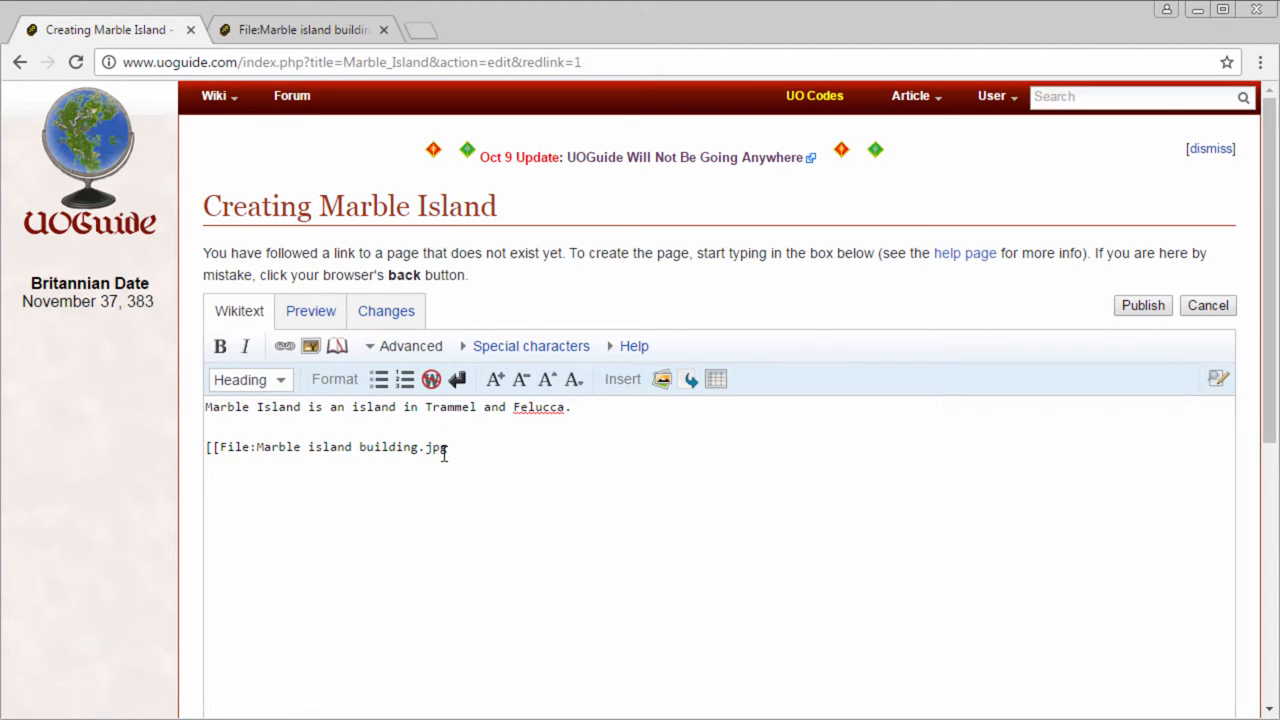
pyautogui.write(']]')
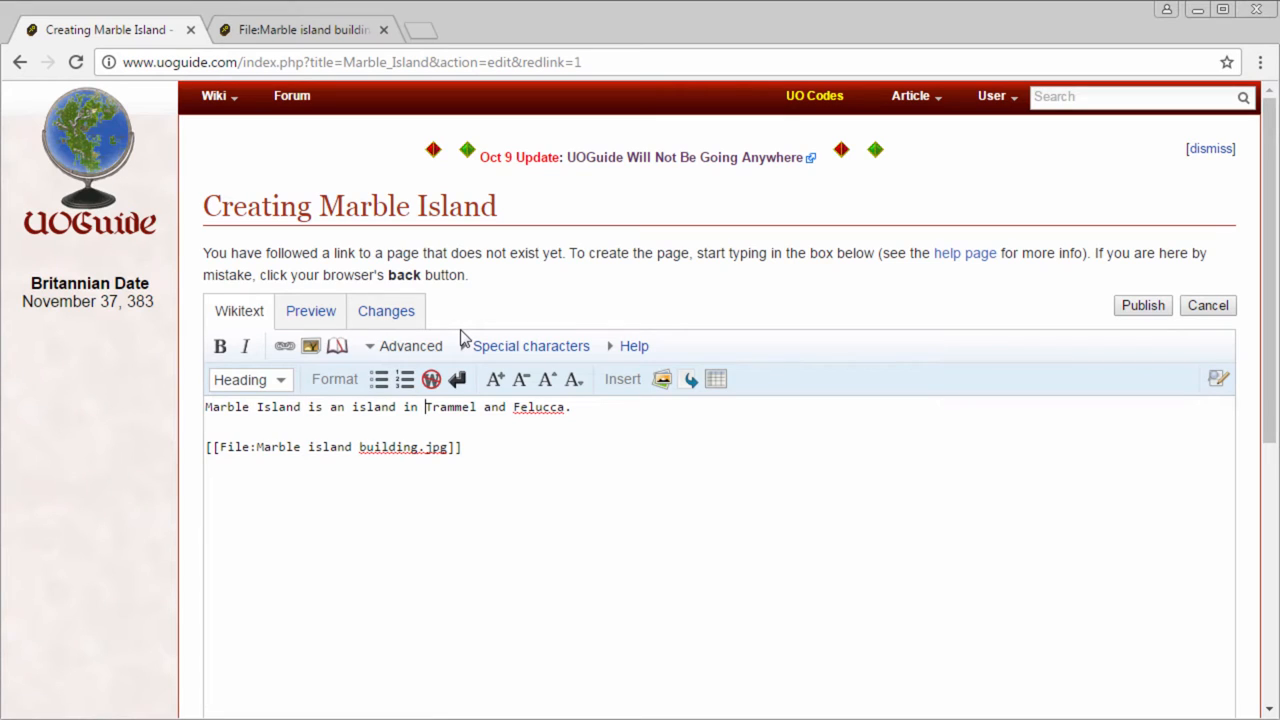
# - Link Trammel and Felucca with double brackets and preview the rendered article
pyautogui.write('[[')
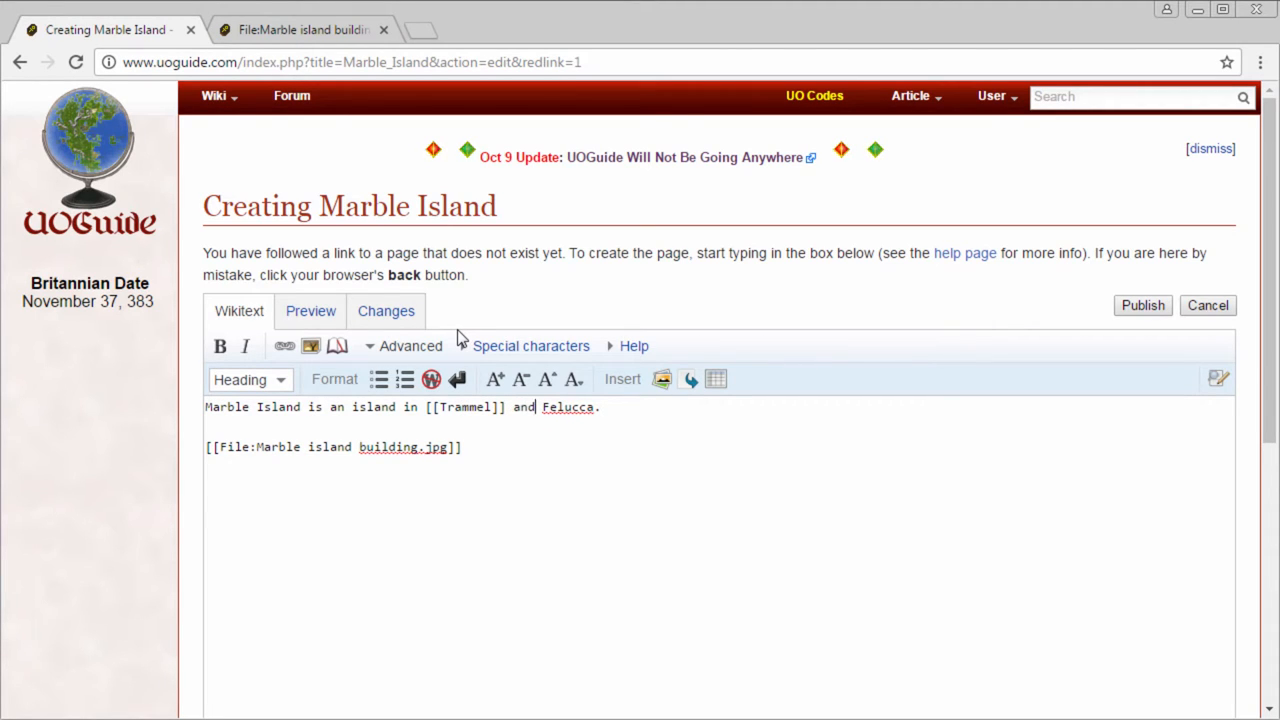
pyautogui.write('[[')
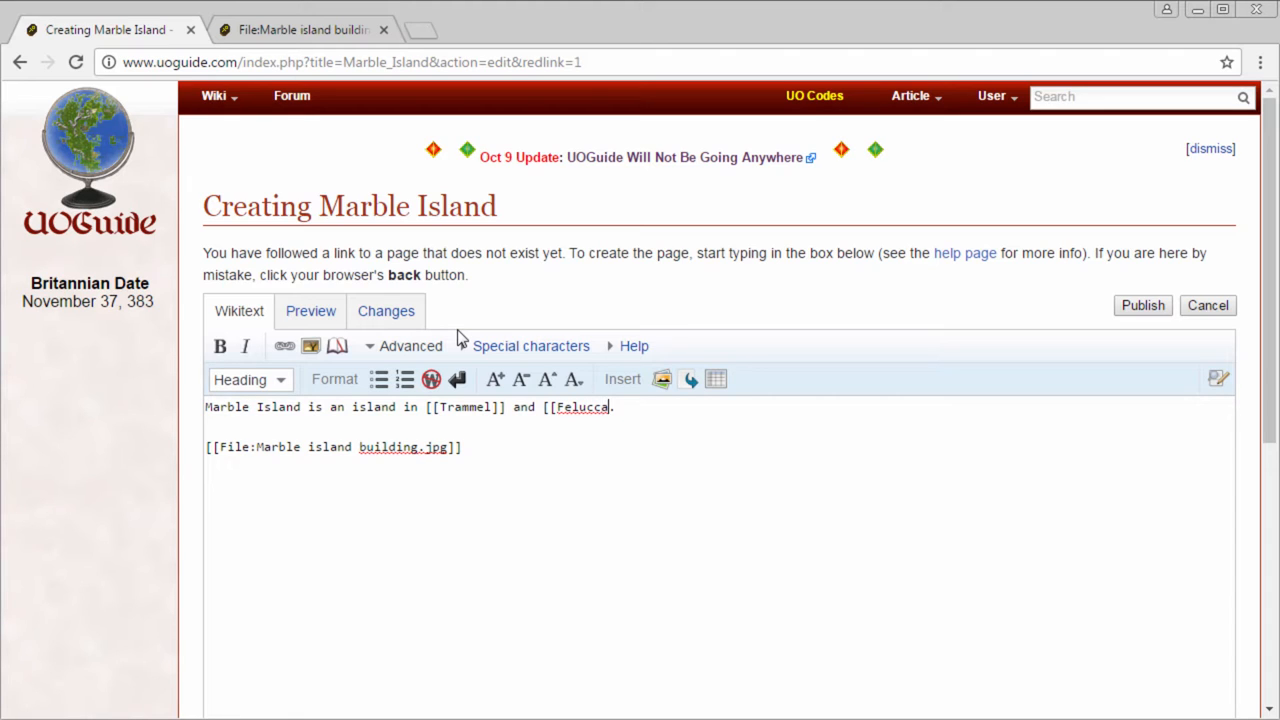
pyautogui.write(']]')
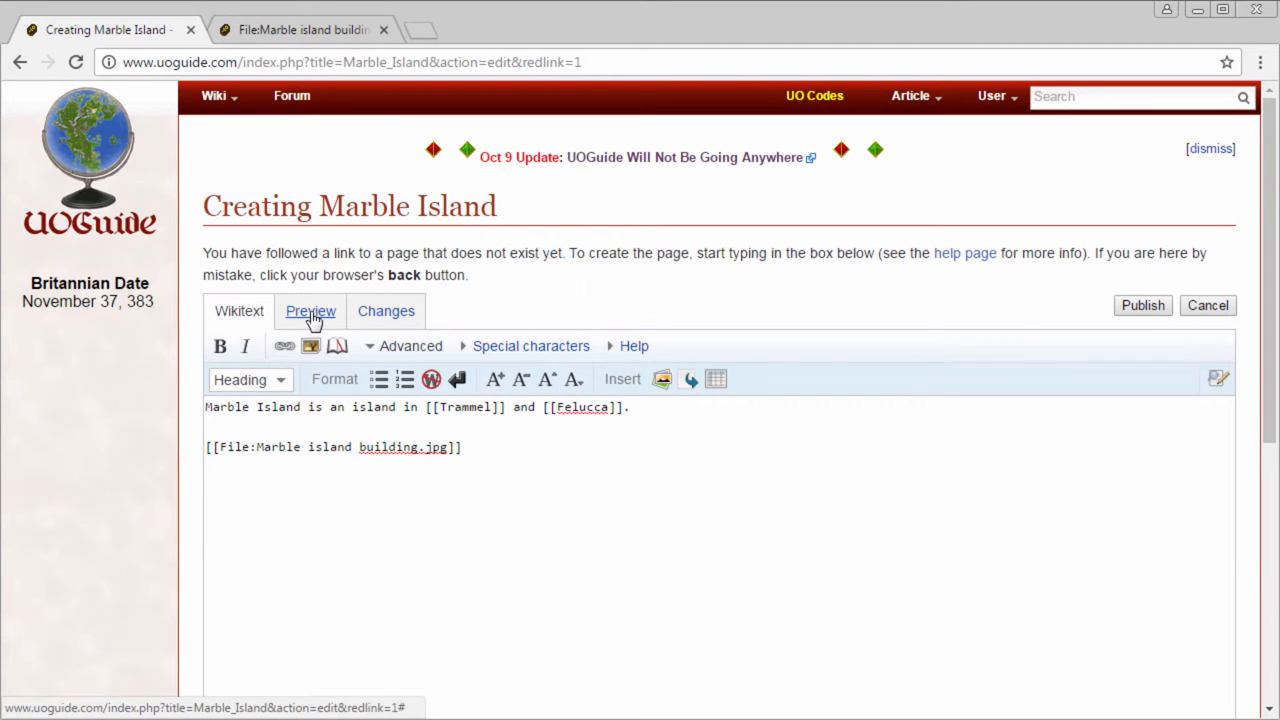
pyautogui.click(310, 312)
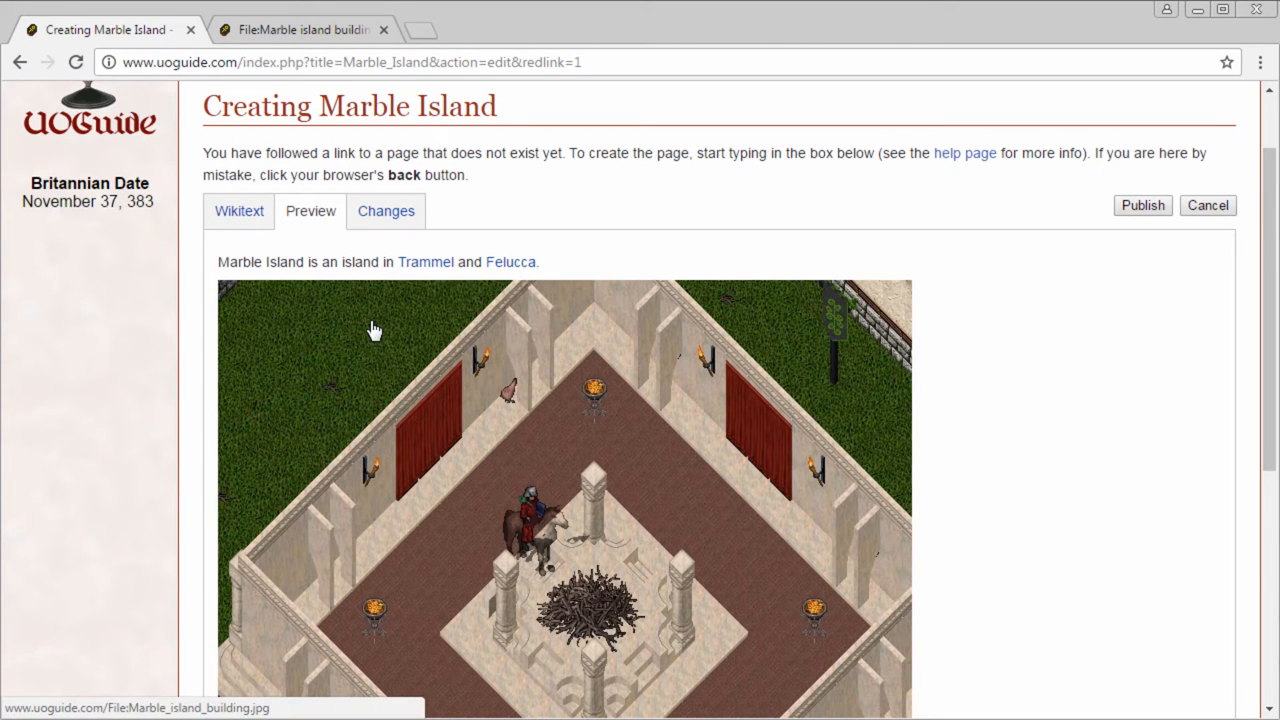
pyautogui.scroll(-3)
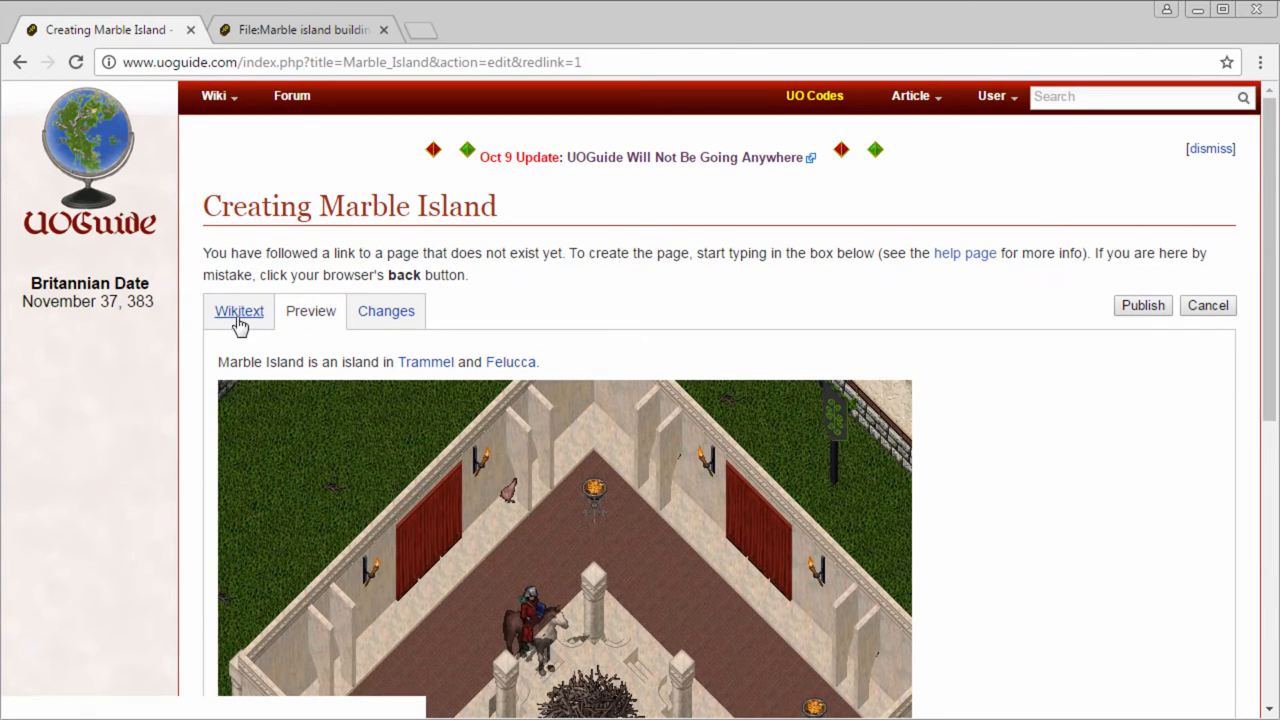
# - Return from the preview to the Wikitext source editor
pyautogui.click(238, 312)
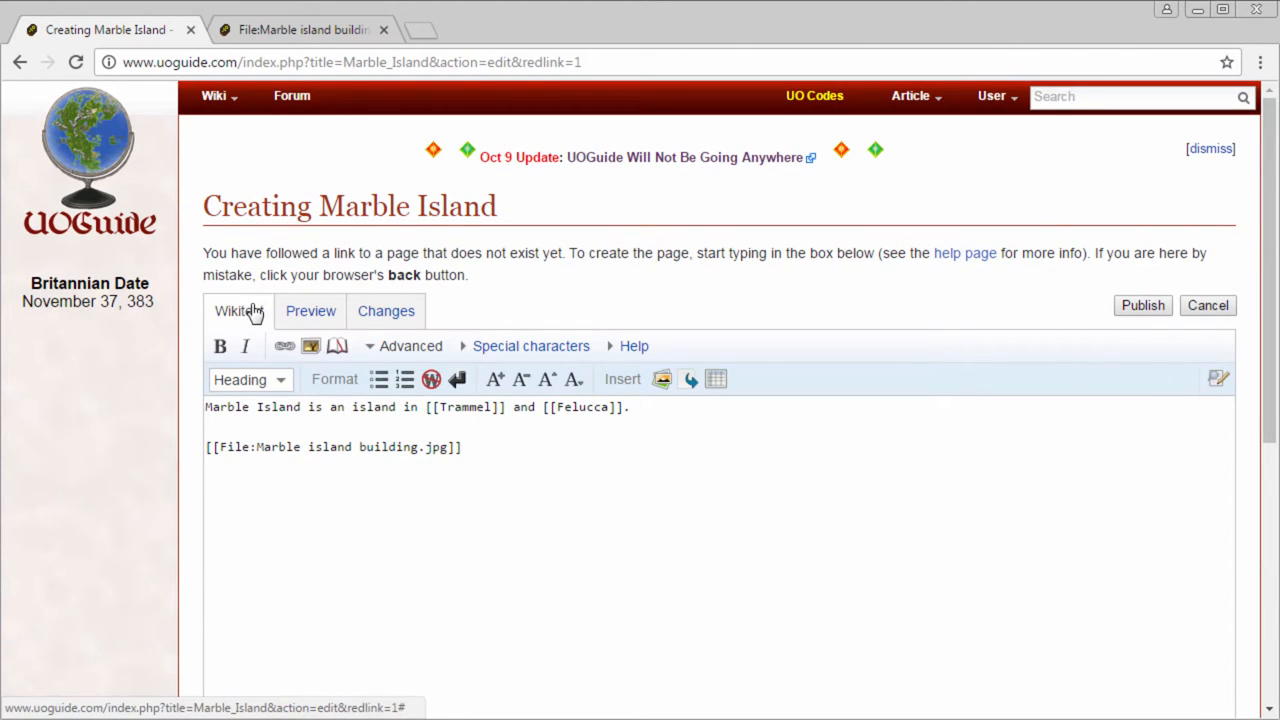
pyautogui.scroll(-3)
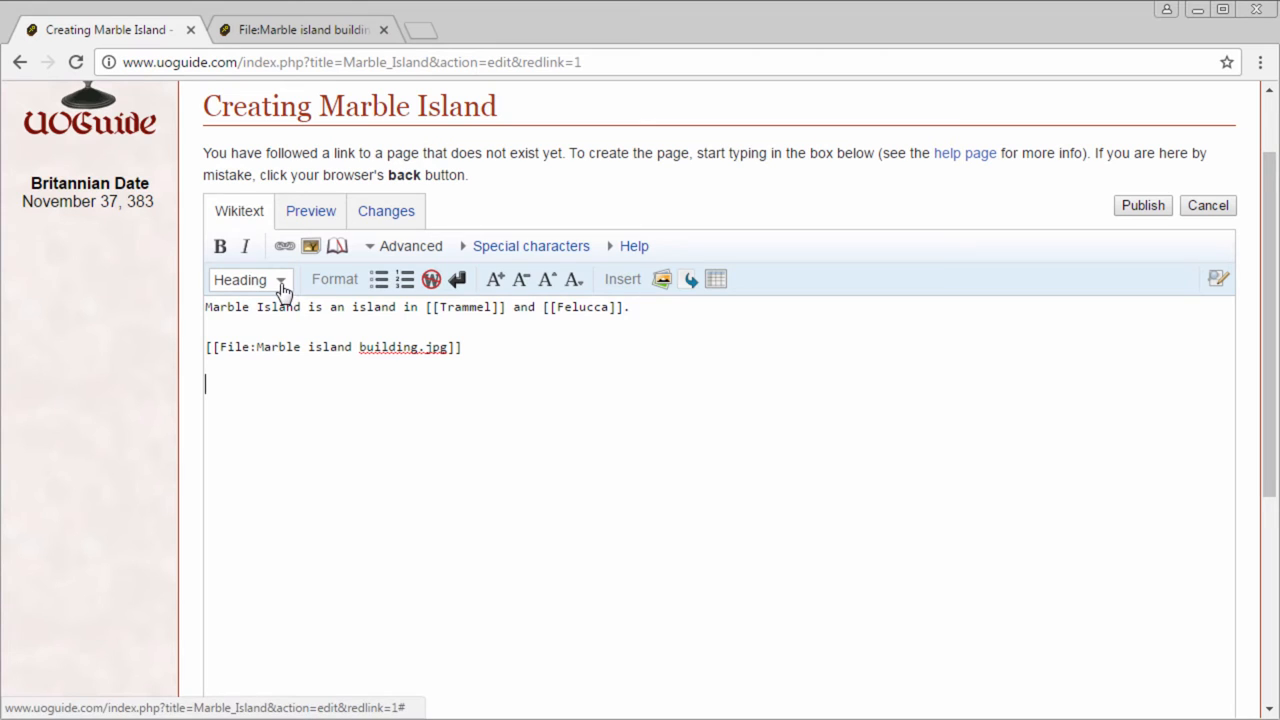
# - Insert a level 2 '== See Also ==' heading below the image
pyautogui.click(250, 280)
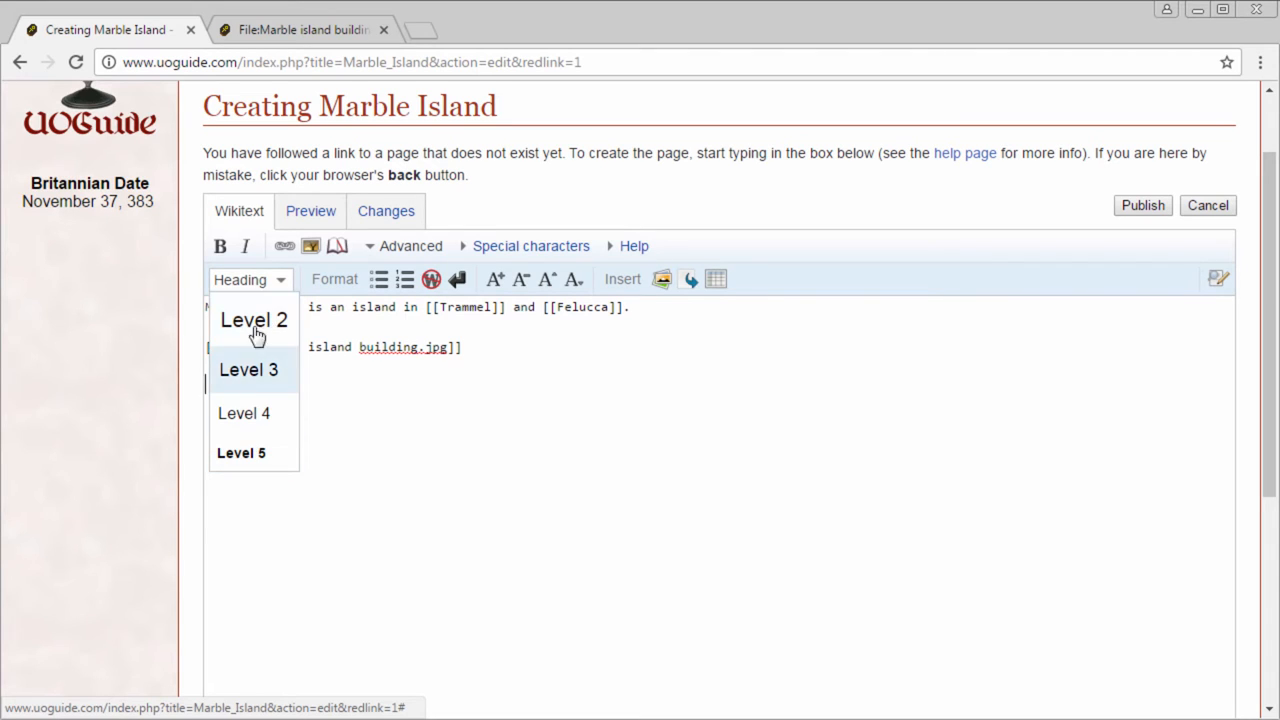
pyautogui.click(252, 320)
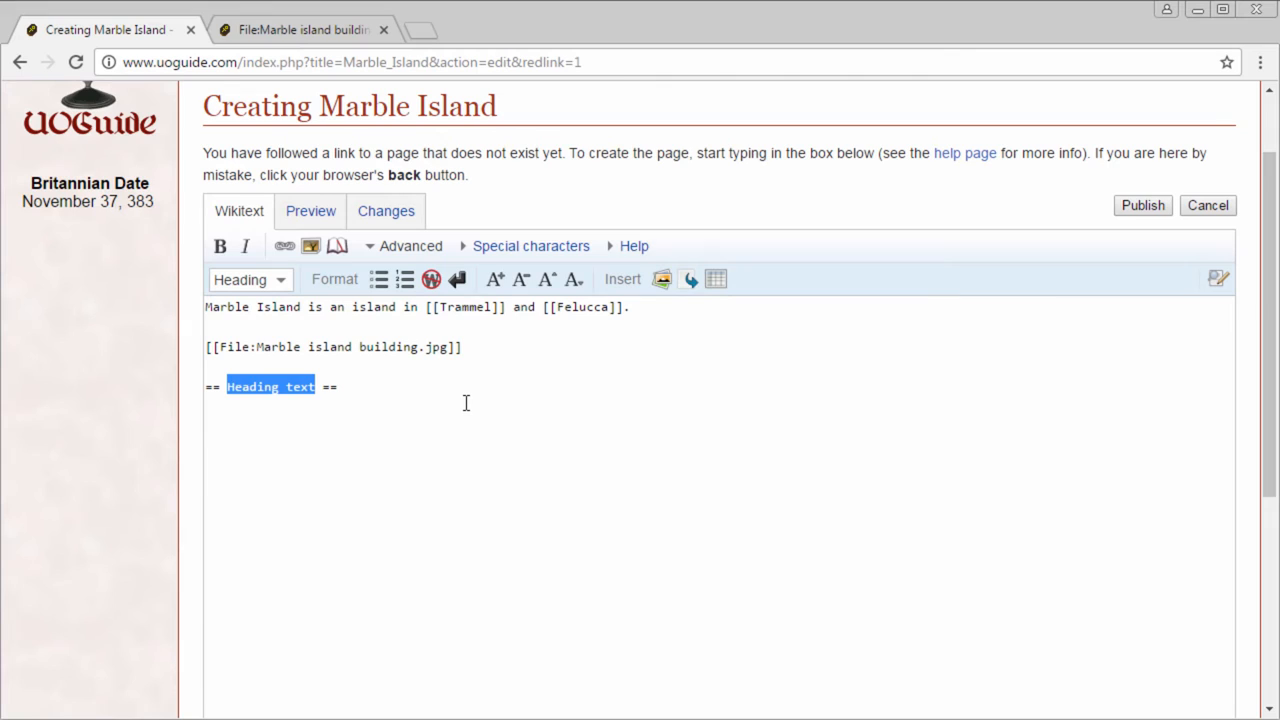
pyautogui.write('See Also ==')
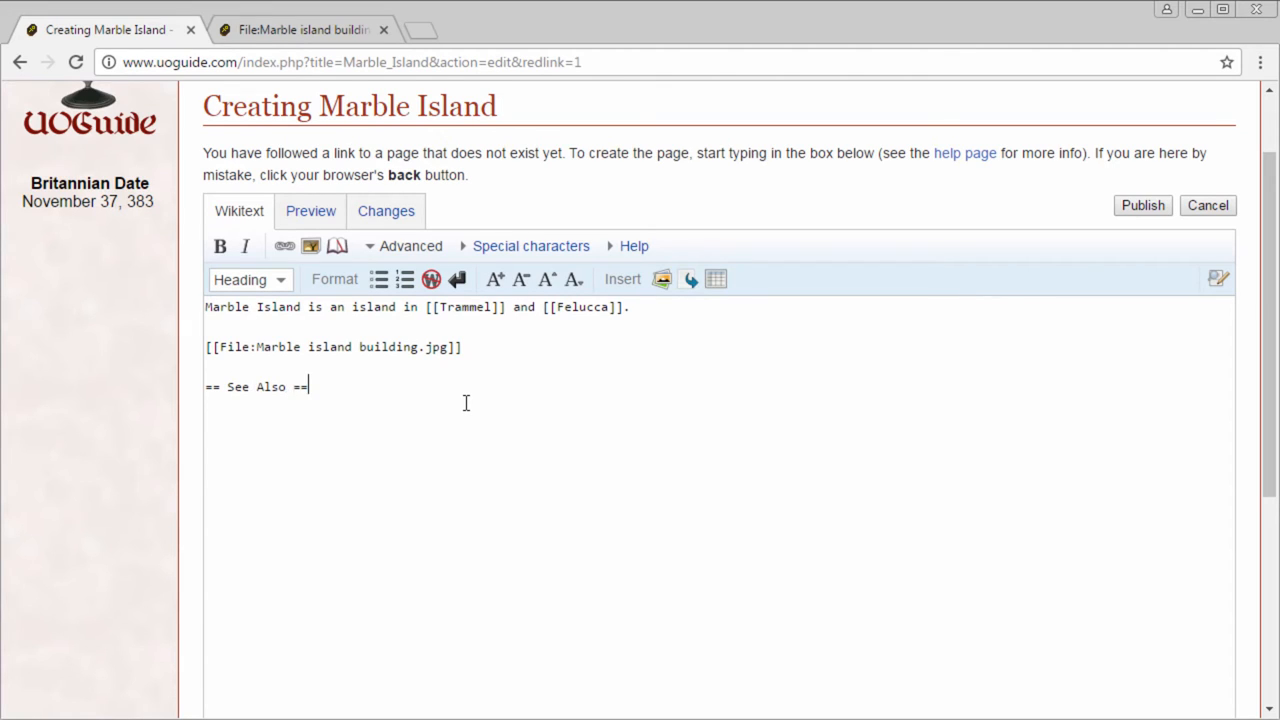
pyautogui.press('Enter')
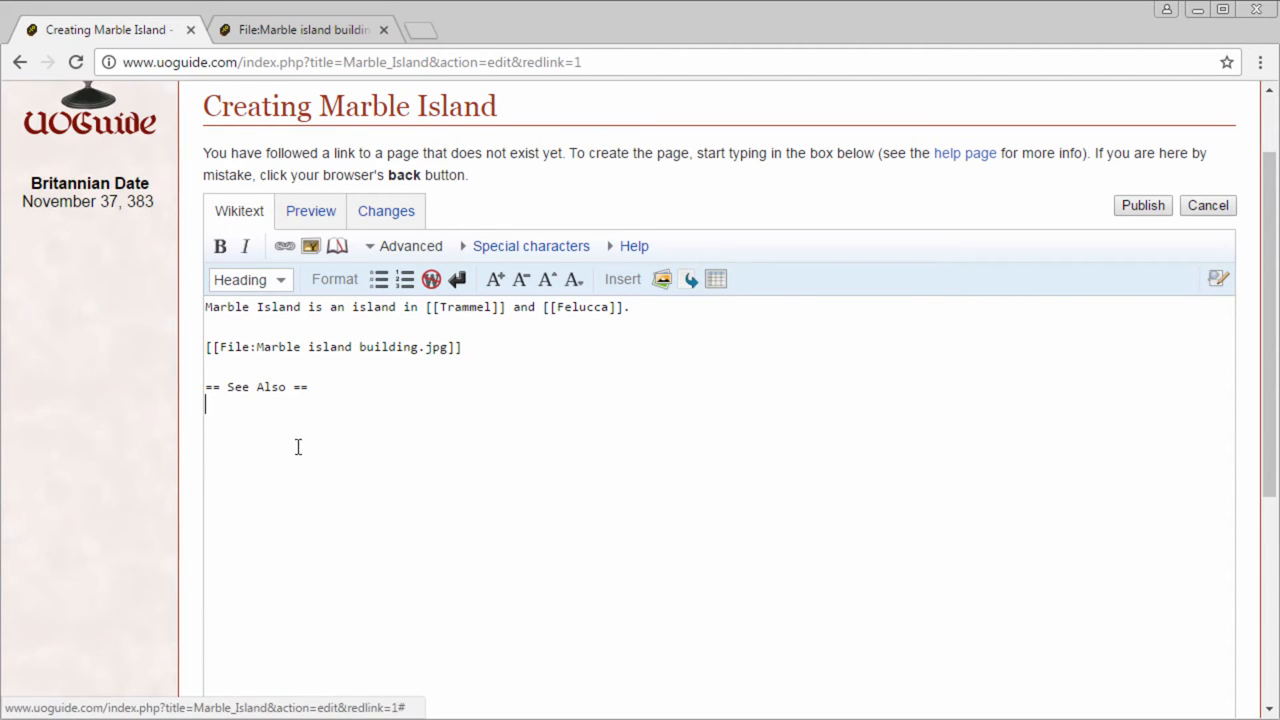
pyautogui.moveTo(378, 280)
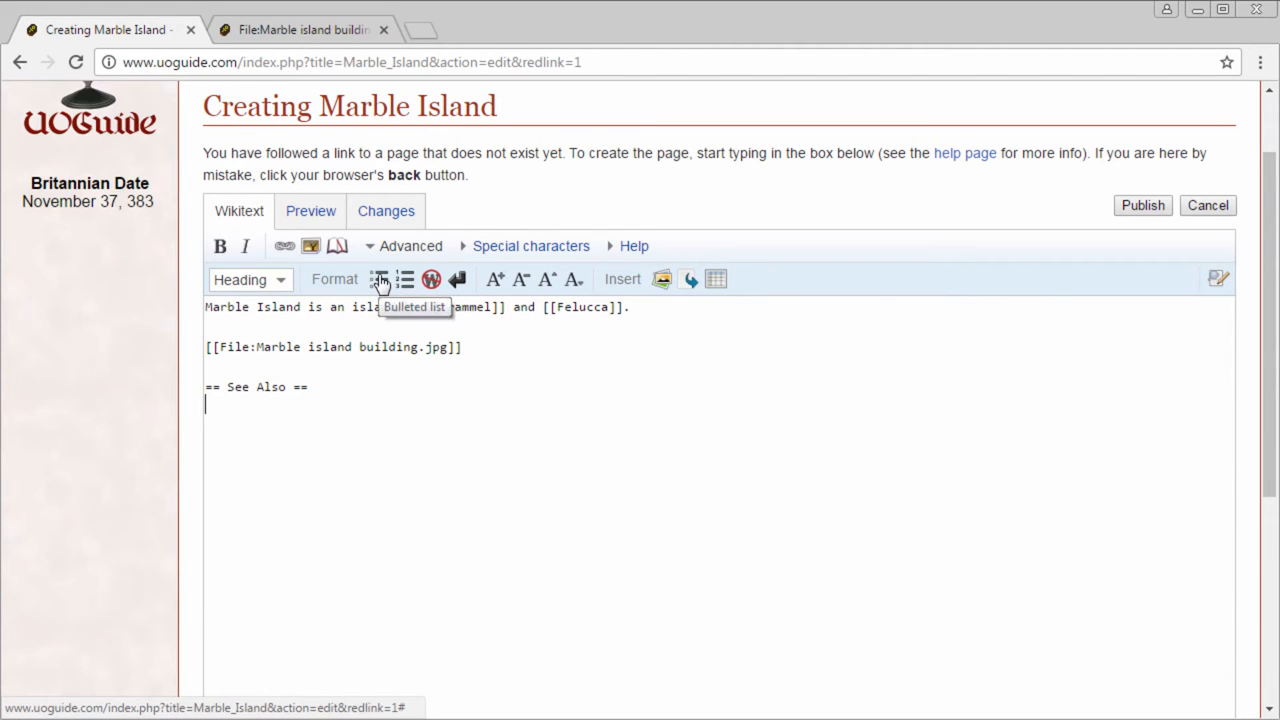
# - Add the bulleted link * [[Islands]] under See Also
pyautogui.click(380, 280)
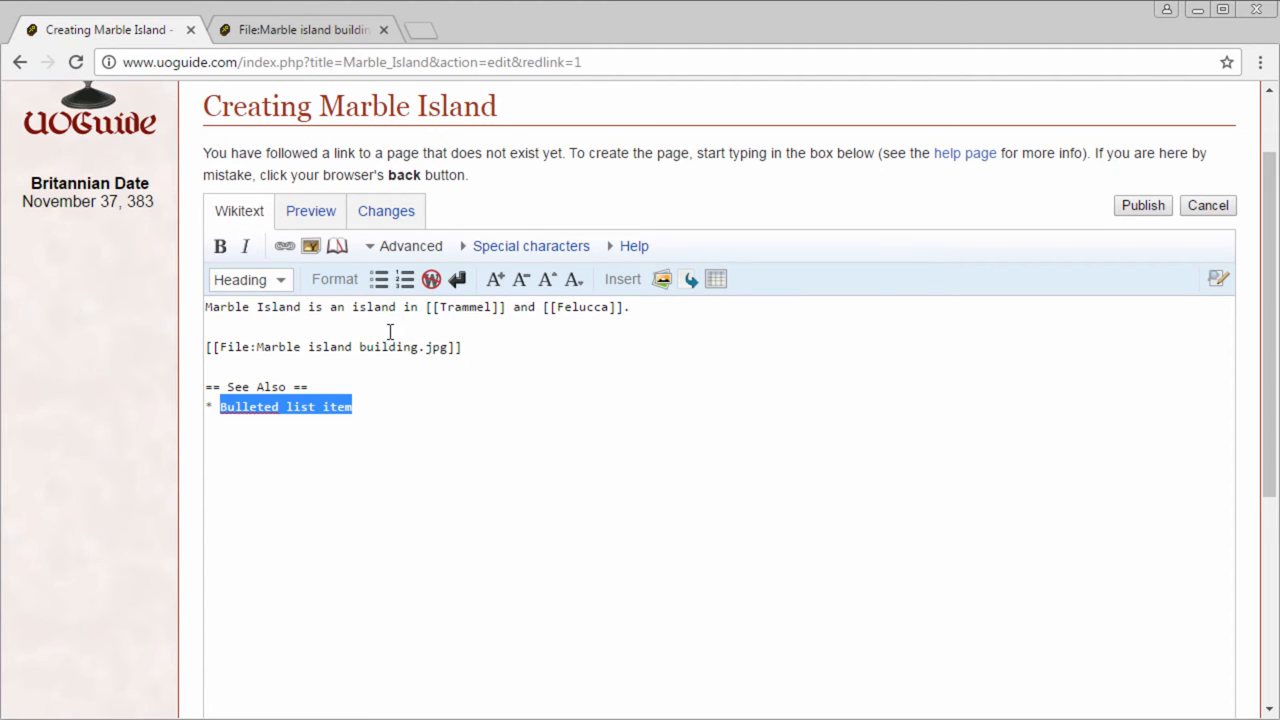
pyautogui.write('[[')
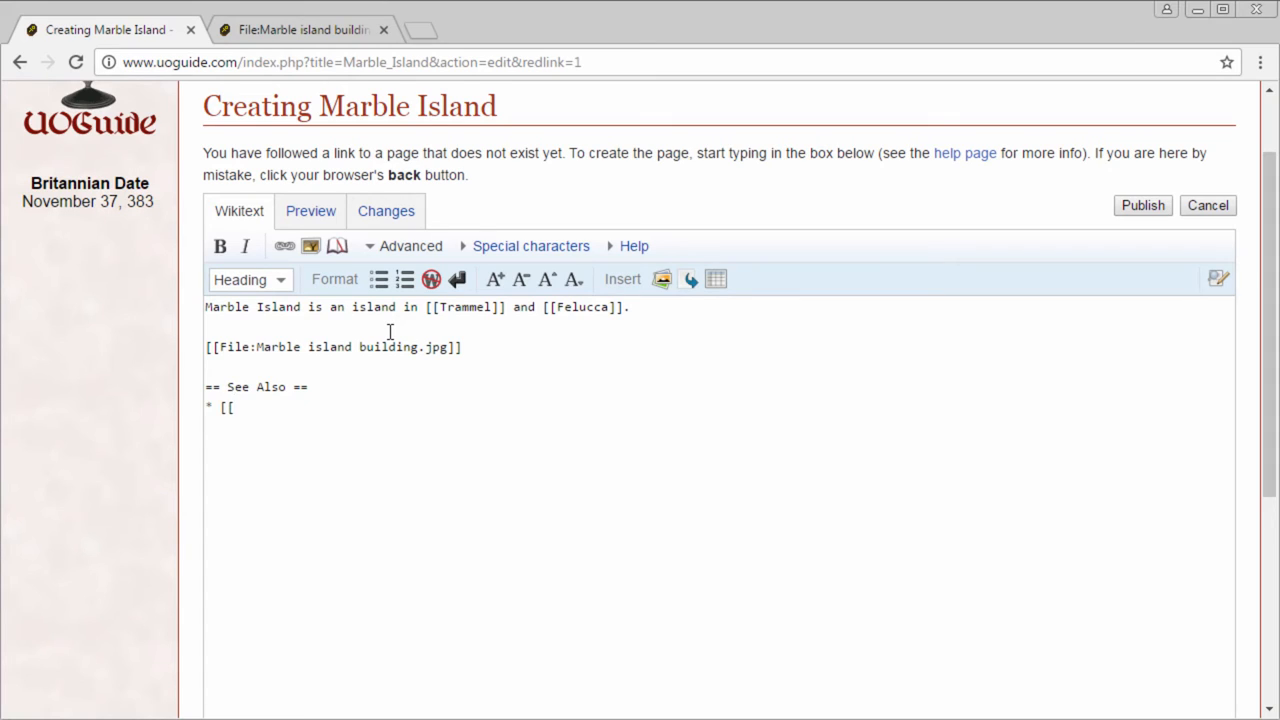
pyautogui.write('Island')
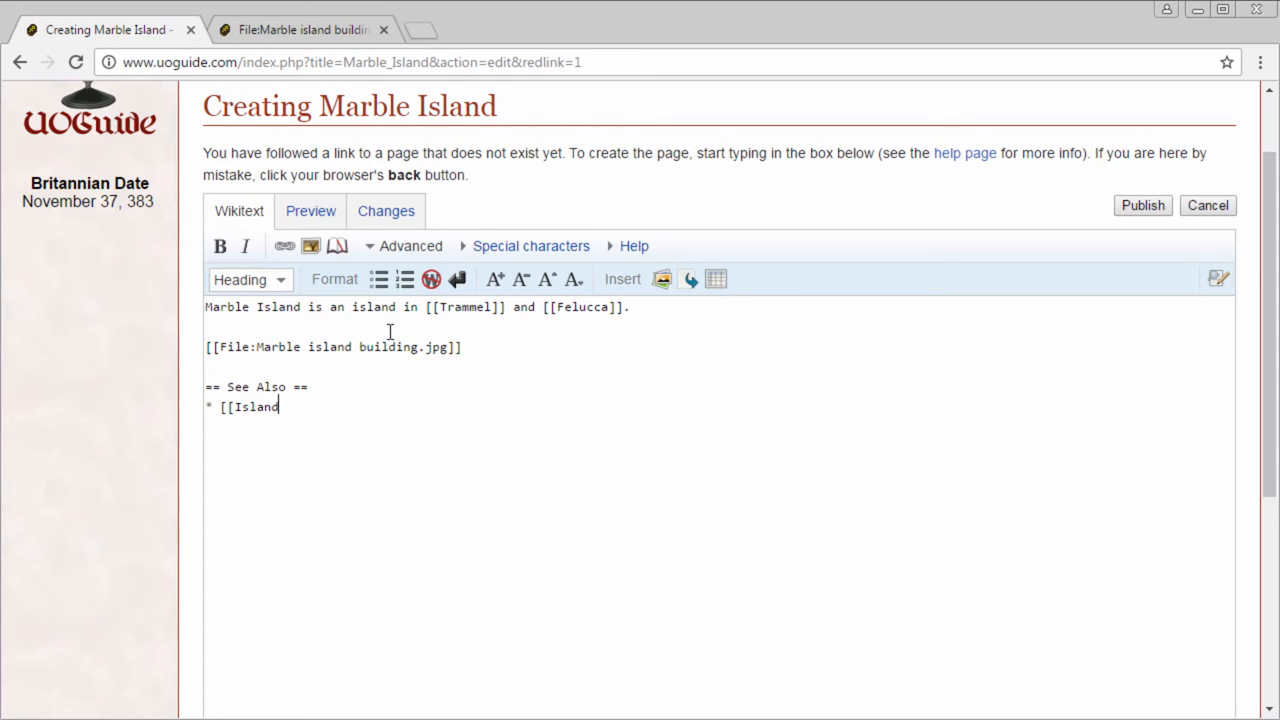
pyautogui.write('s]]')
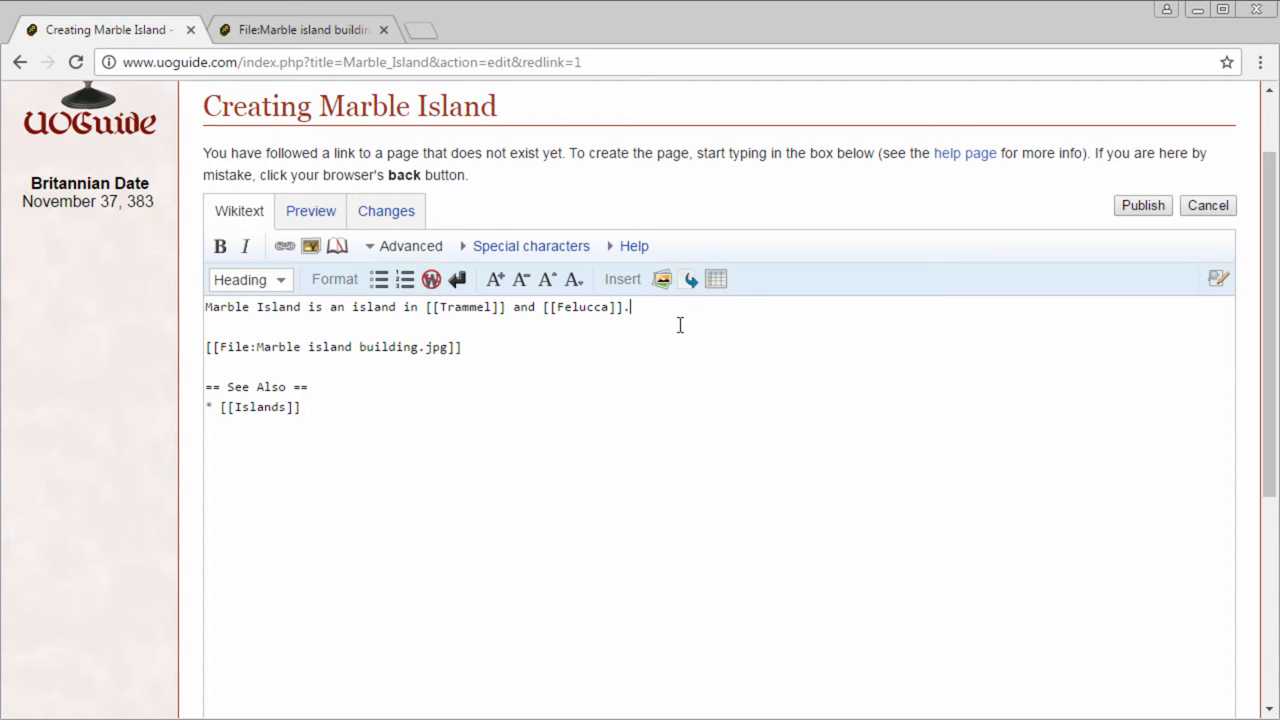
pyautogui.moveTo(650, 322)
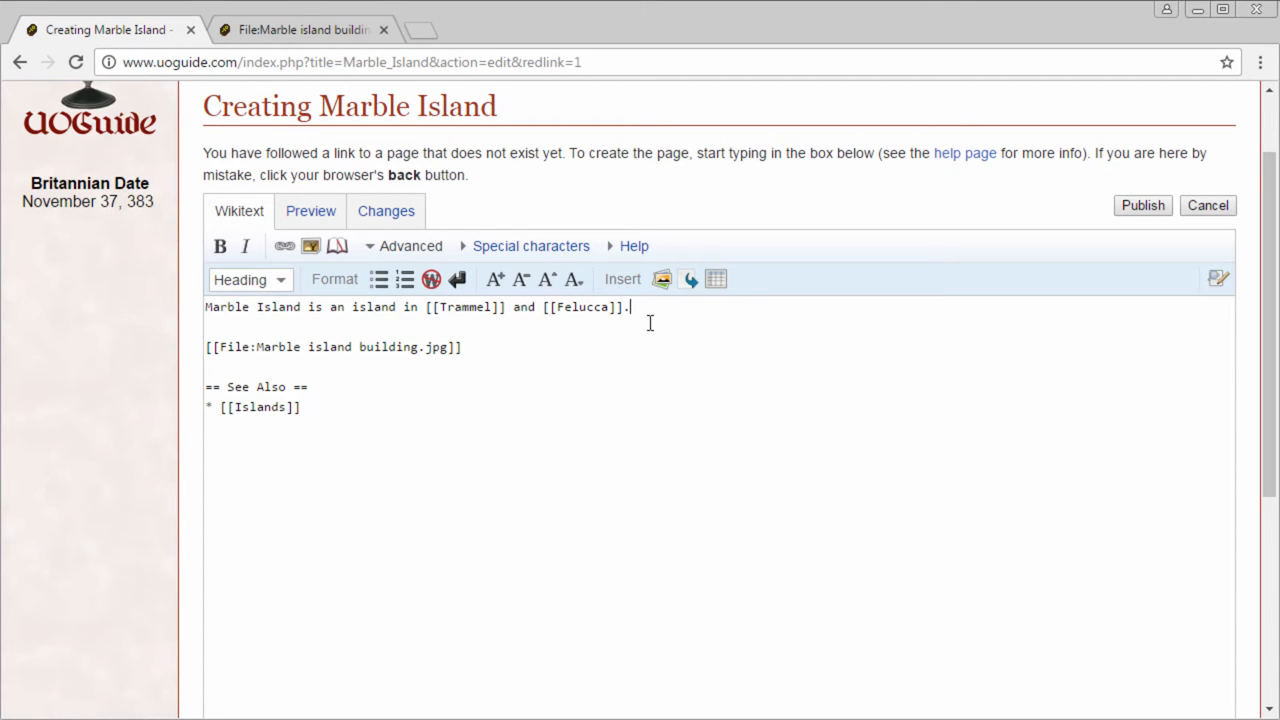
# - Write that it is notable as the only island that can fit a player-owned [[Castle]]
pyautogui.write('It is')
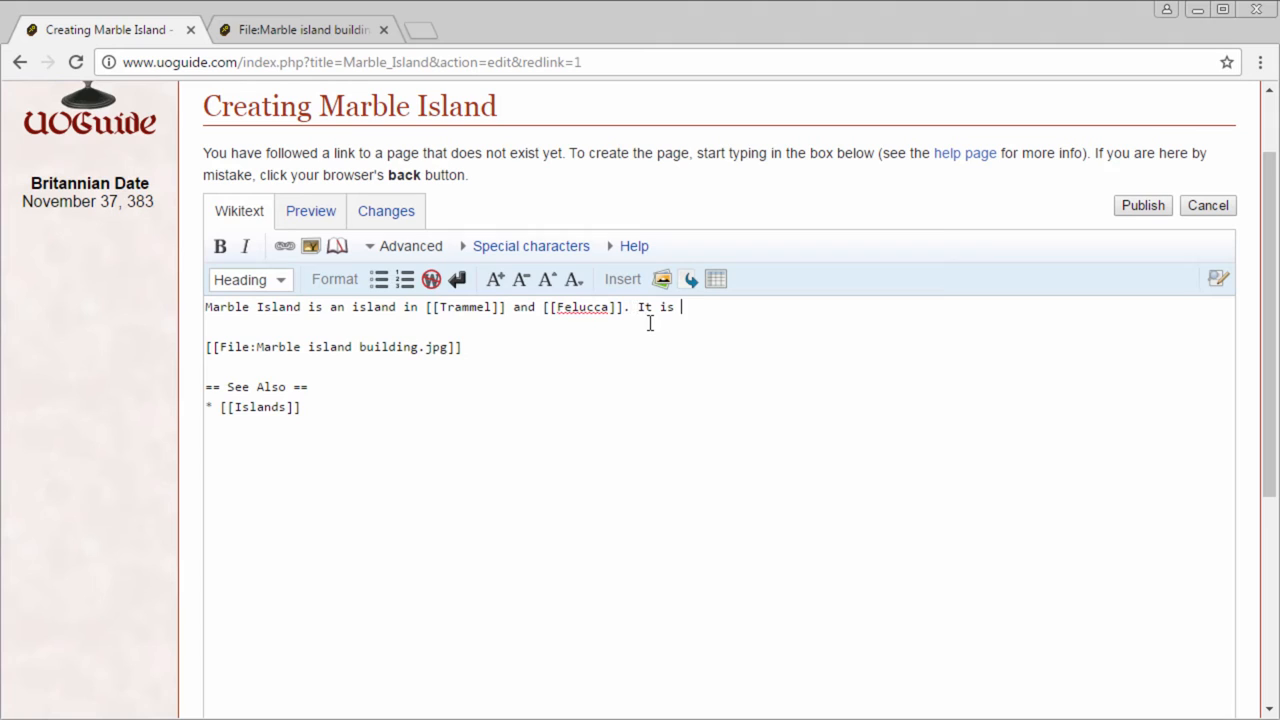
pyautogui.write('notable for being')
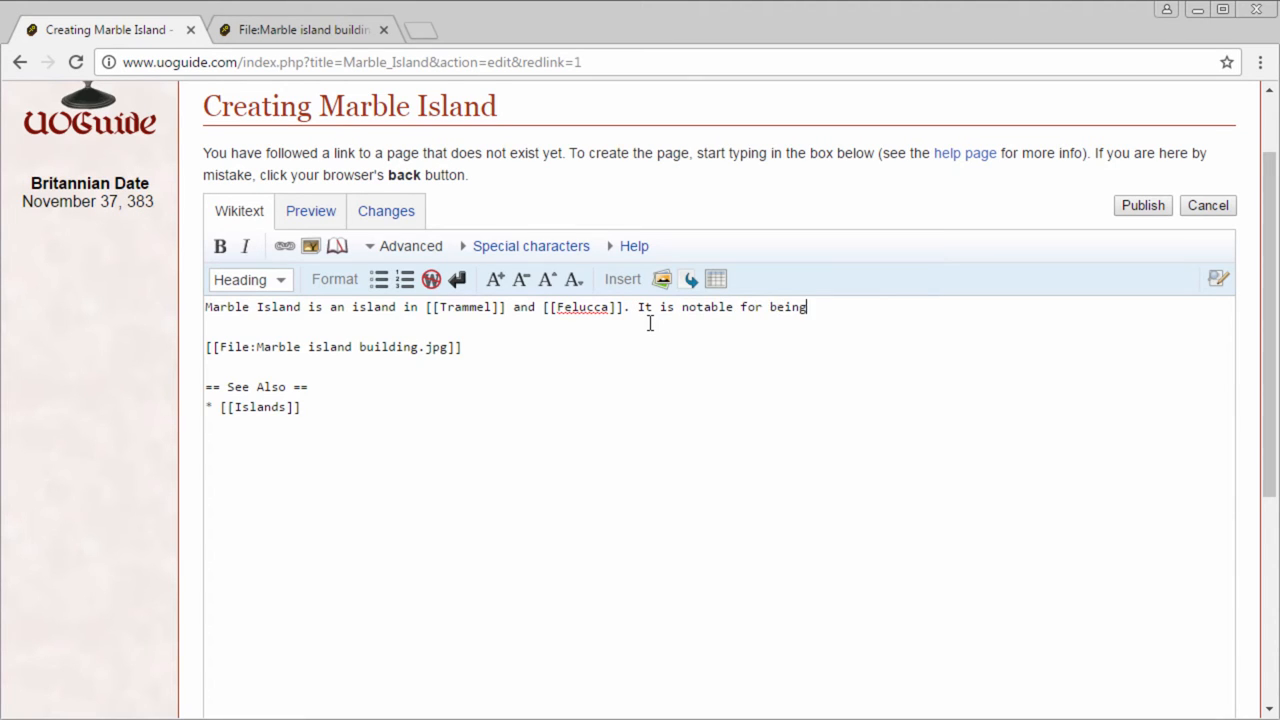
pyautogui.write('the island i')
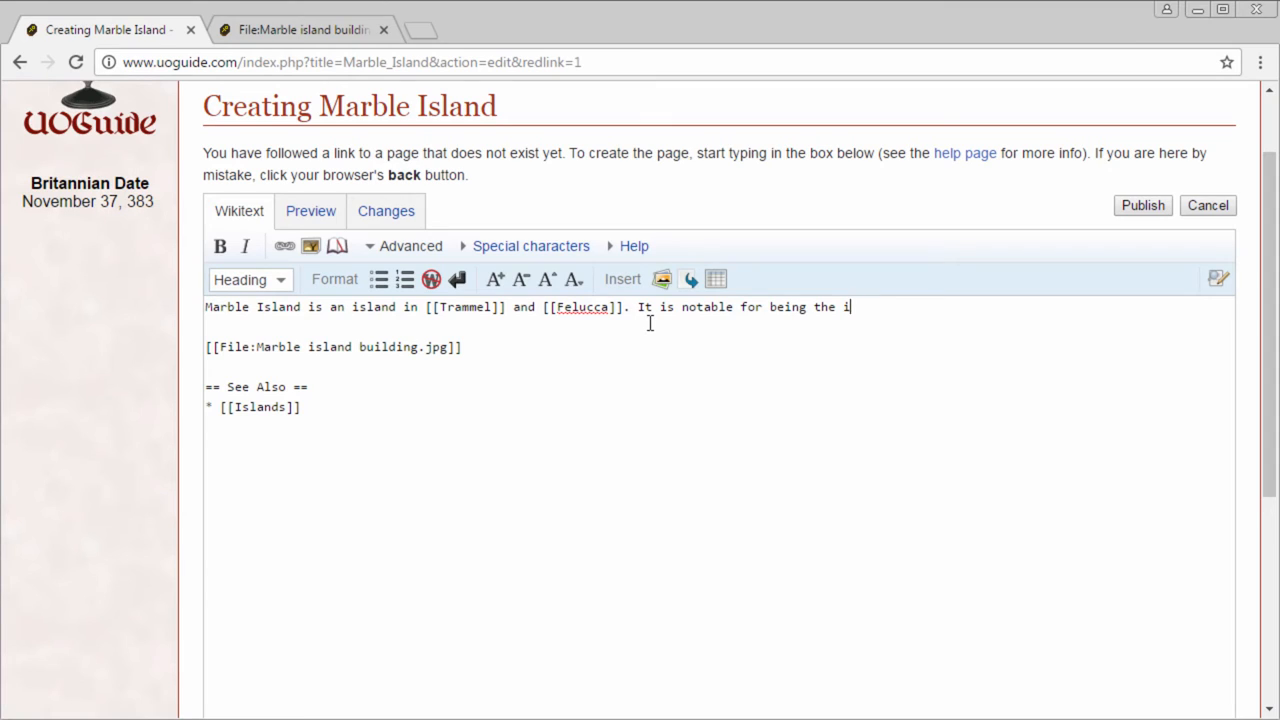
pyautogui.write('only island that')
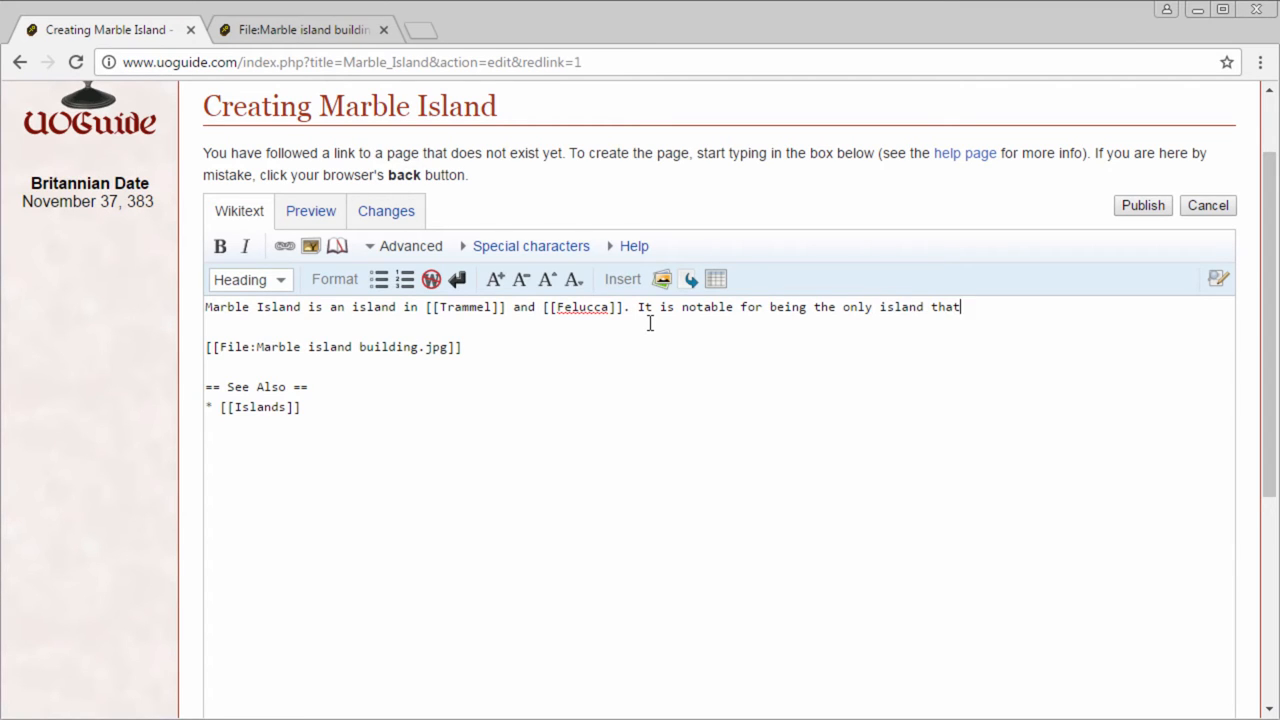
pyautogui.write('can fit a play')
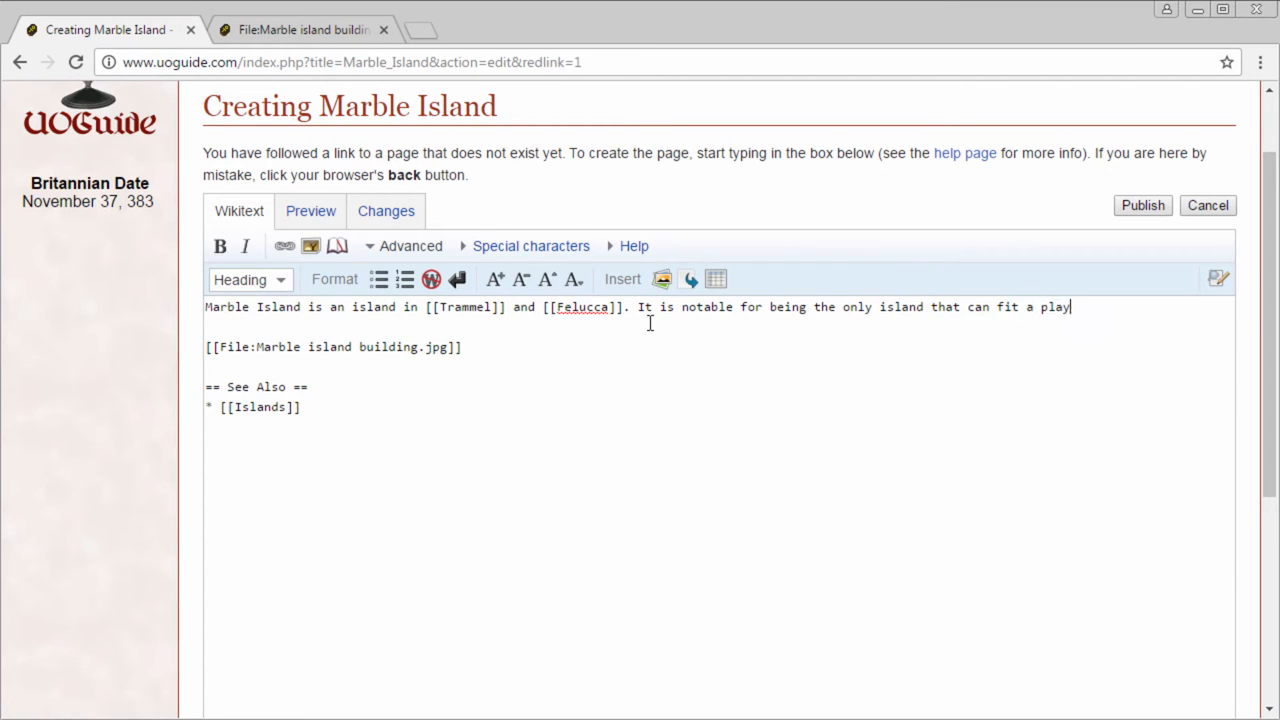
pyautogui.write('owner [[C')
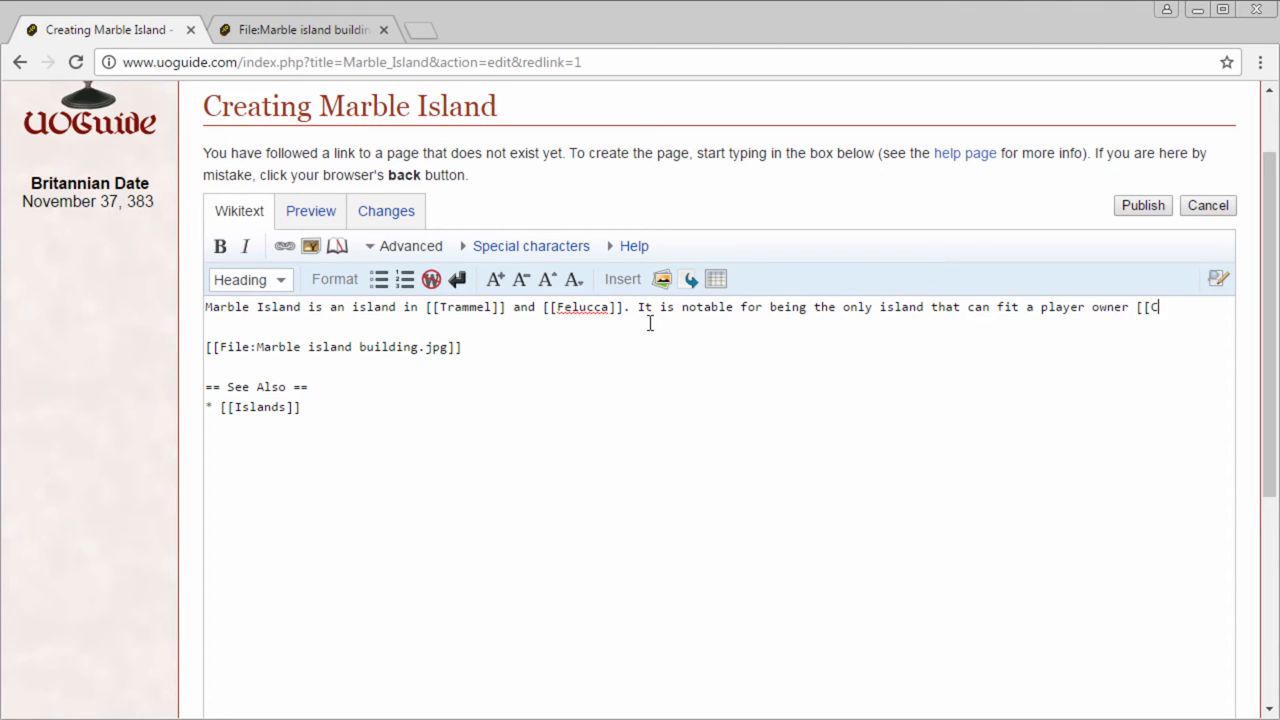
pyautogui.write('astle]]')
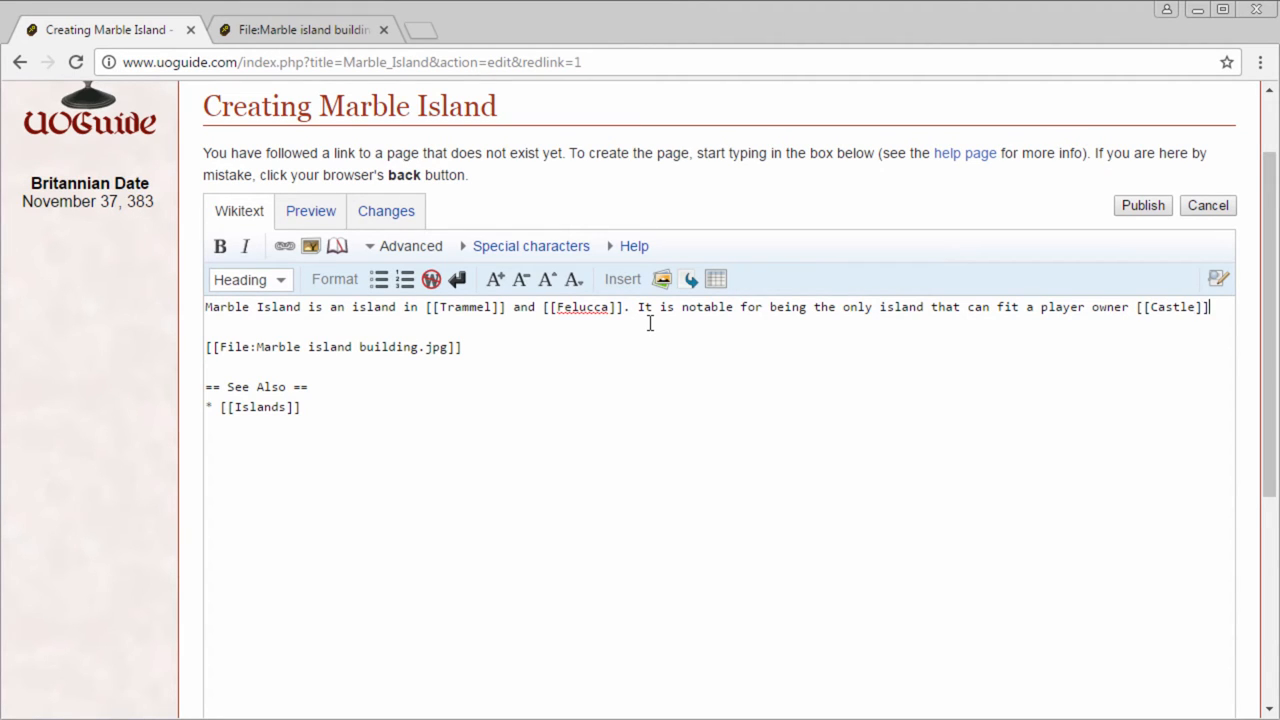
pyautogui.write('.')
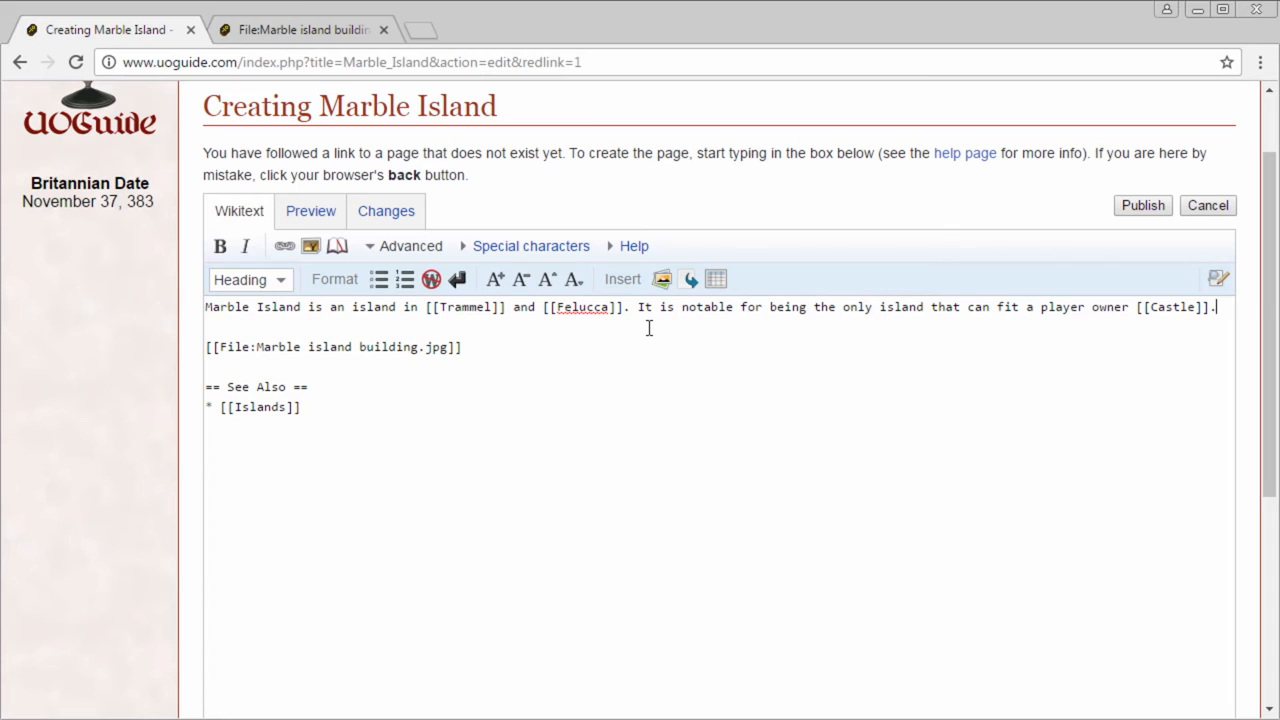
pyautogui.moveTo(842, 304)
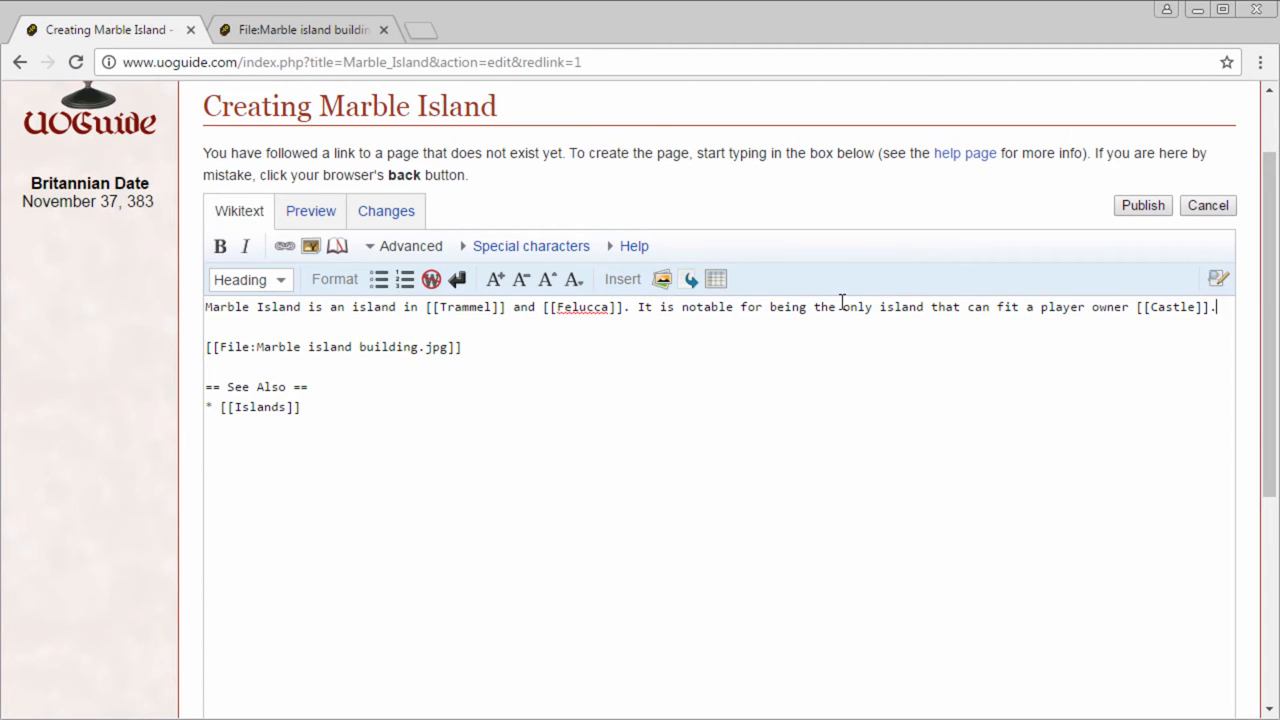
pyautogui.moveTo(1080, 308)
pyautogui.write(' It')
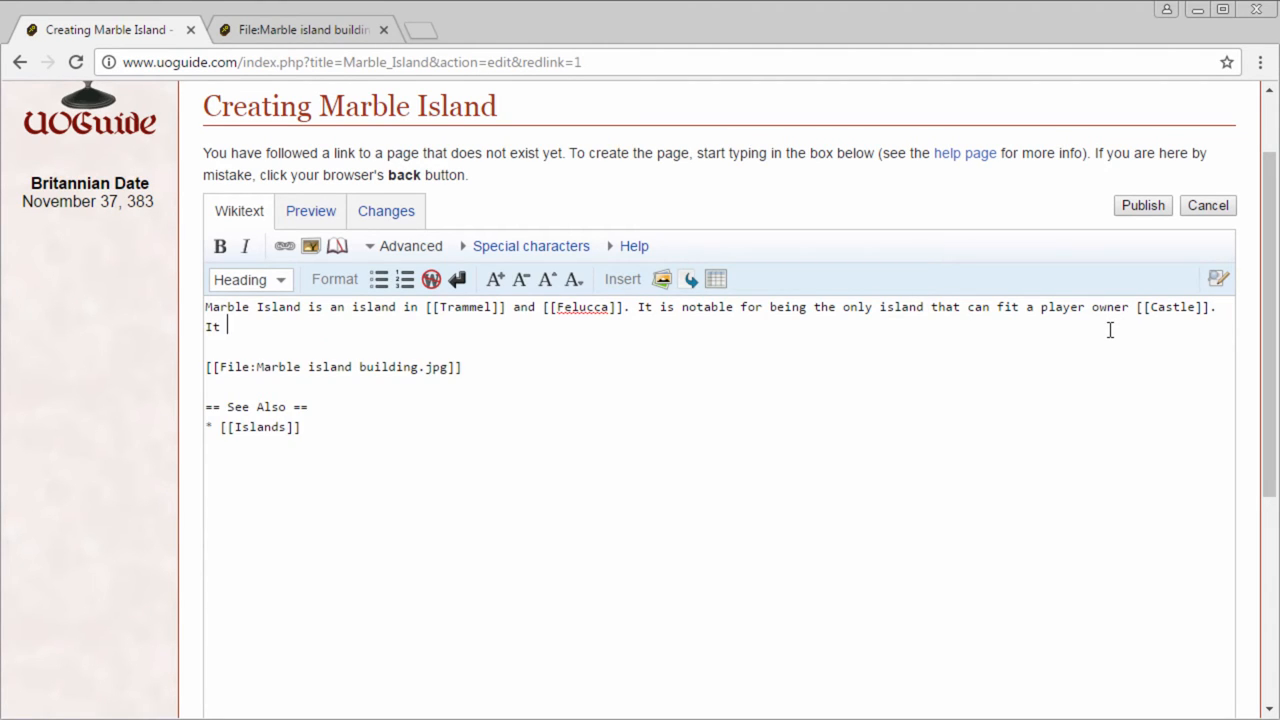
# - Add that it also has a passageway to the [[Lost Lands]]
pyautogui.write('also has a')
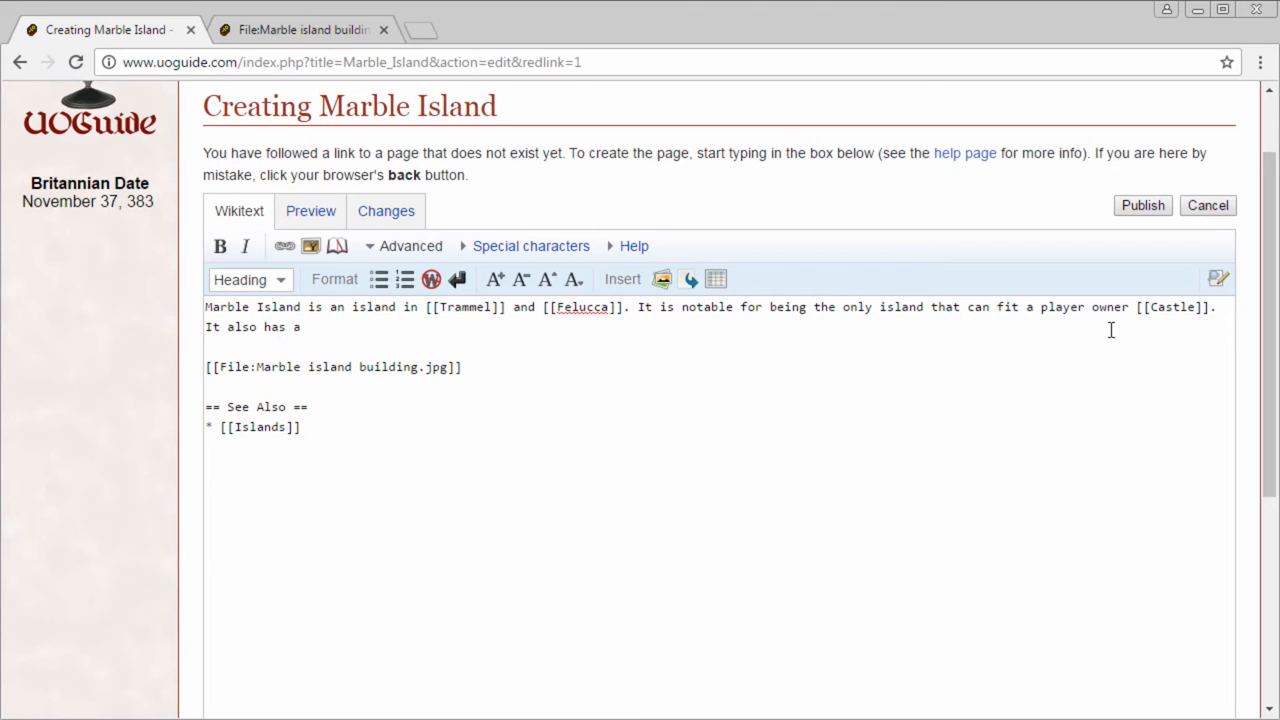
pyautogui.write('passa')
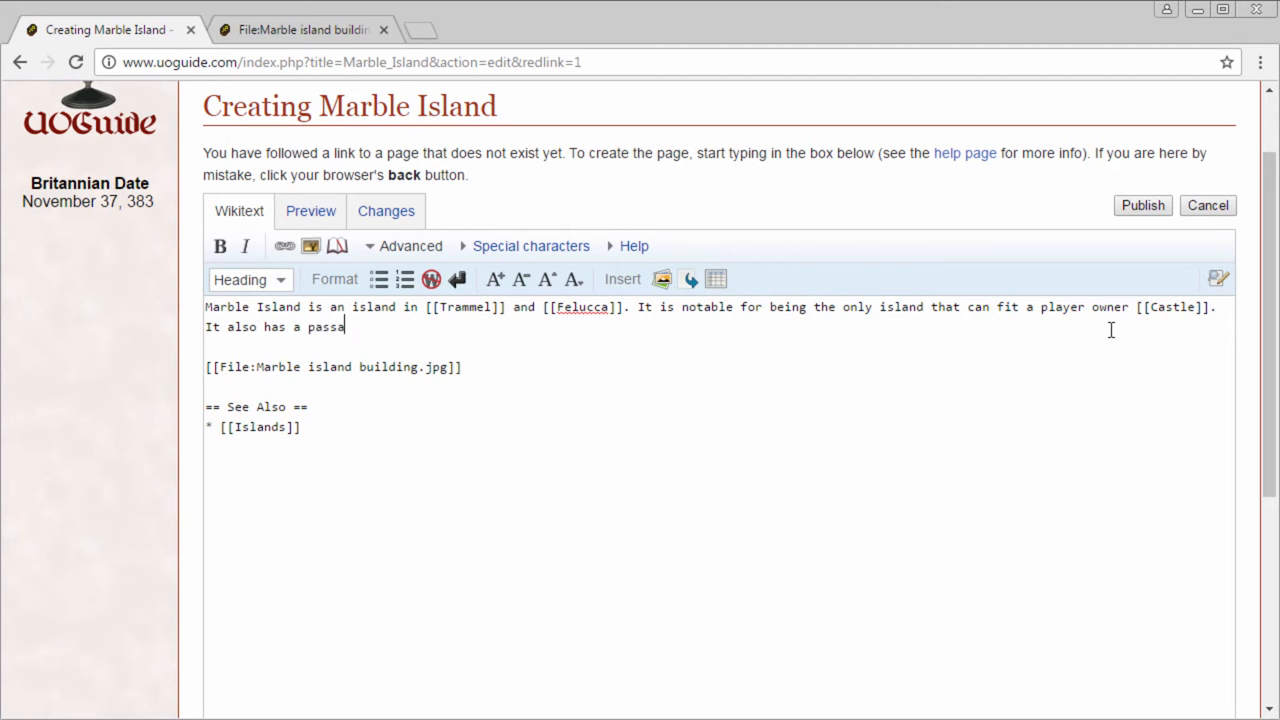
pyautogui.write('geway')
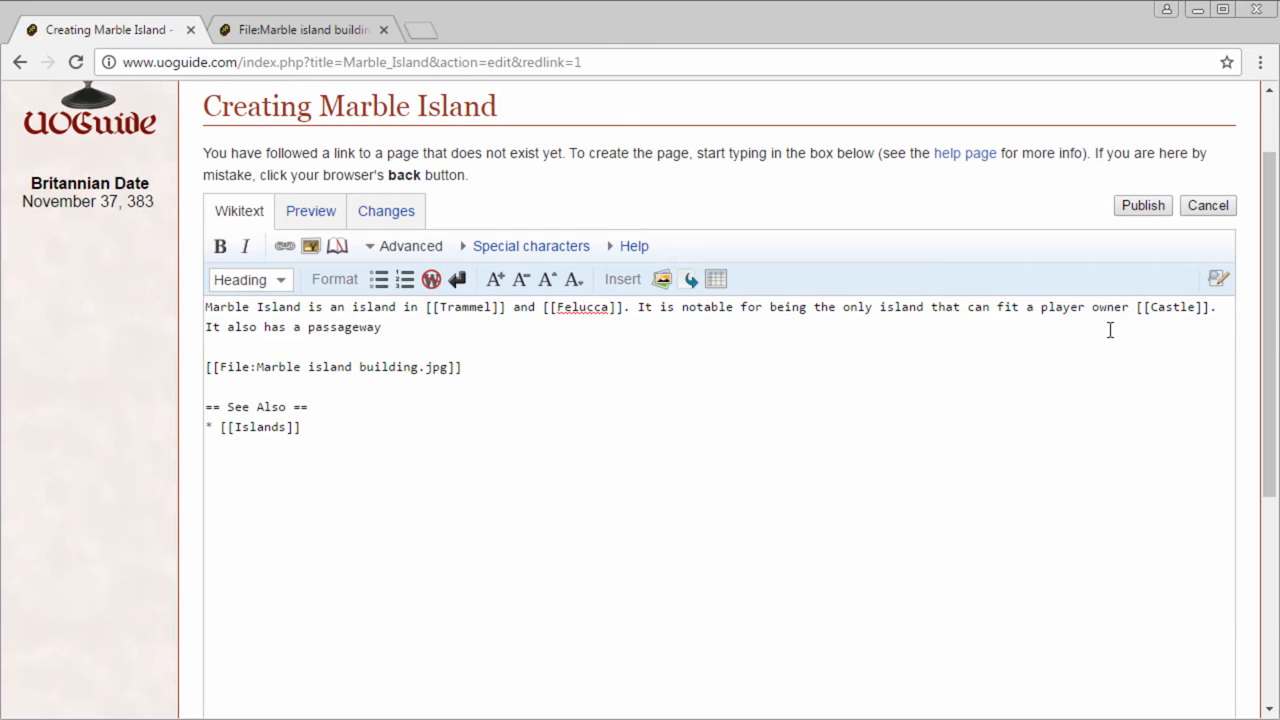
pyautogui.write('to')
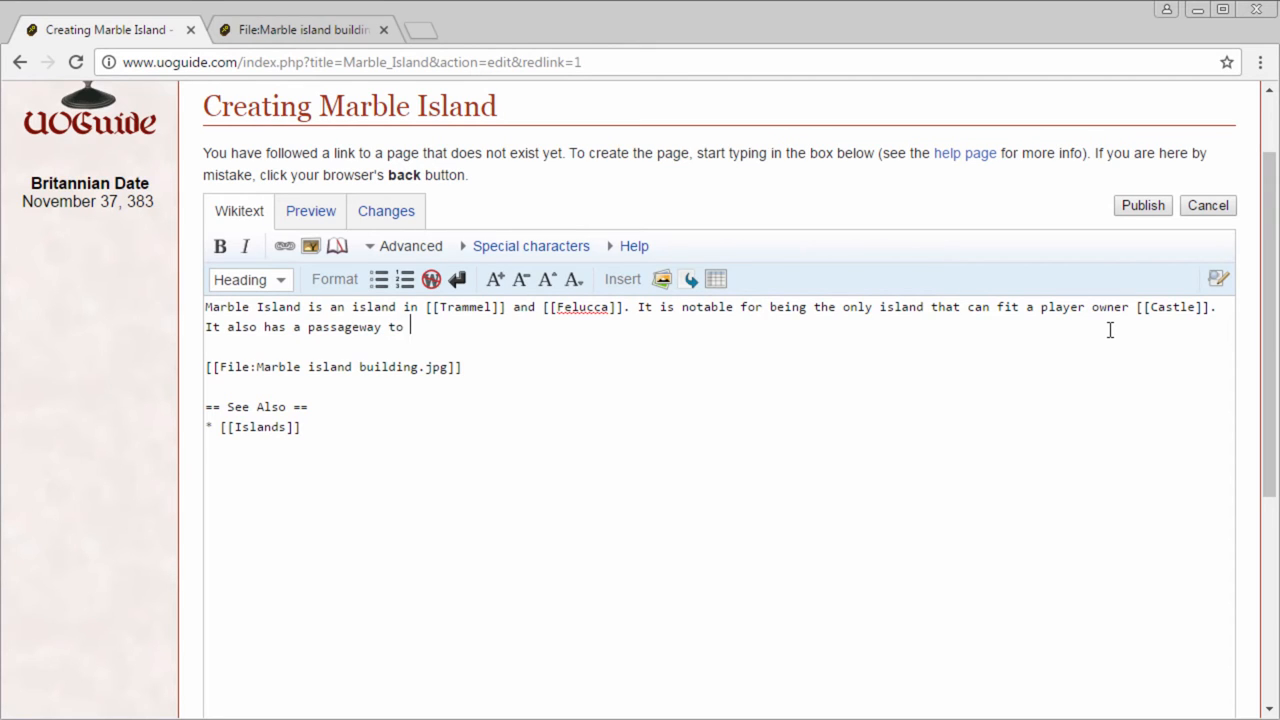
pyautogui.write('the')
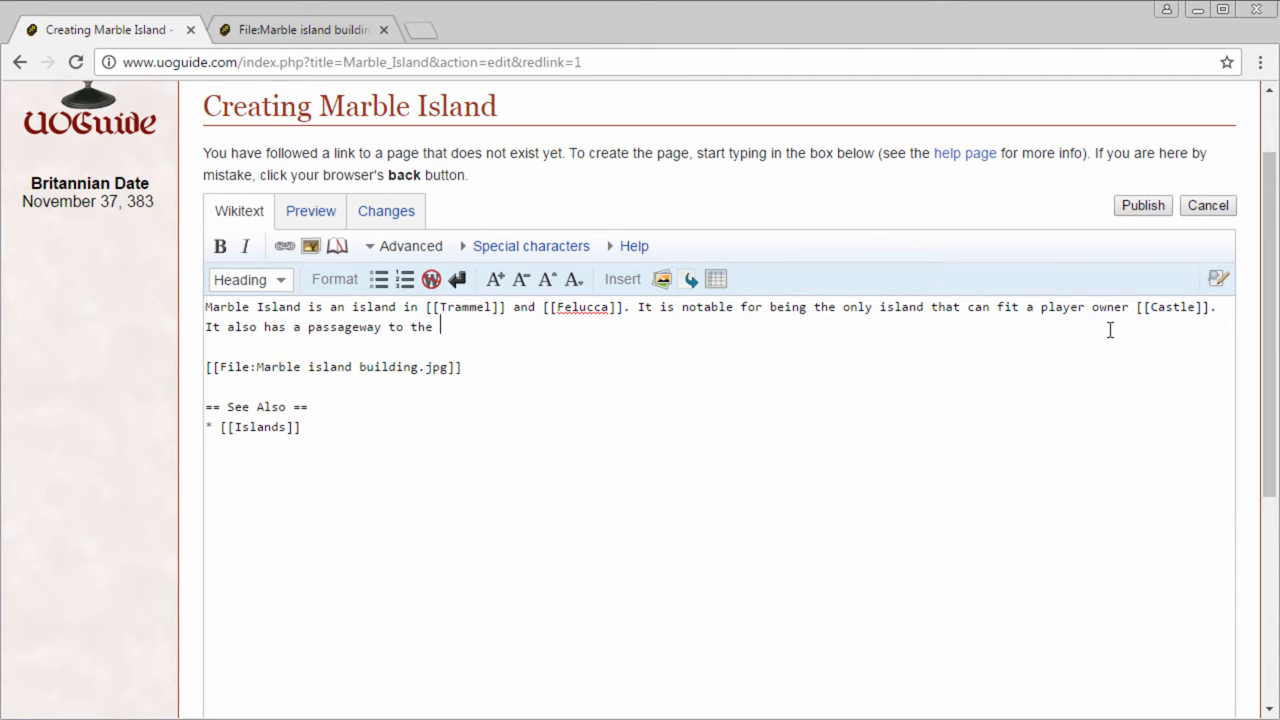
pyautogui.write('[[Lost Lan')
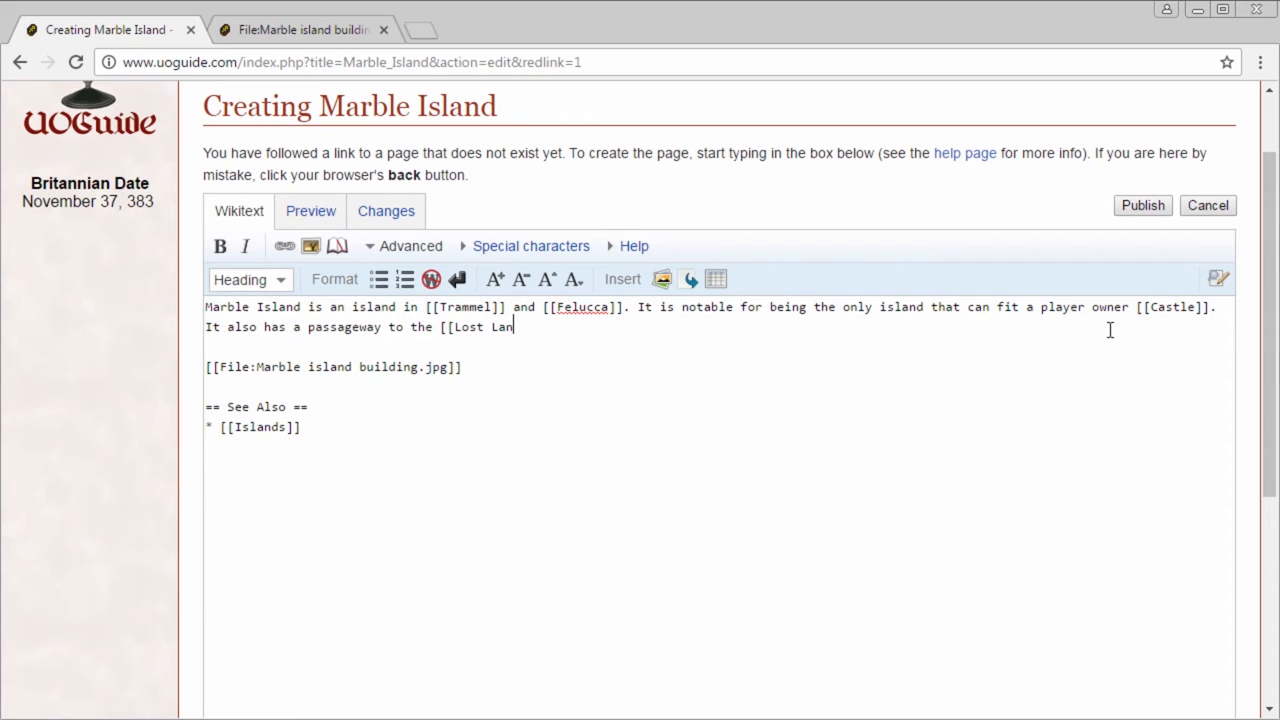
pyautogui.write('ds]].')
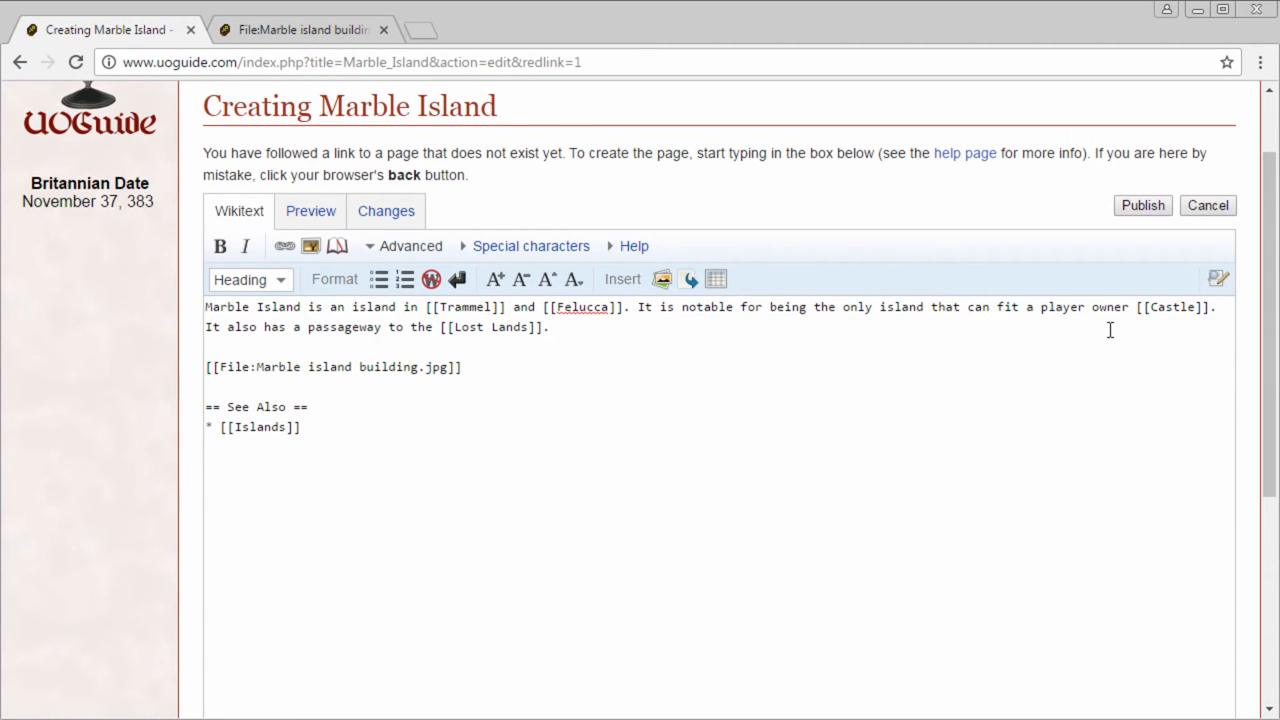
# - Locate the island Southeast of [[Britain]] and North of [[Trinsic]]
pyautogui.write('The')
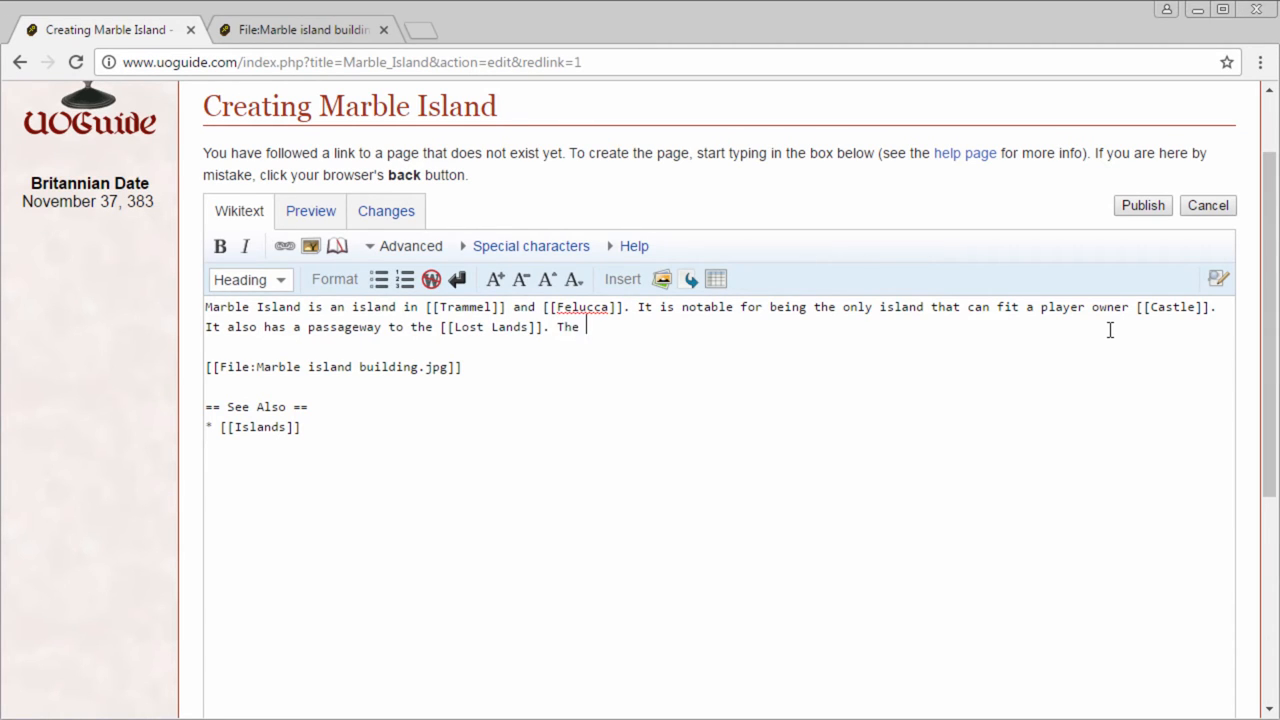
pyautogui.write('island itself')
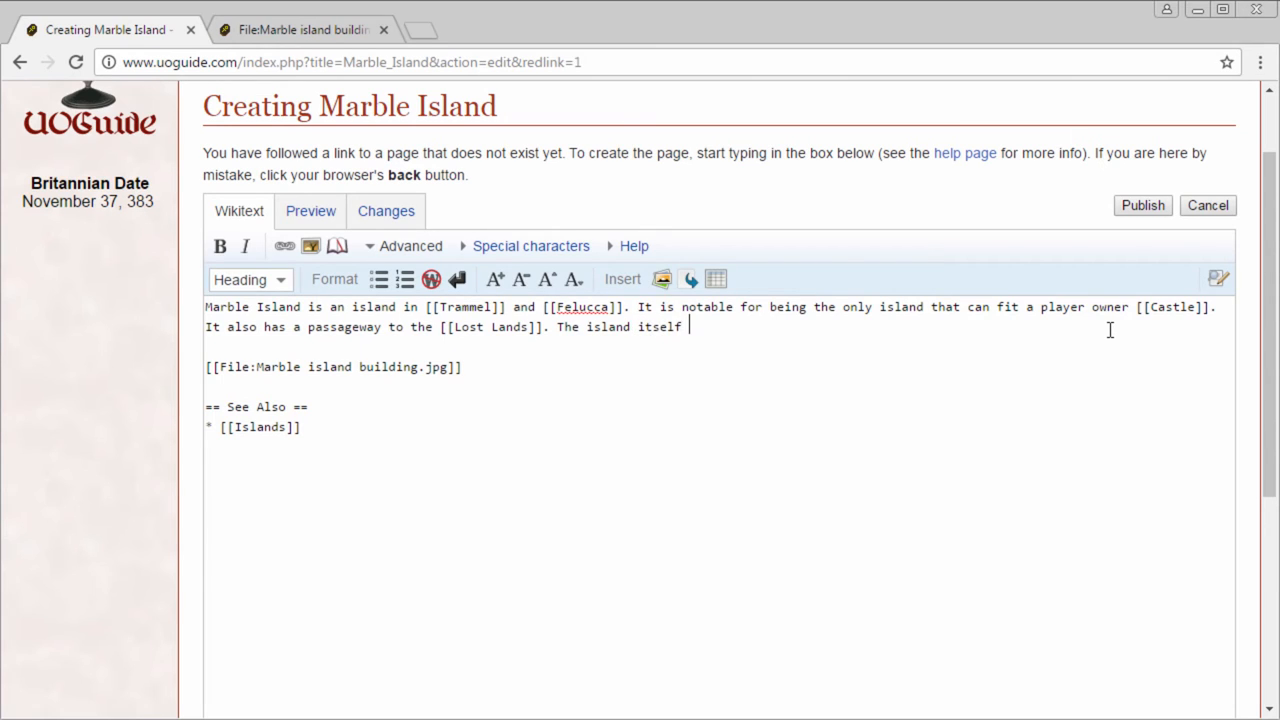
pyautogui.write('is locat')
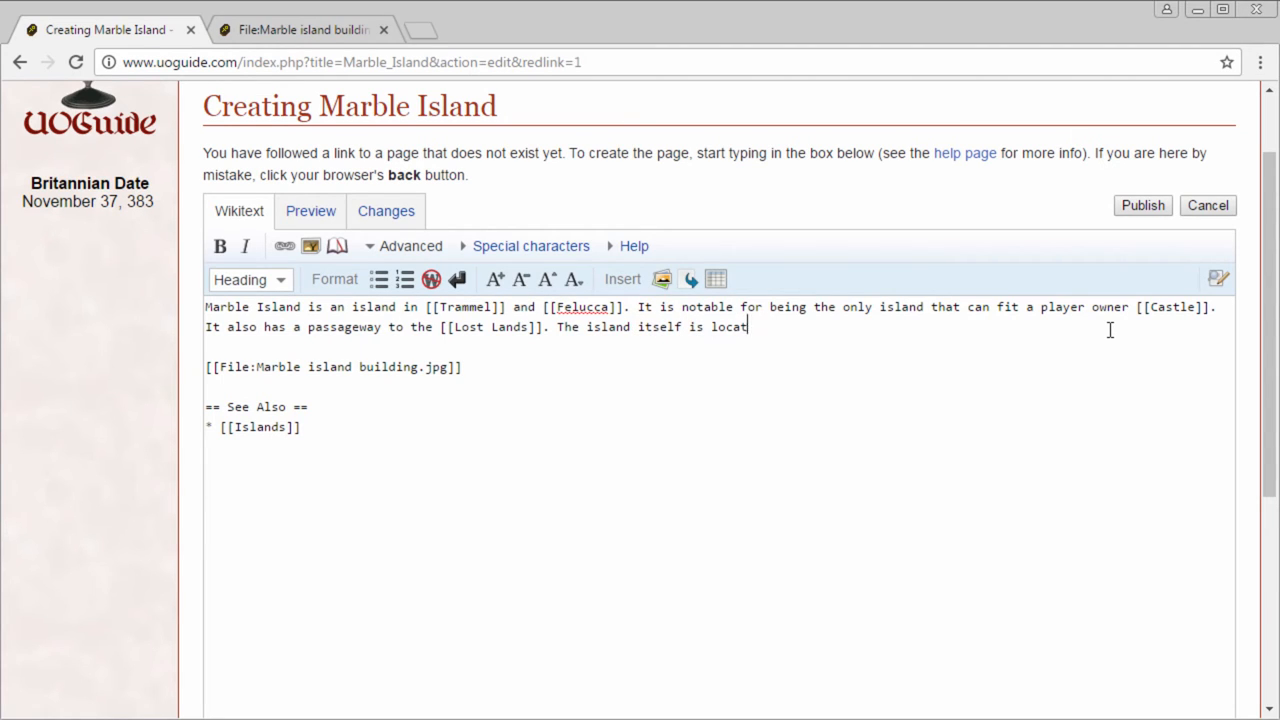
pyautogui.write('ed Southe')
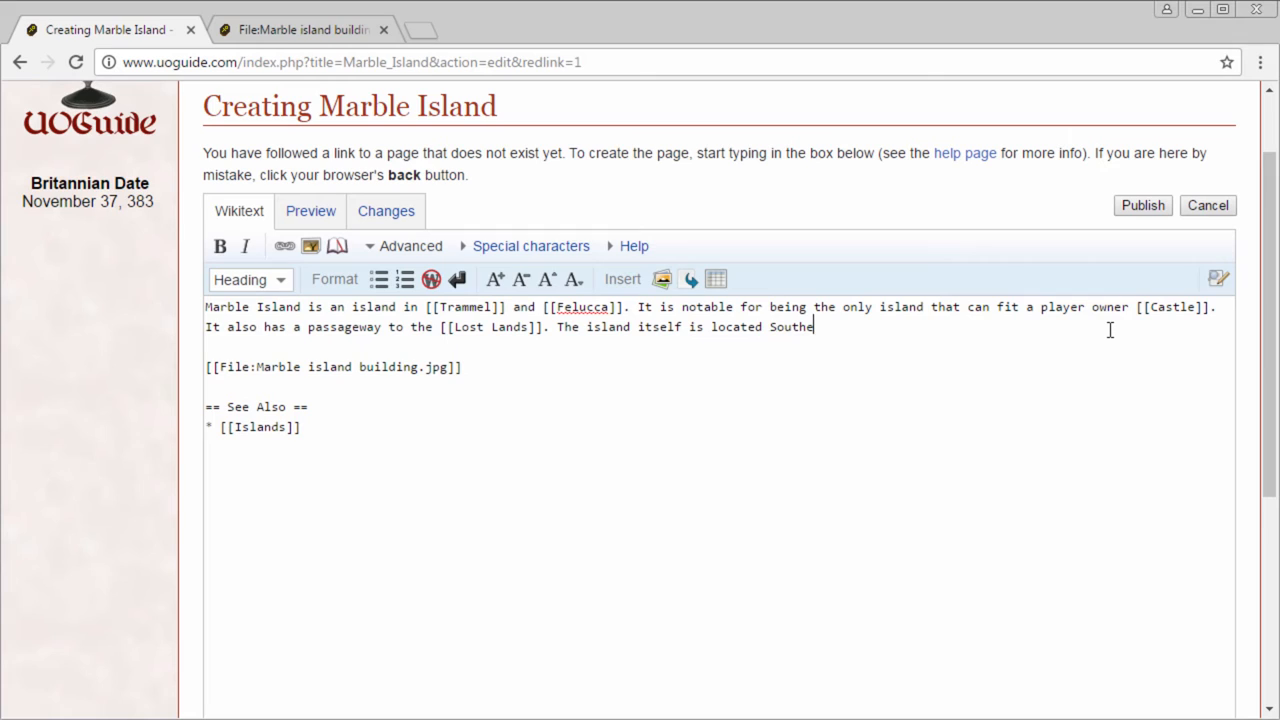
pyautogui.write('ast of Br')
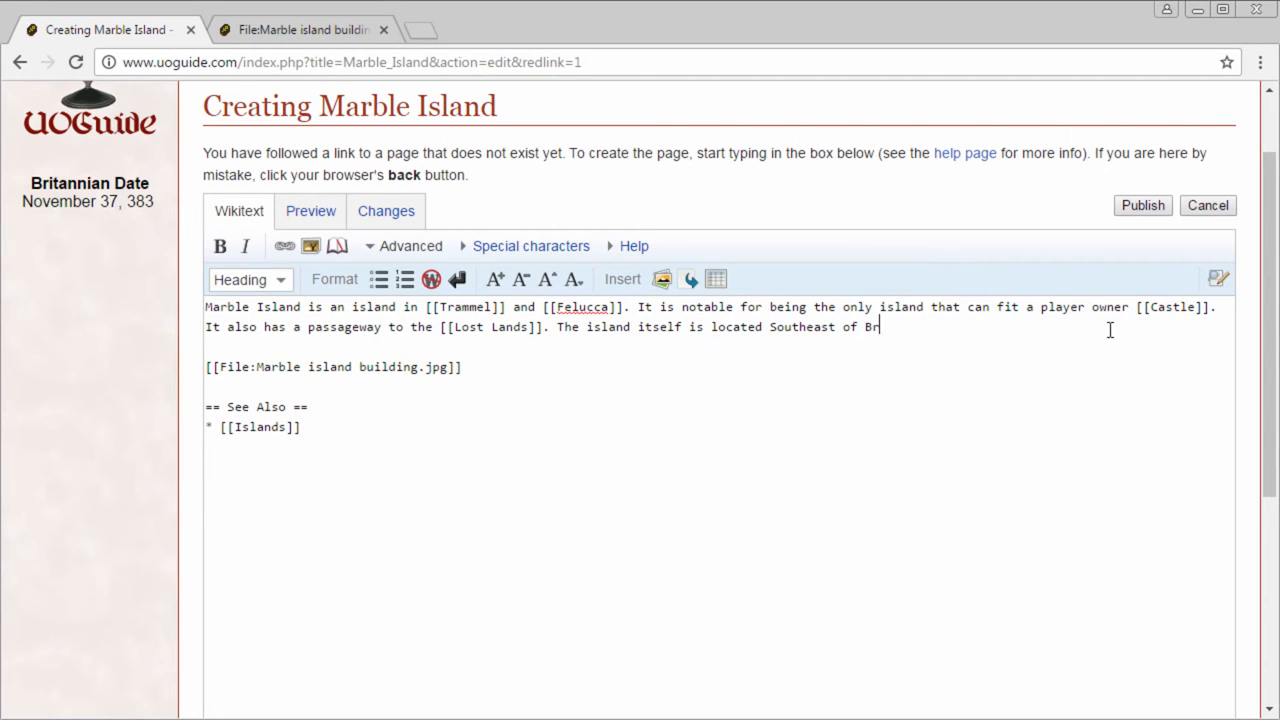
pyautogui.press('Backspace')
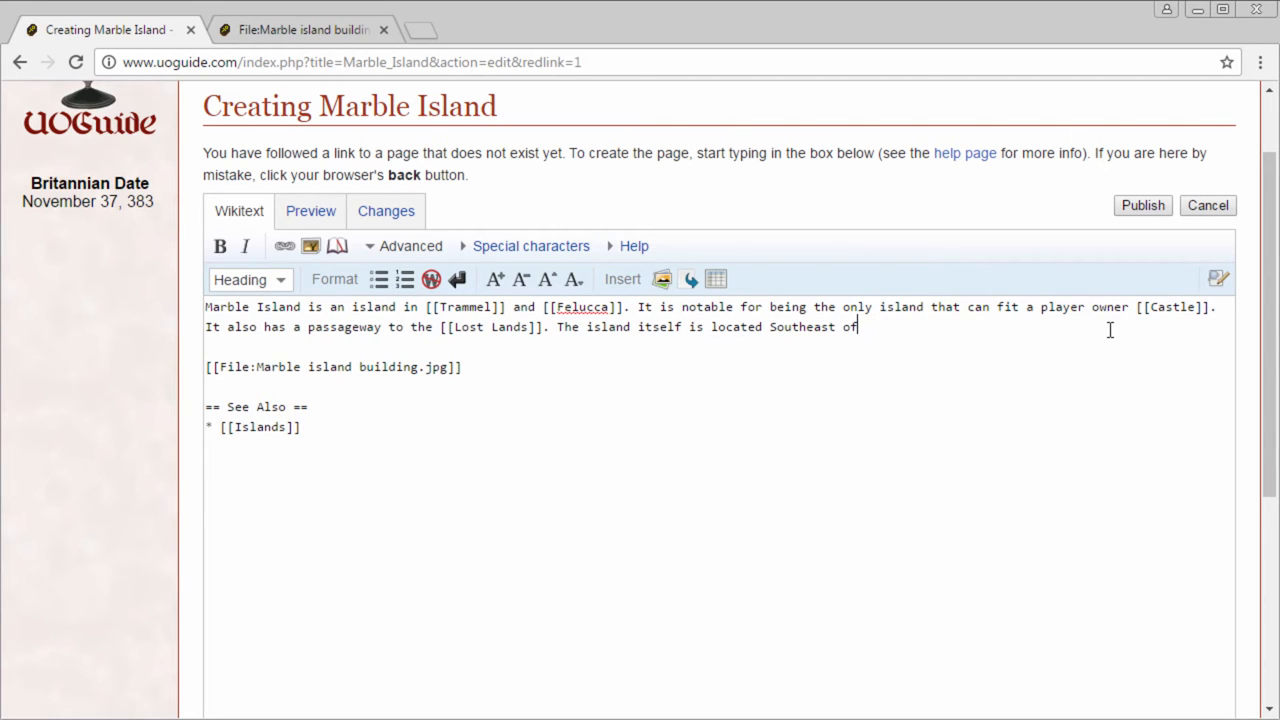
pyautogui.write('" "')
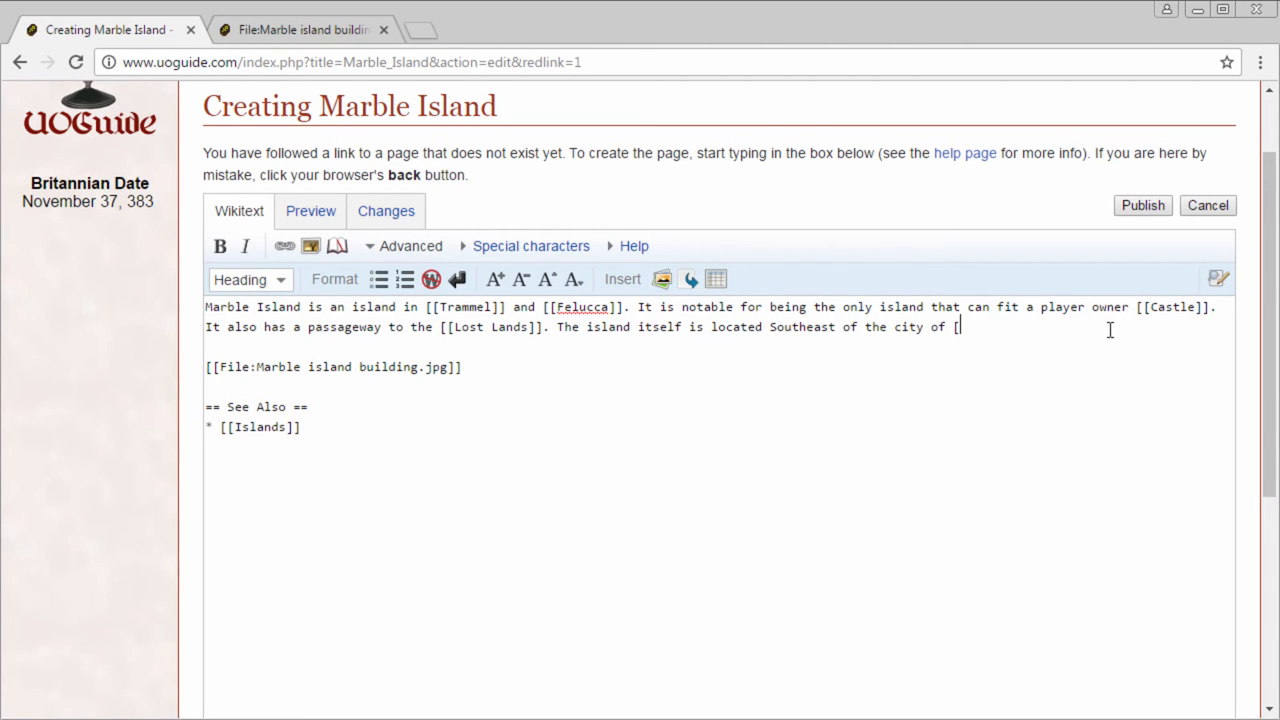
pyautogui.write('[Britain]] and')
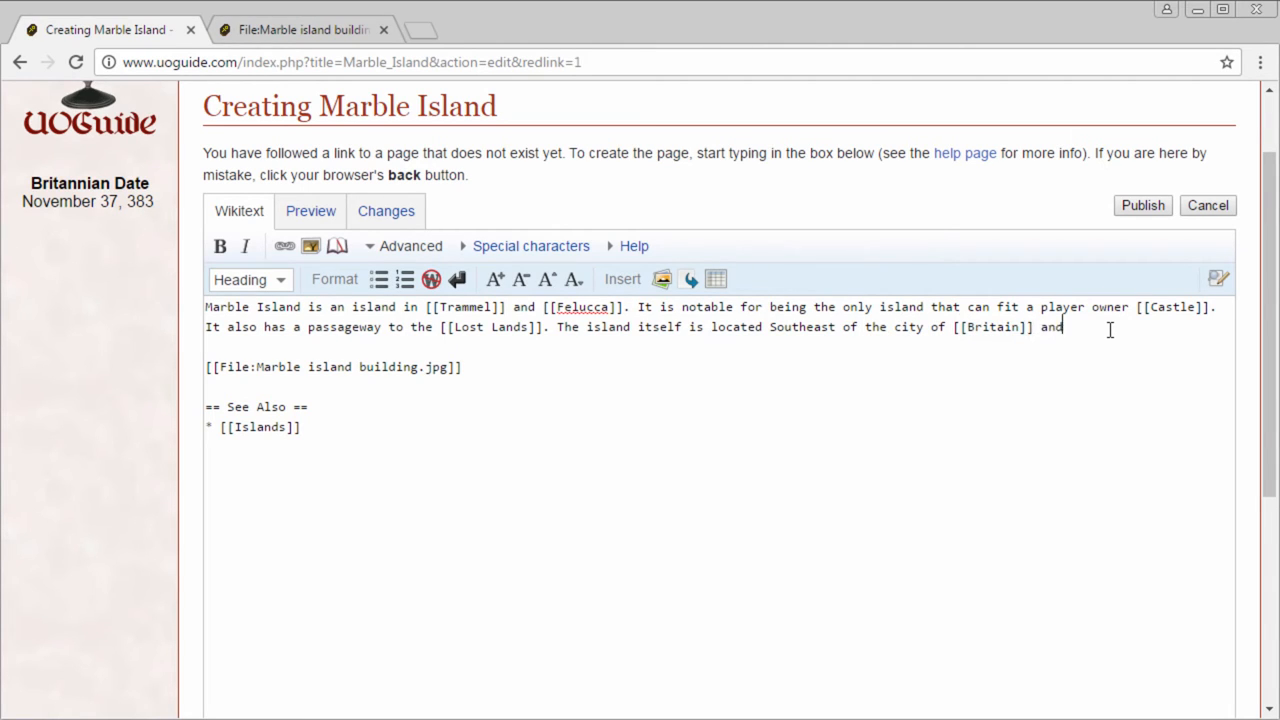
pyautogui.write('North')
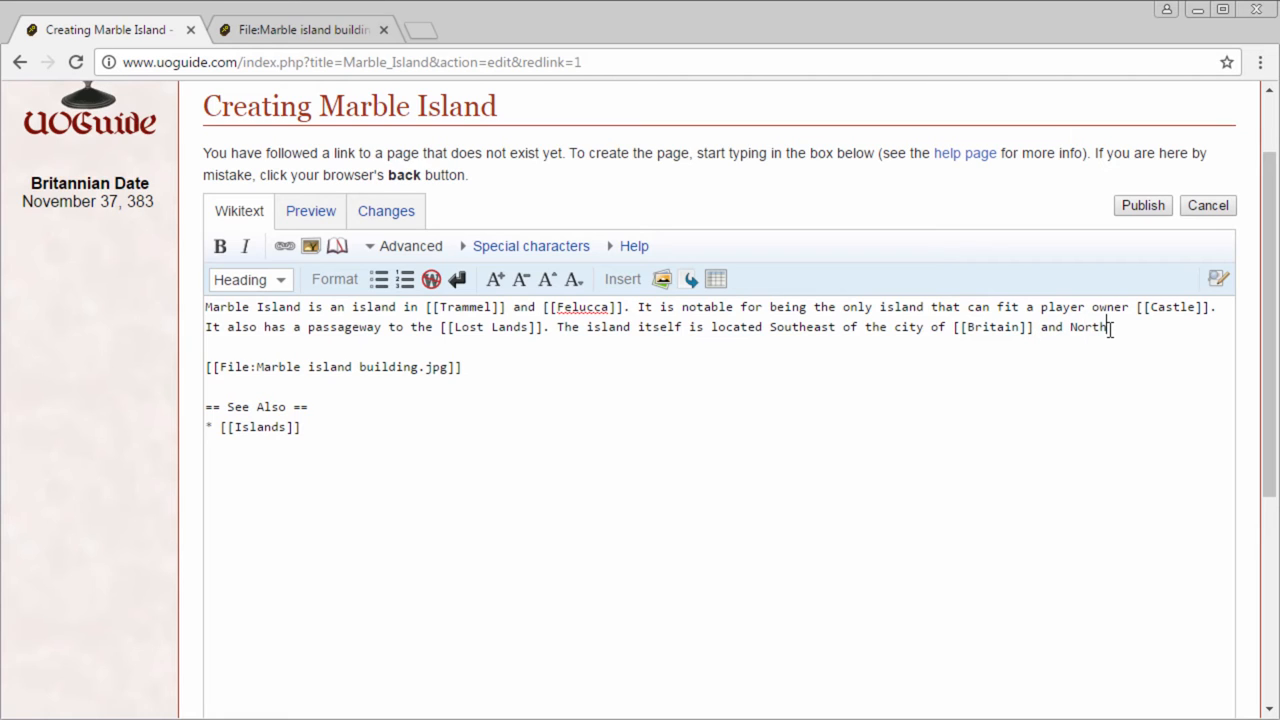
pyautogui.write('of')
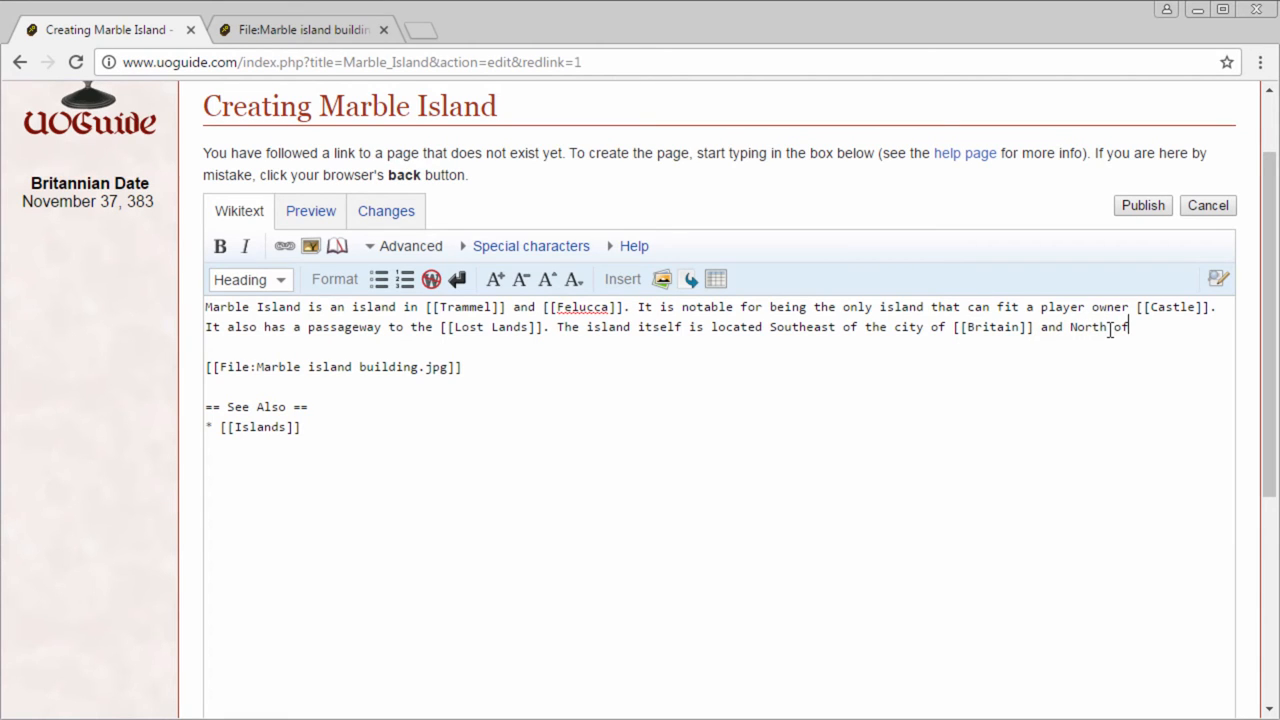
pyautogui.write('[[Trinsic')
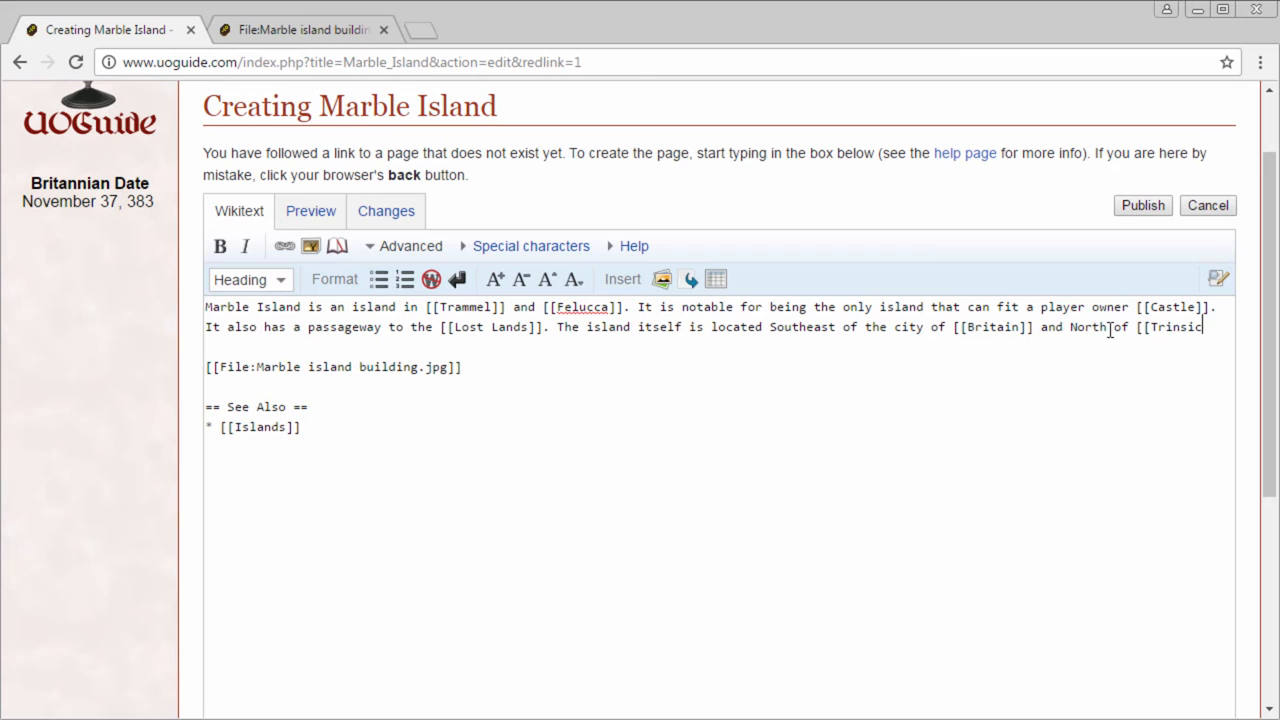
pyautogui.write(']].')
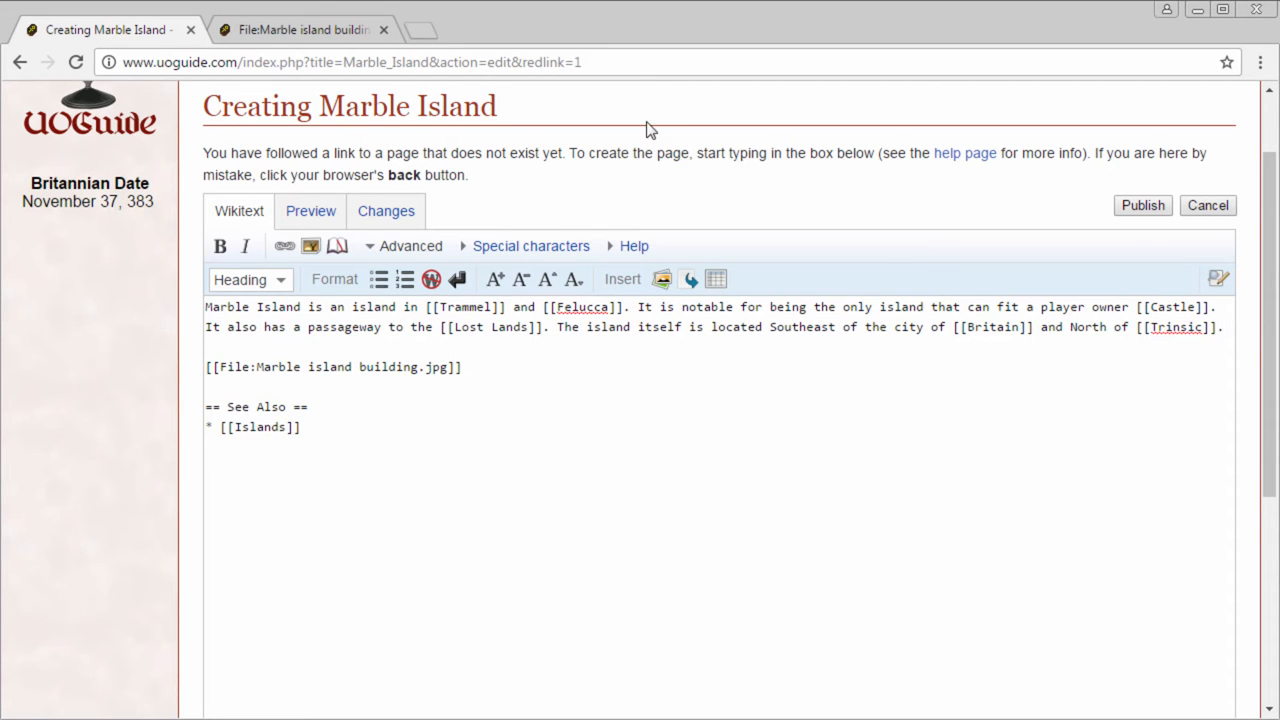
pyautogui.click(310, 212)
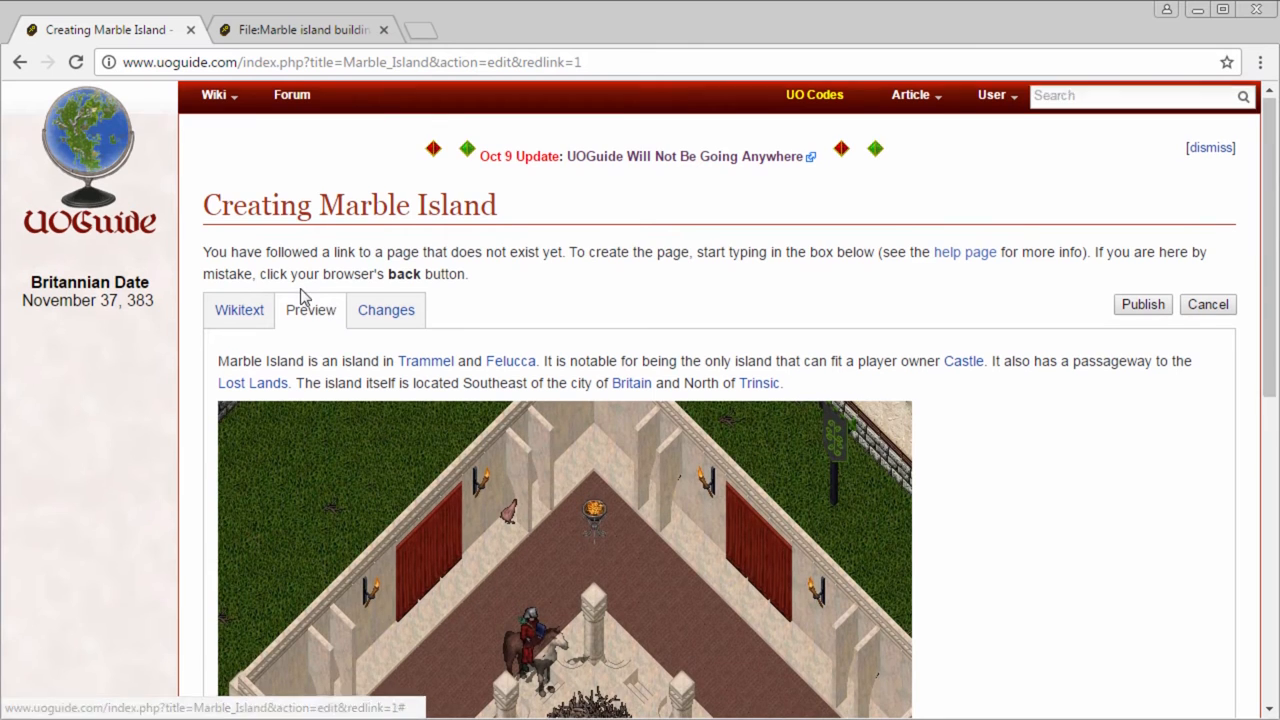
pyautogui.scroll(-3)
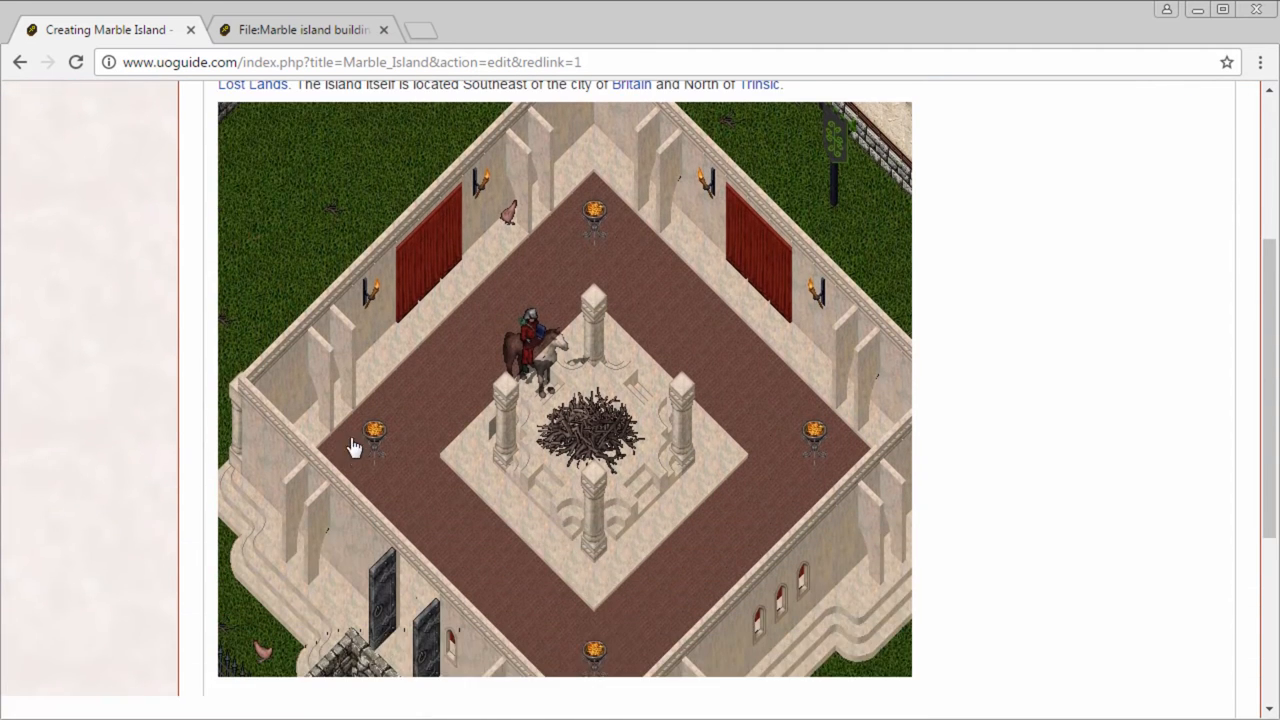
pyautogui.scroll(-3)
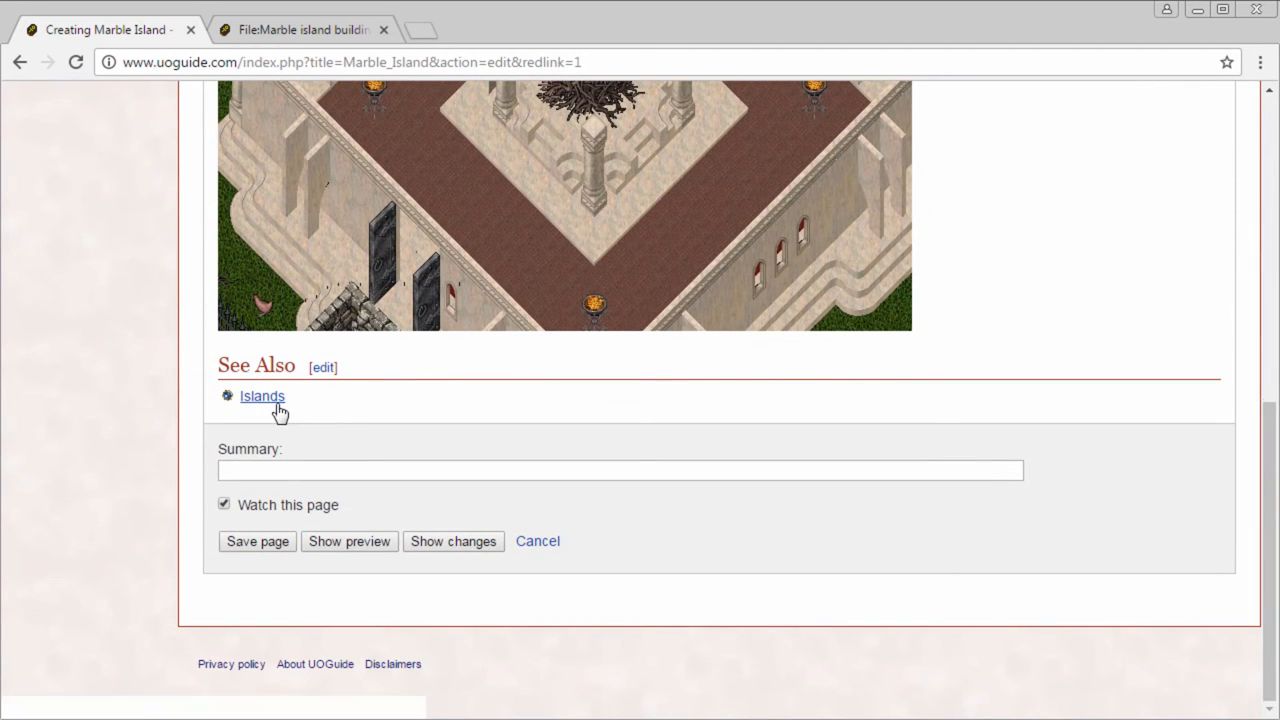
pyautogui.moveTo(260, 406)
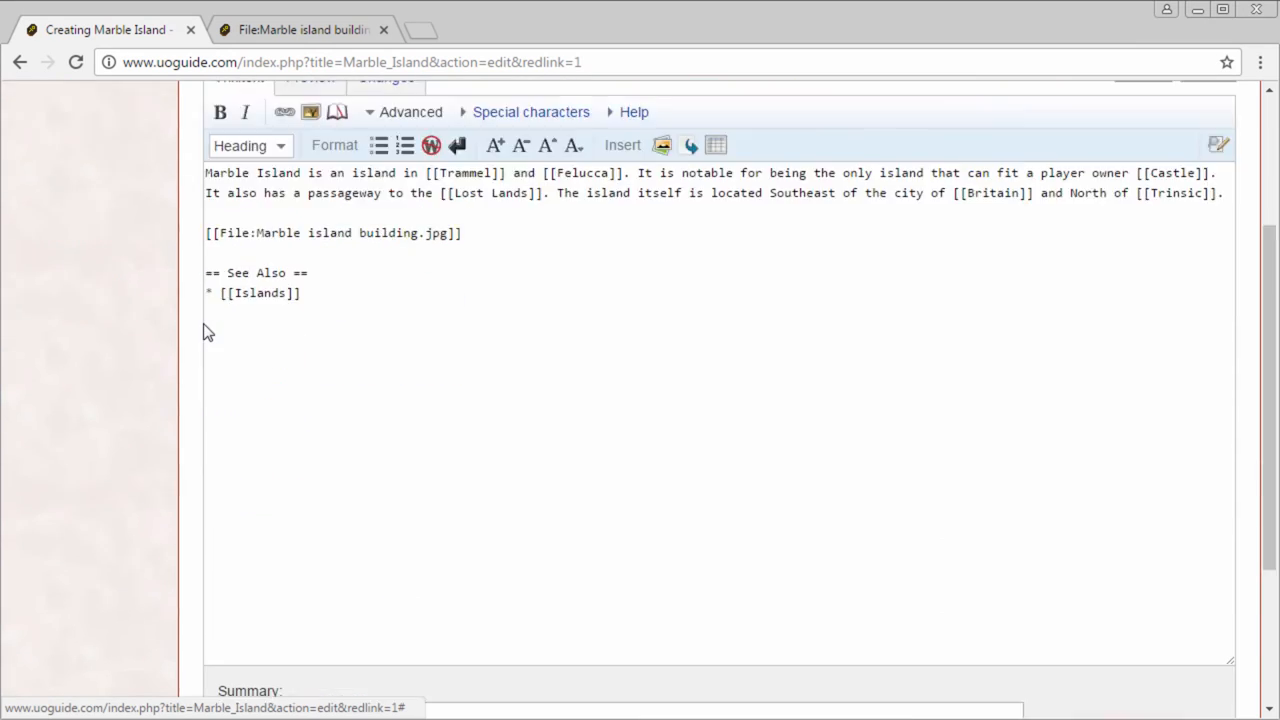
pyautogui.scroll(-3)
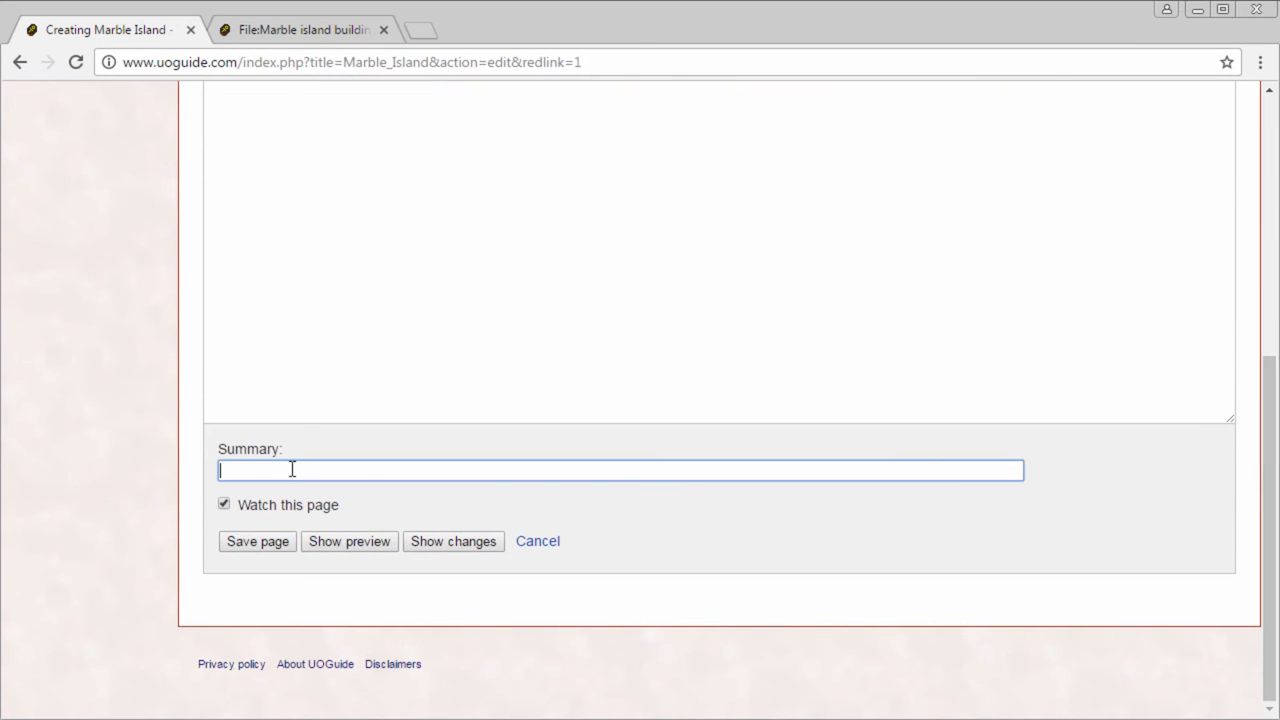
pyautogui.moveTo(296, 468)
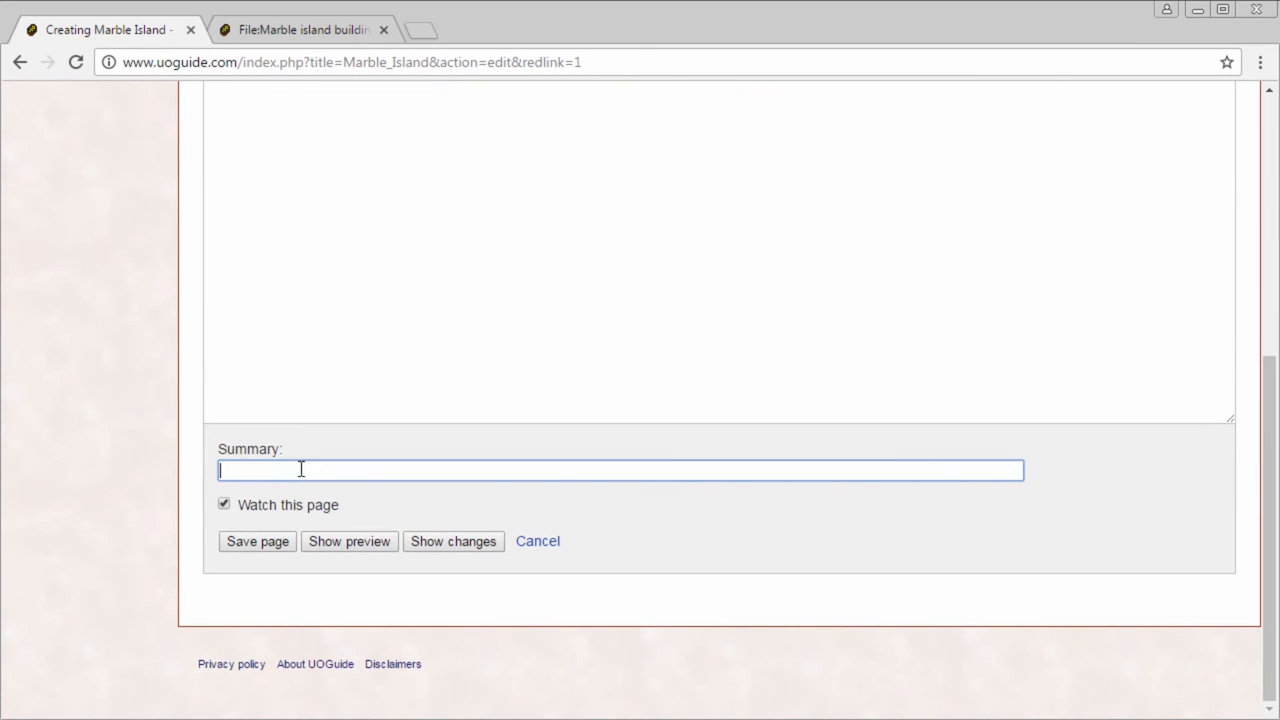
pyautogui.moveTo(300, 470)
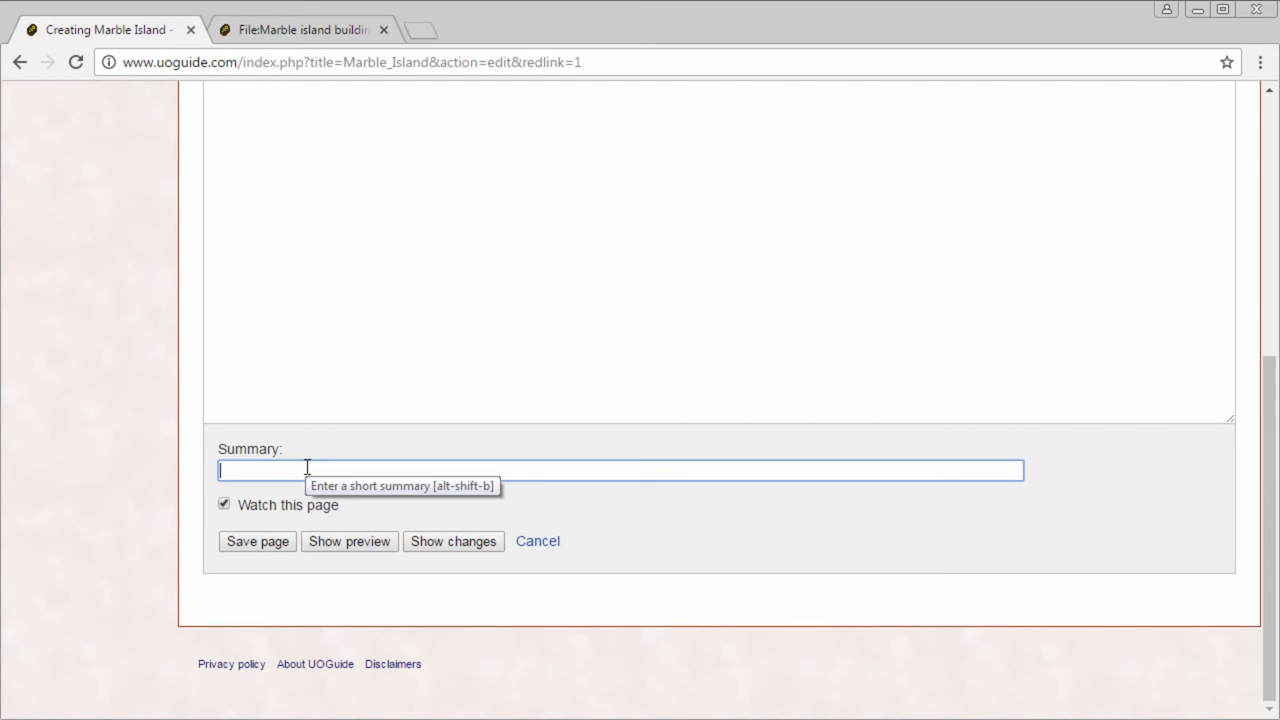
# - Save the page with summary 'Hey, I made this page', keeping Watch this page on
pyautogui.write('Hey, I made this page')
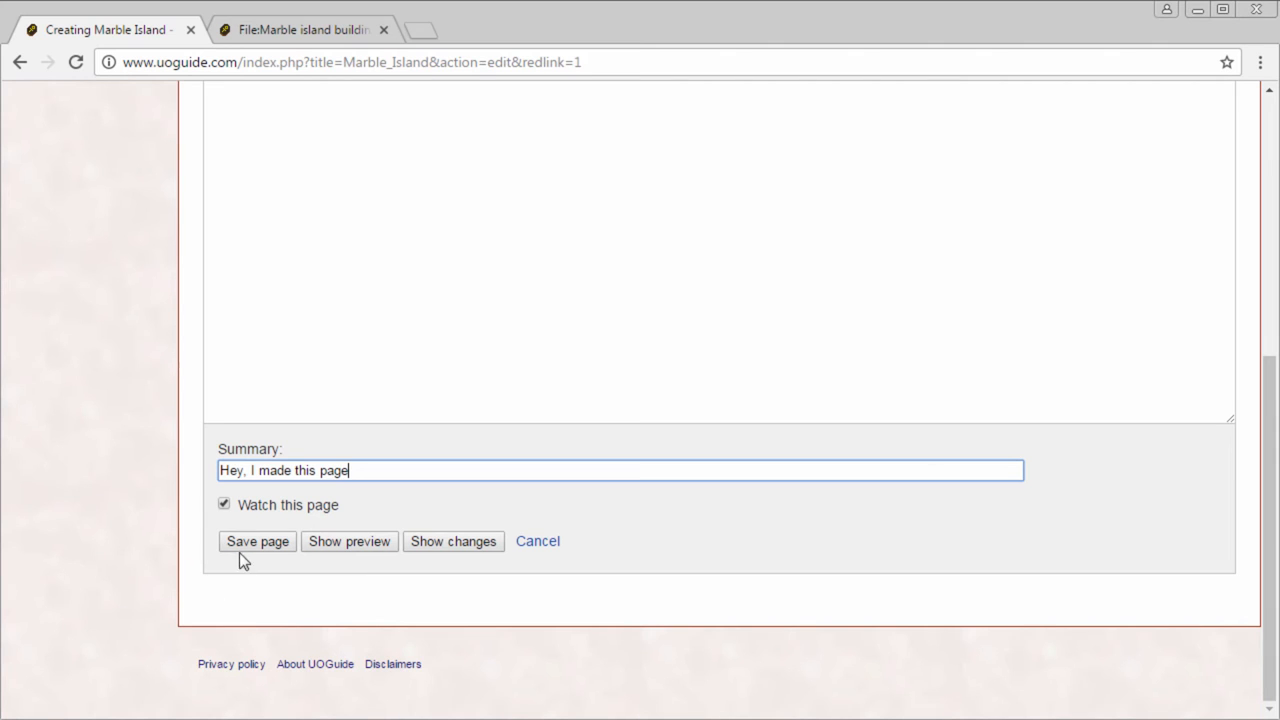
pyautogui.moveTo(248, 562)
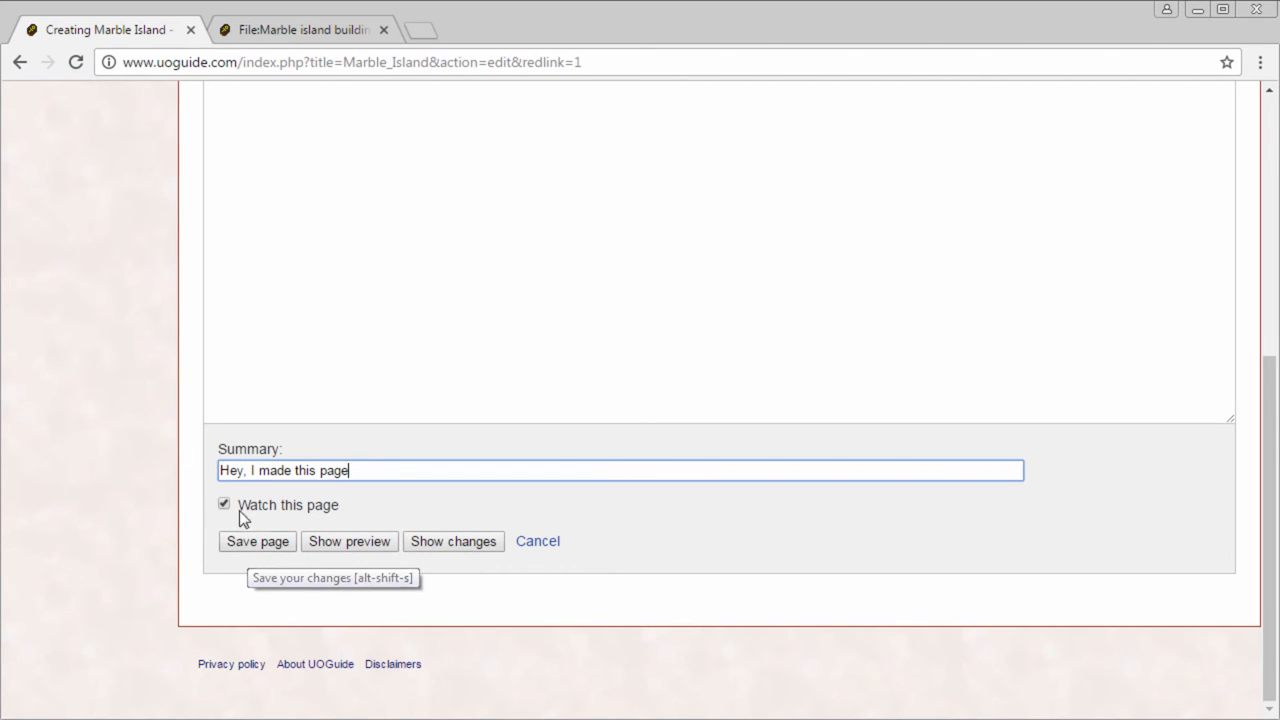
pyautogui.click(224, 504)
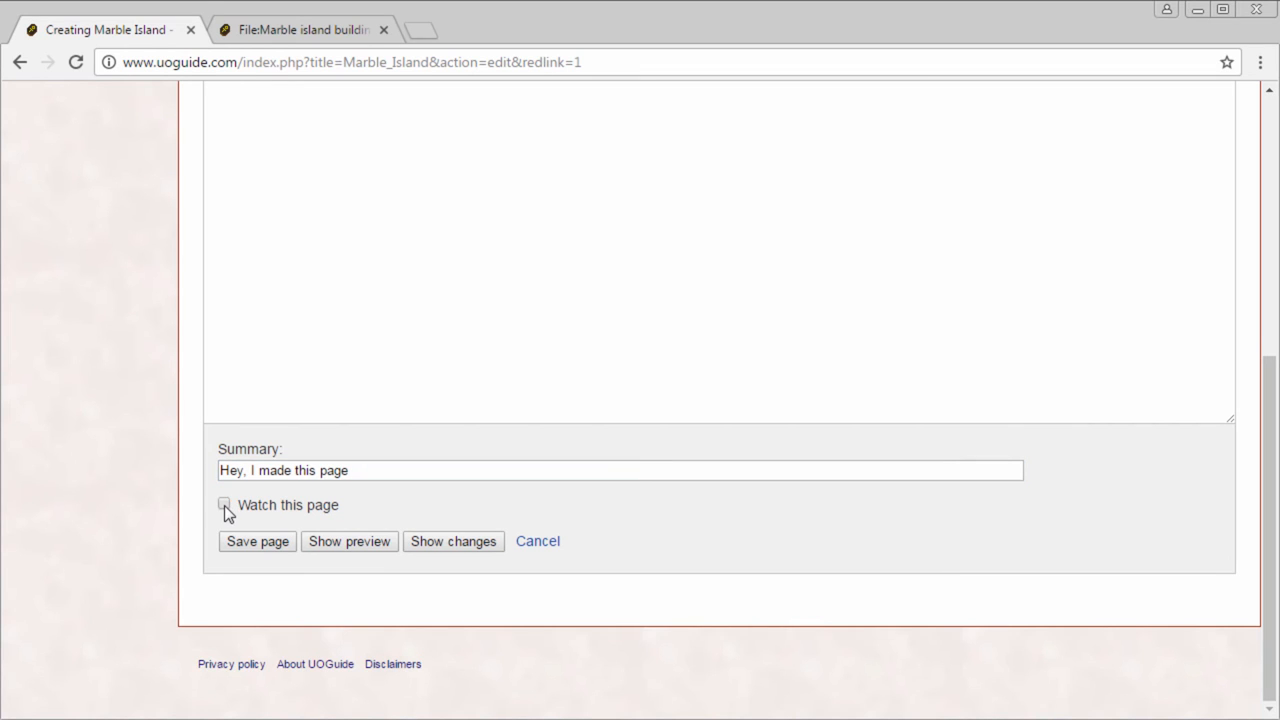
pyautogui.click(224, 504)
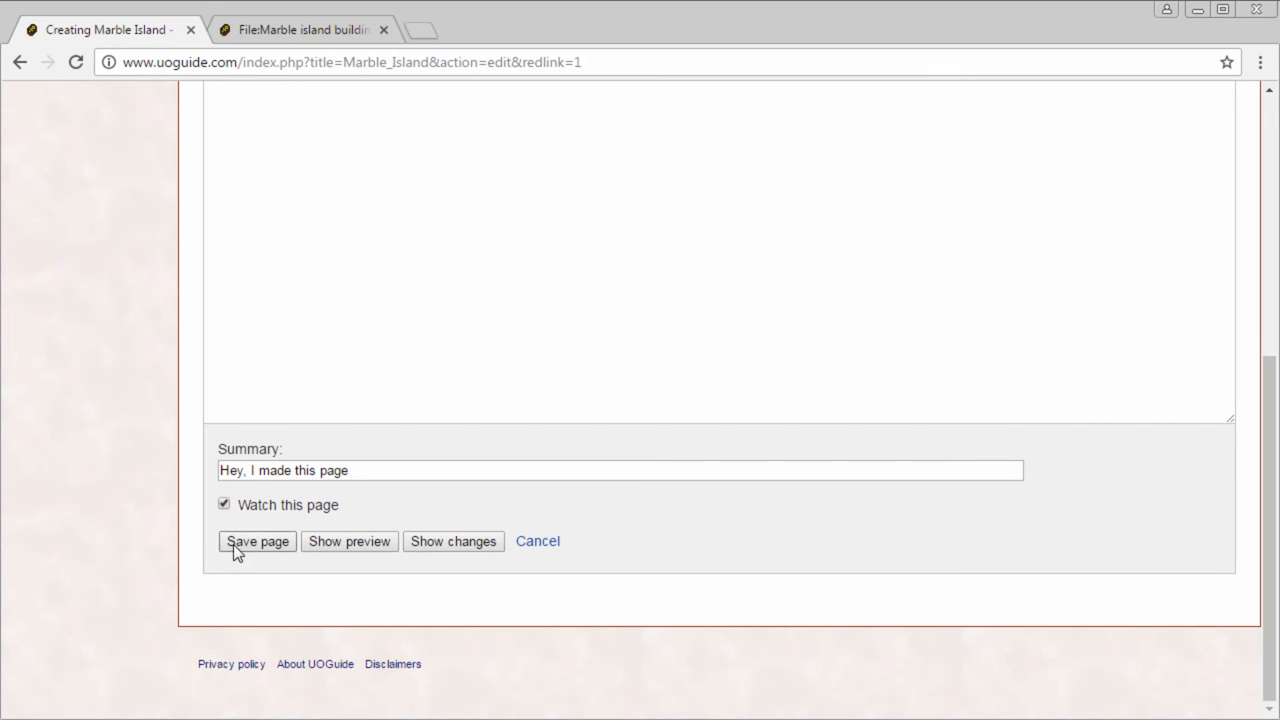
pyautogui.click(256, 542)
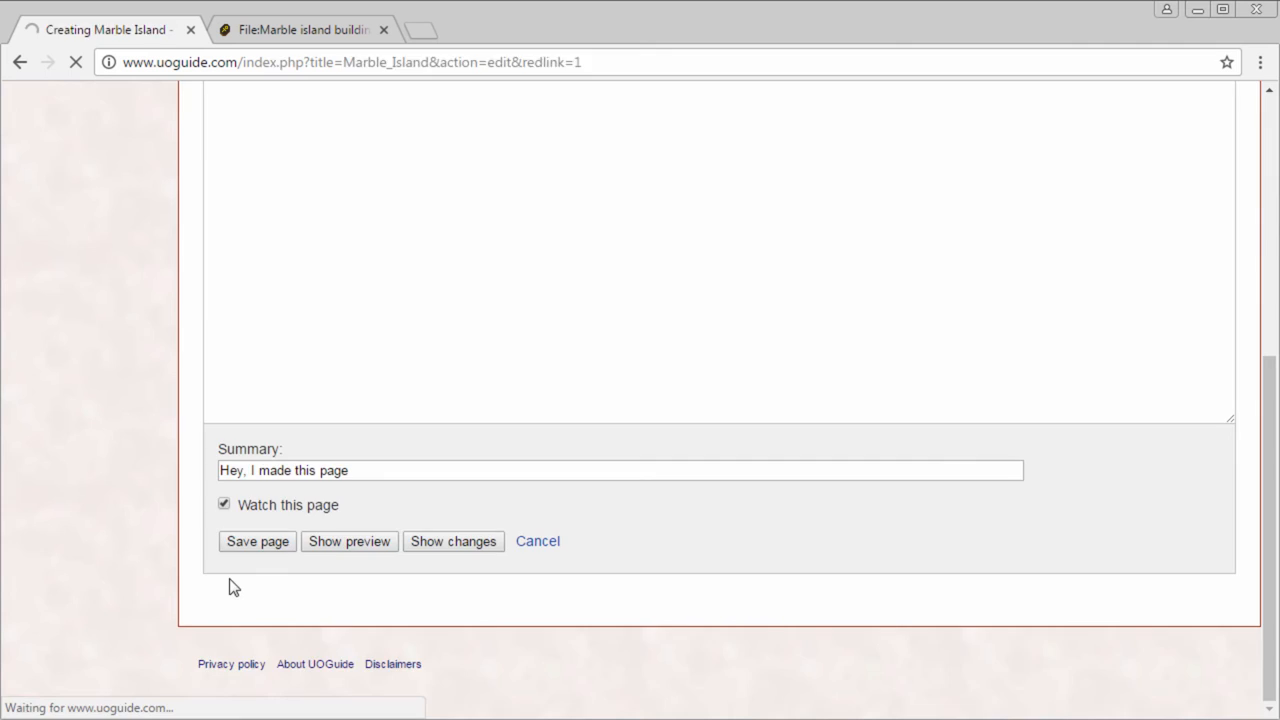
pyautogui.click(256, 540)
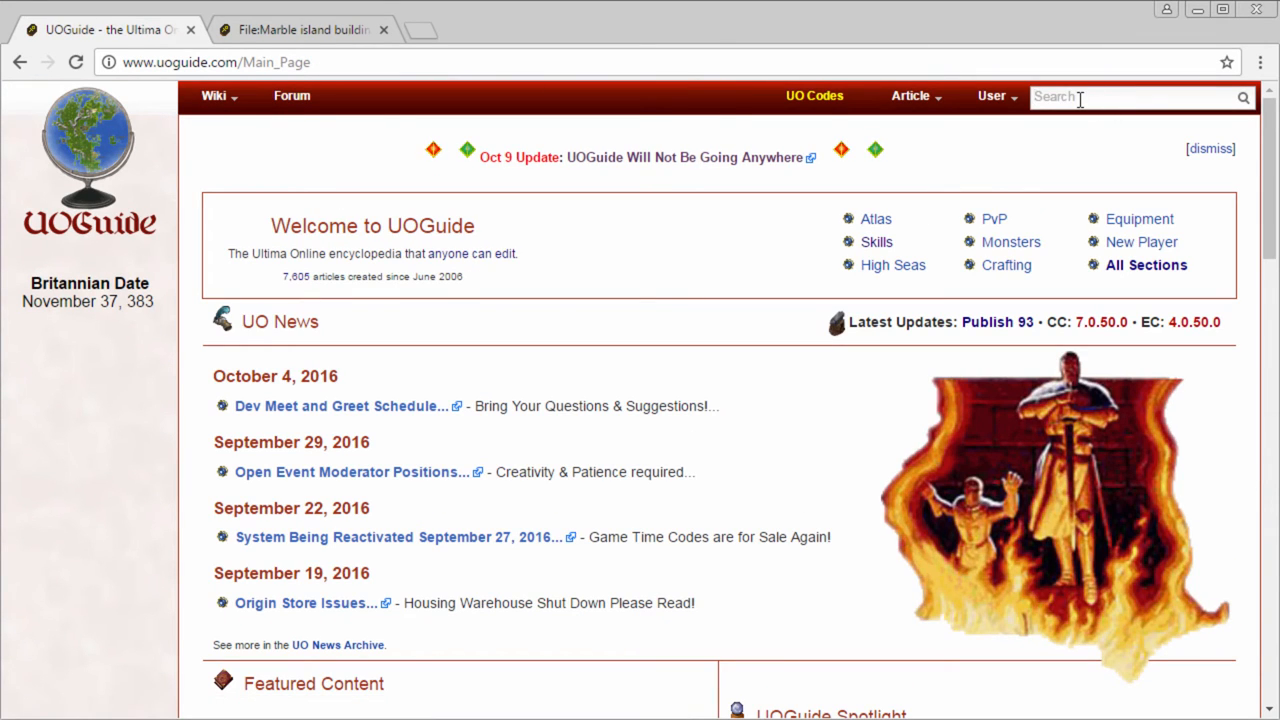
# - Look up the Marble Island Passage article via the Search box suggestions
pyautogui.write('Marble I')
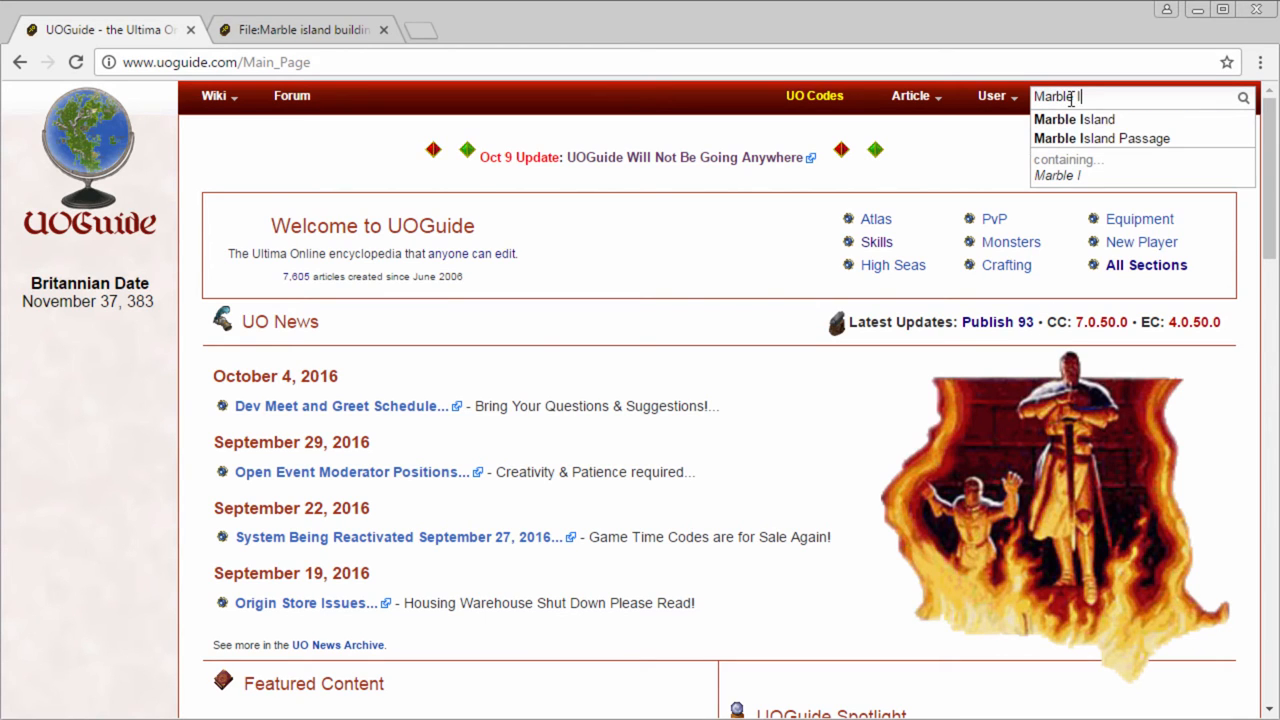
pyautogui.moveTo(1084, 140)
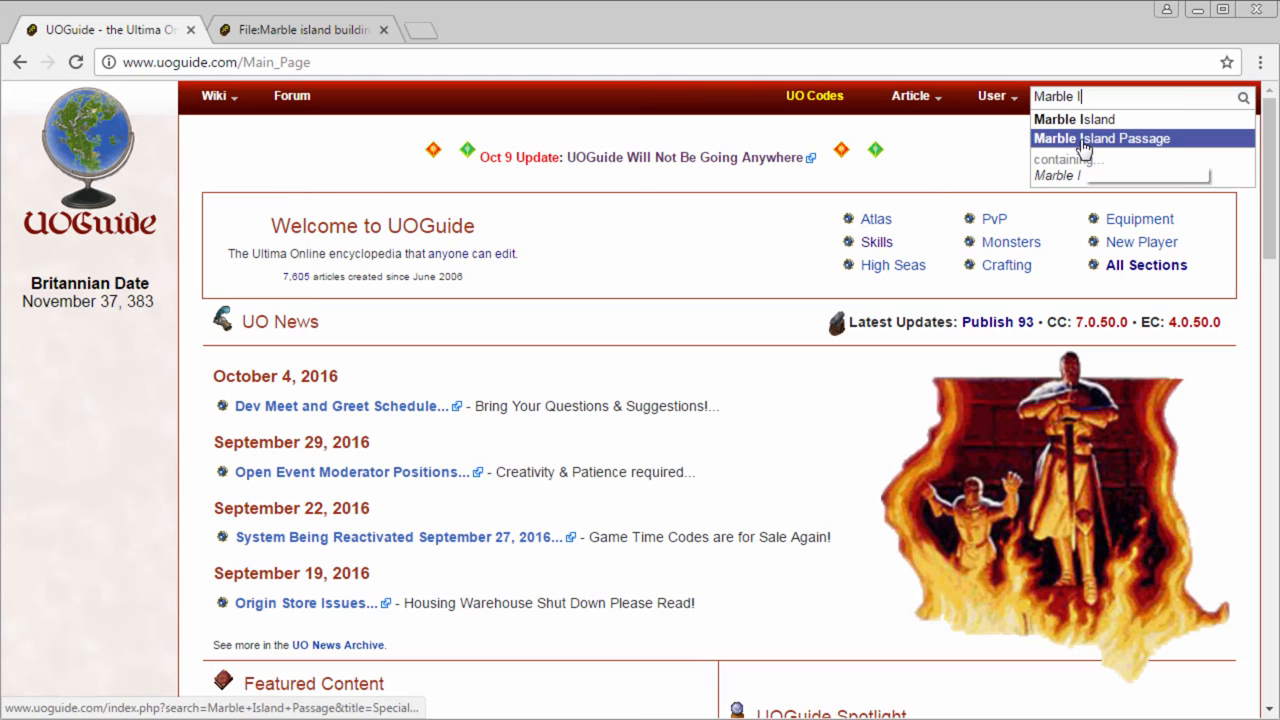
pyautogui.click(1108, 138)
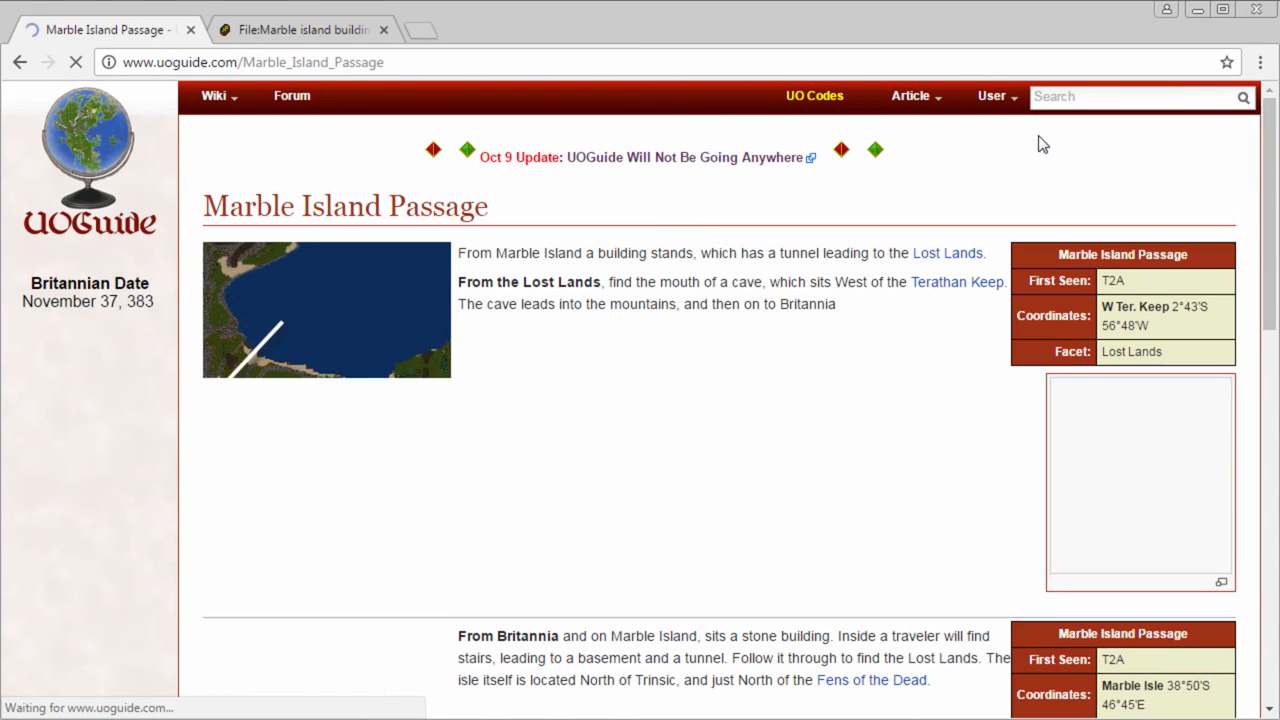
pyautogui.scroll(-3)
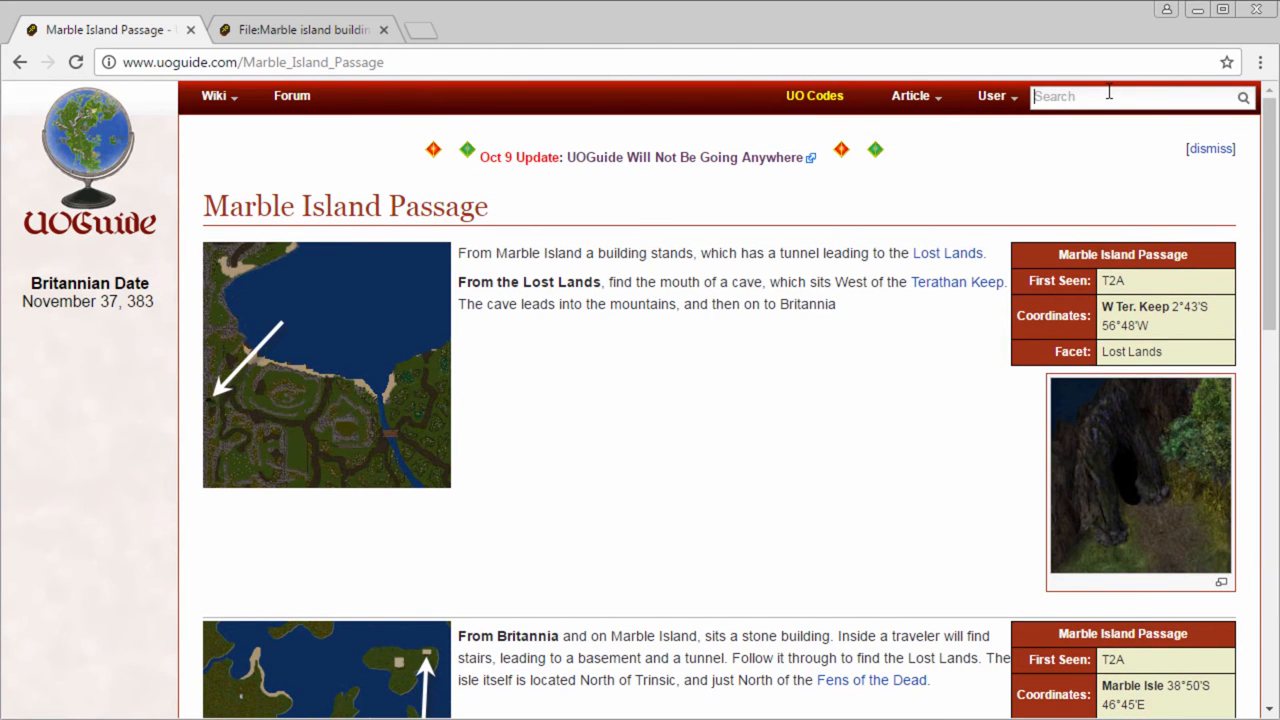
# - Return to the Marble Island article from a new search
pyautogui.write('Marble I')
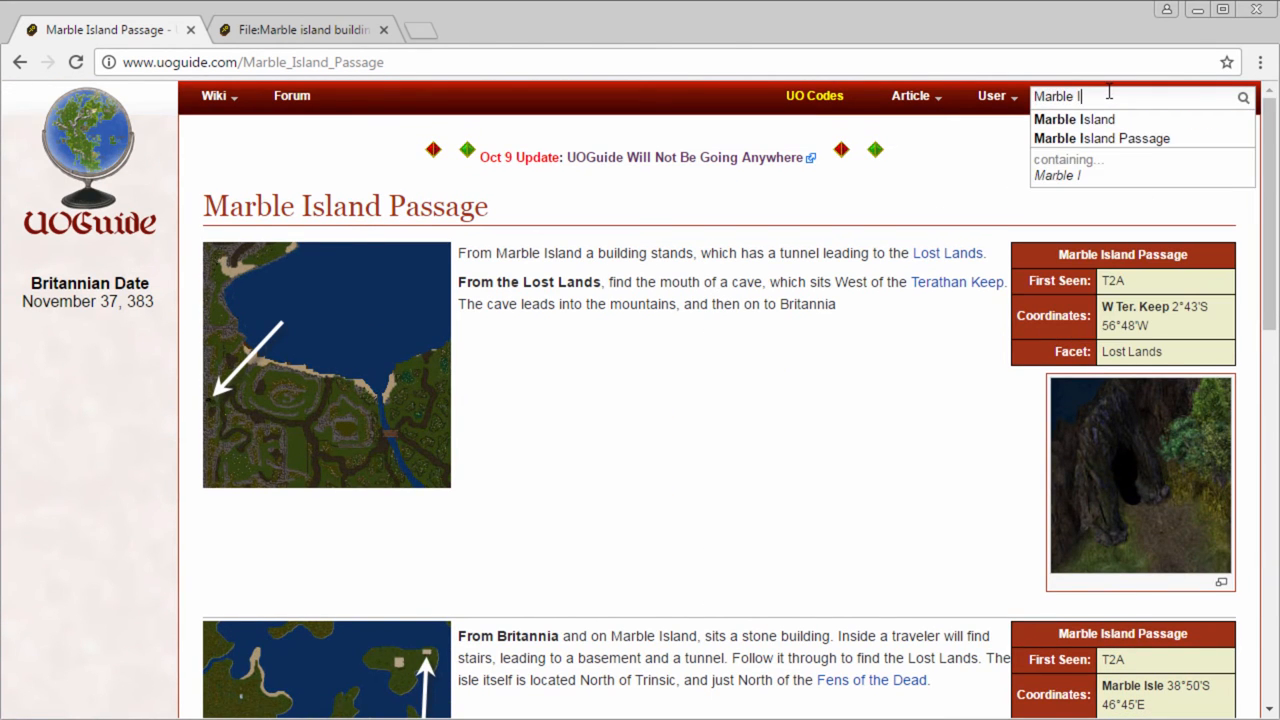
pyautogui.click(1072, 118)
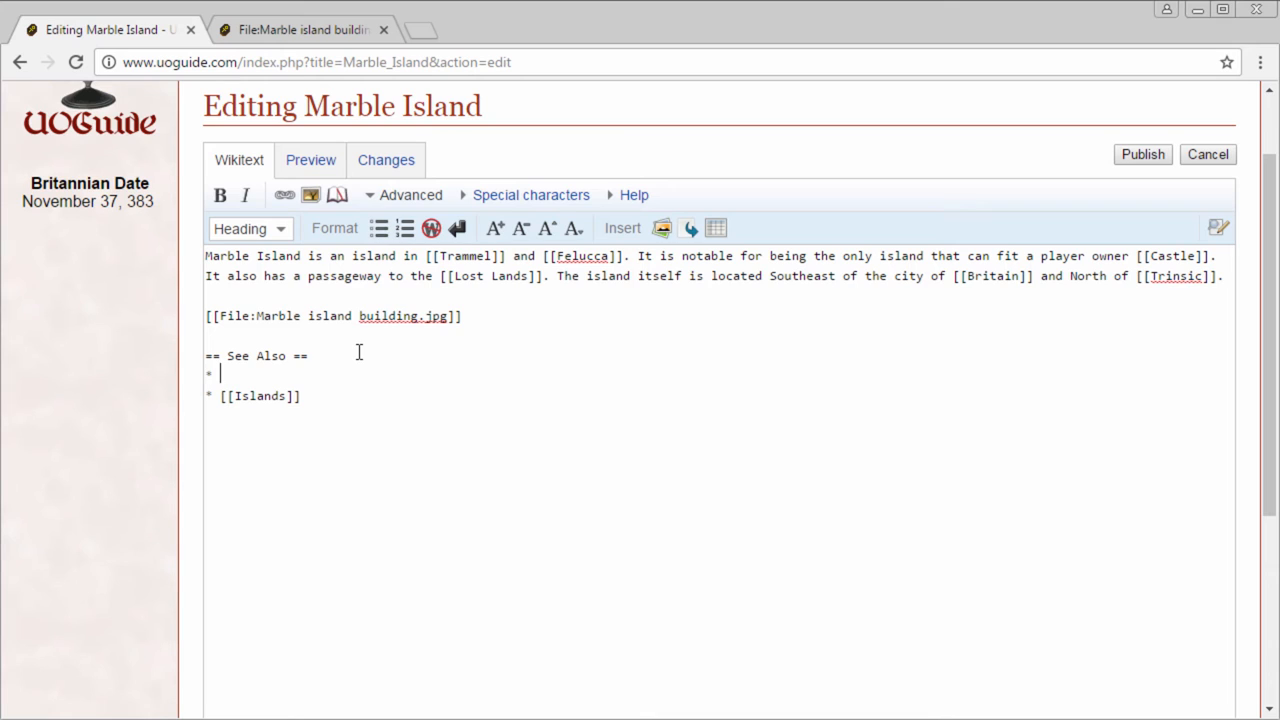
# - Add a [[Marble Island Passage]] link under the See Also list
pyautogui.write('[[Marble')
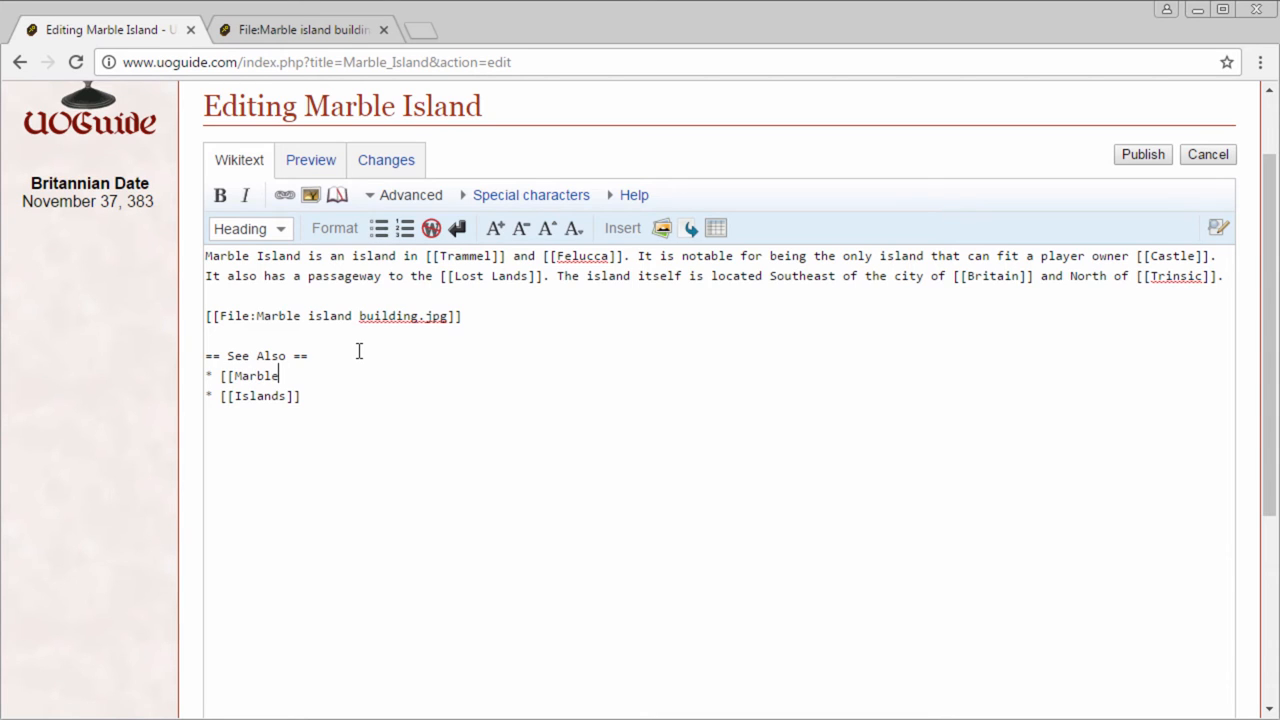
pyautogui.write('Island Pass')
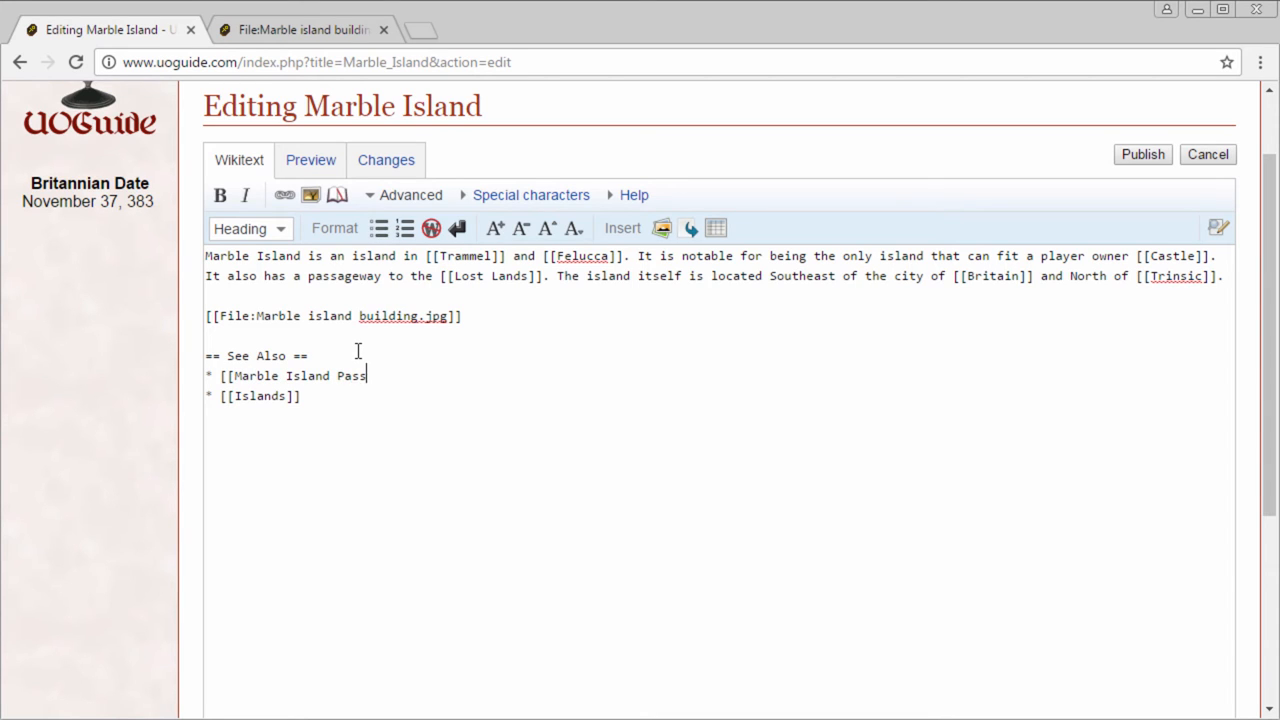
pyautogui.write('age]]')
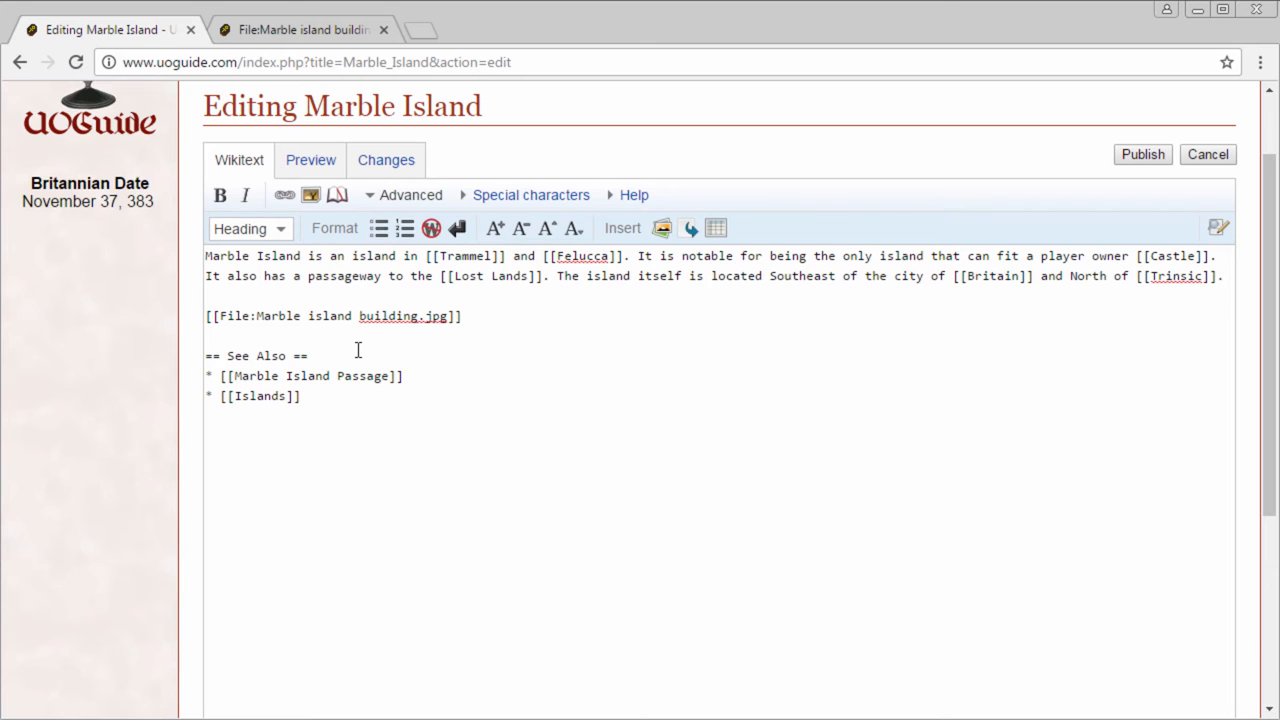
pyautogui.moveTo(424, 280)
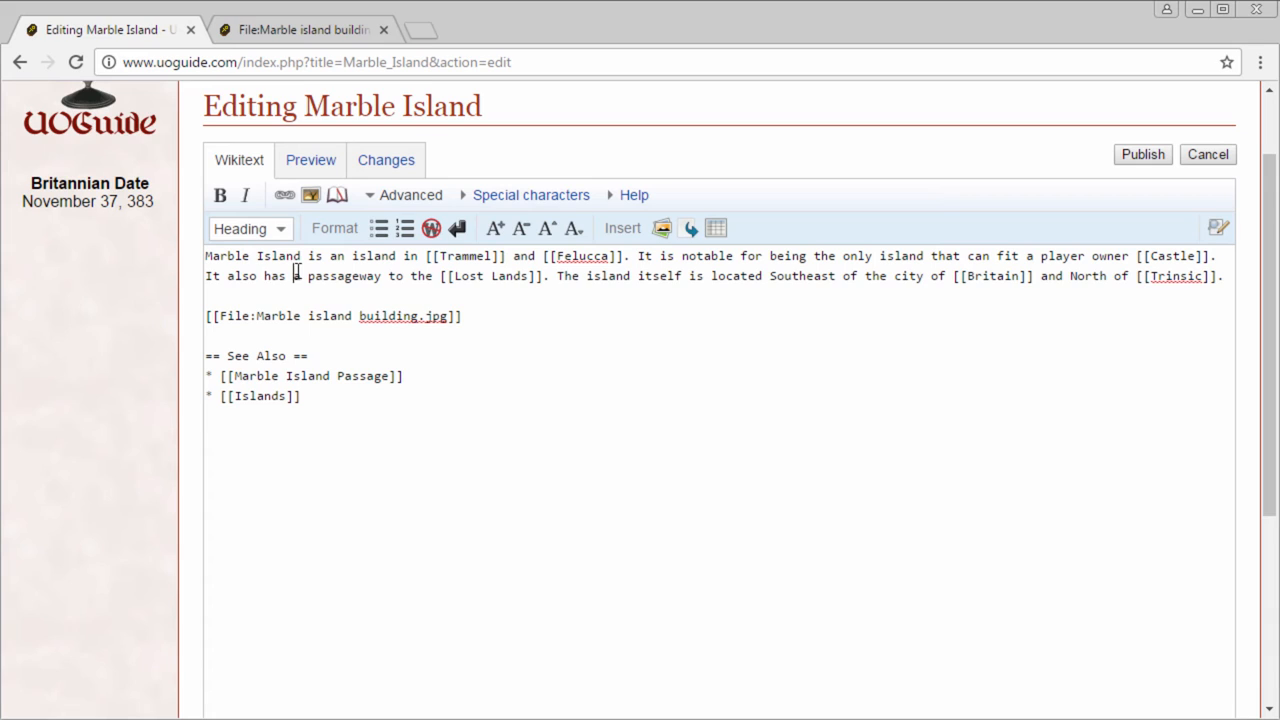
pyautogui.moveTo(284, 276)
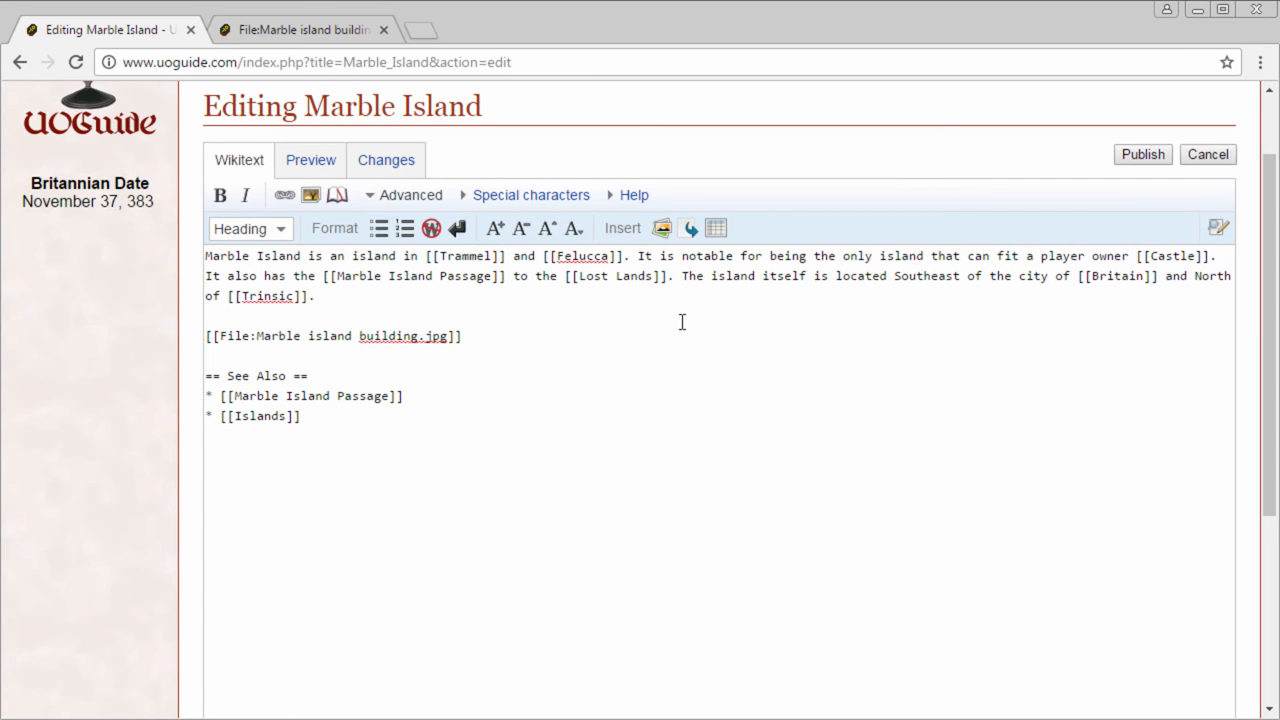
# - Finish the intro's Lost Lands sentence with 'entrance' and move down to the Summary field
pyautogui.write('entrance')
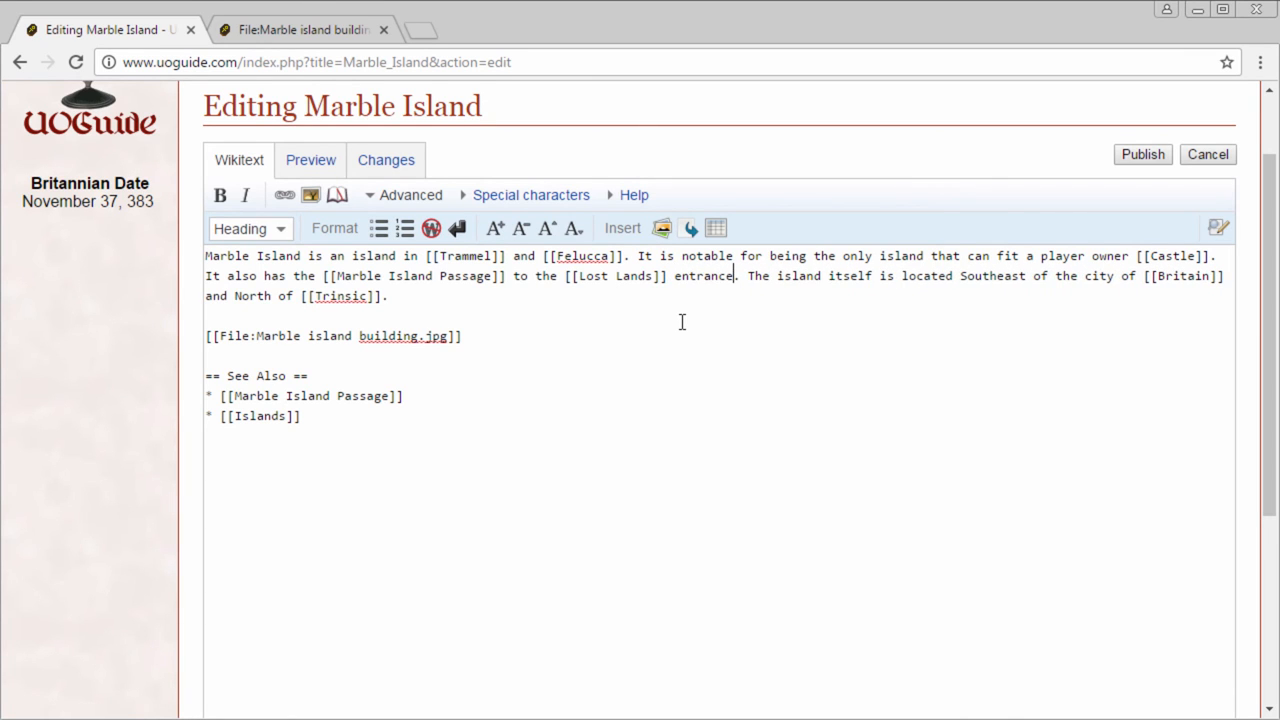
pyautogui.scroll(-3)
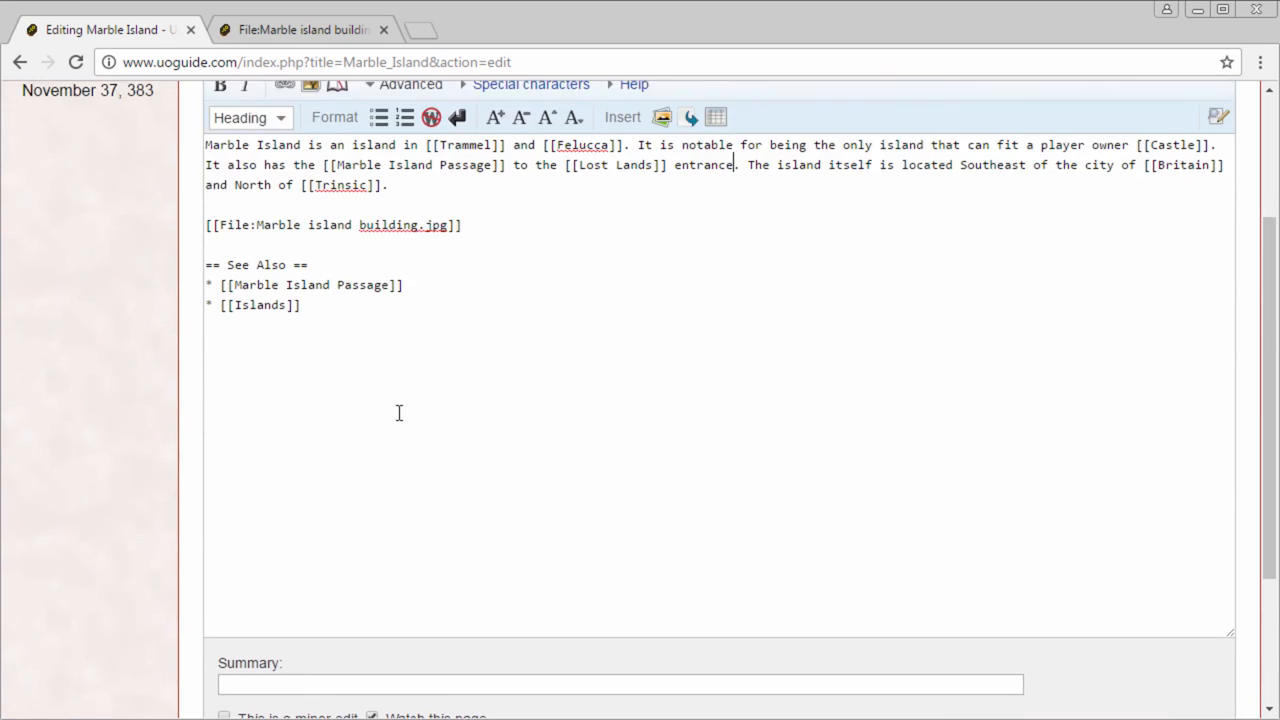
pyautogui.scroll(-3)
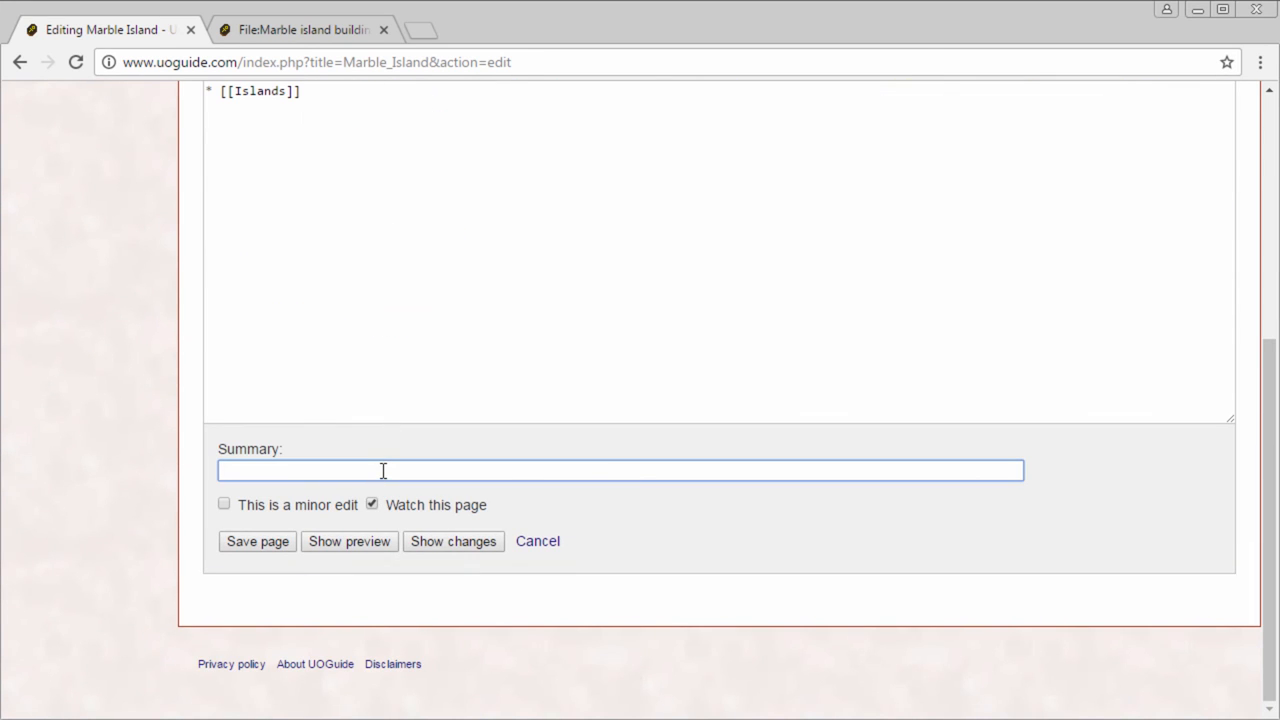
# - Save the edit with summary 'added information about Marble Island Passage' and review the published article
pyautogui.write('added information about Marble Island Passage')
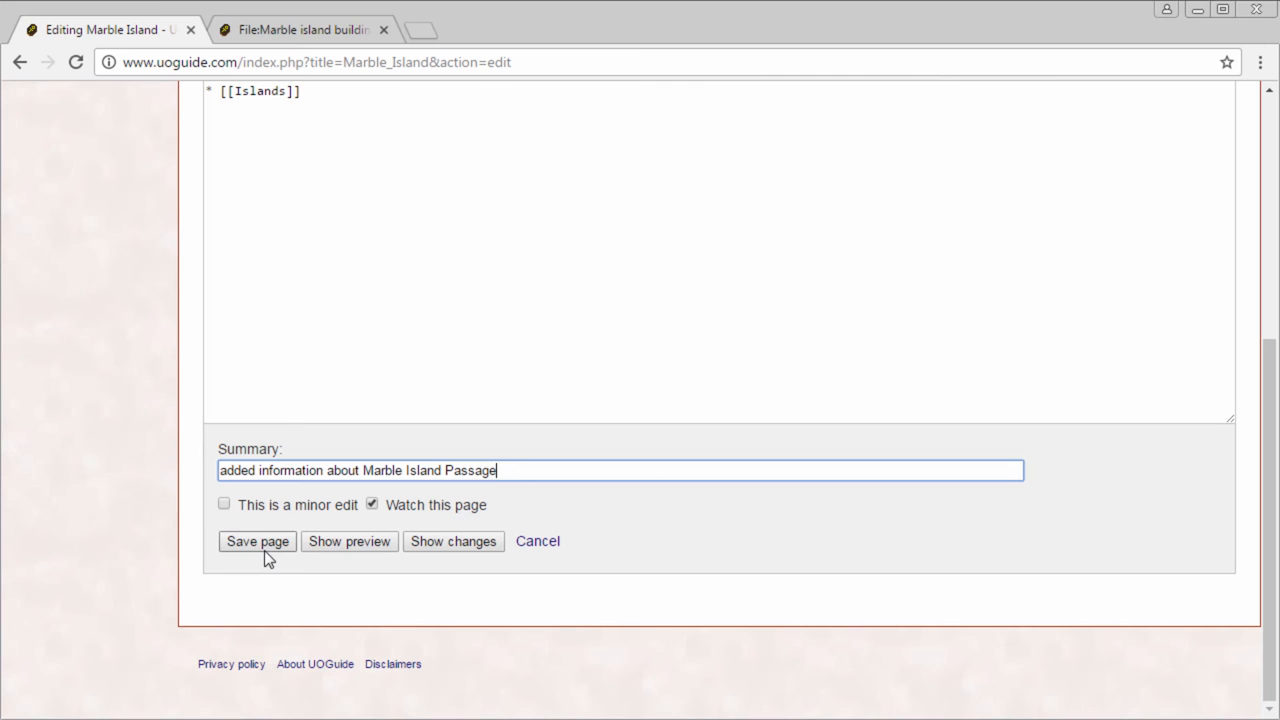
pyautogui.click(256, 542)
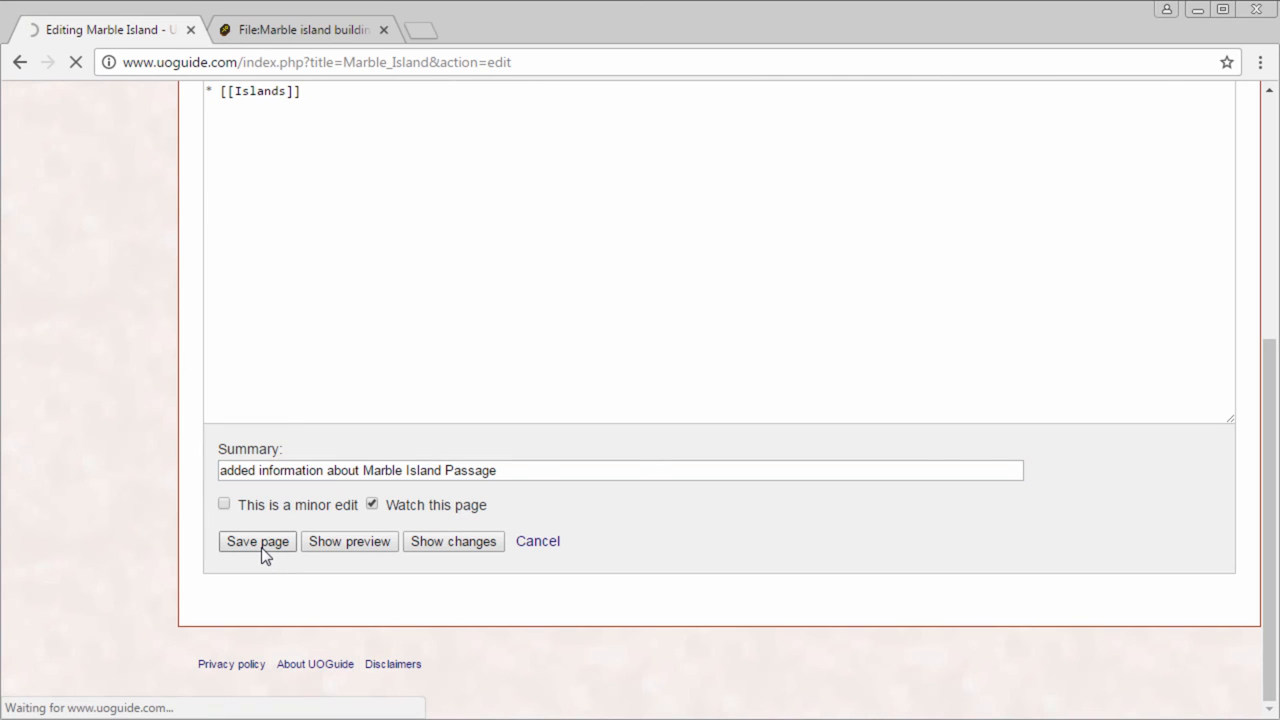
pyautogui.click(256, 542)
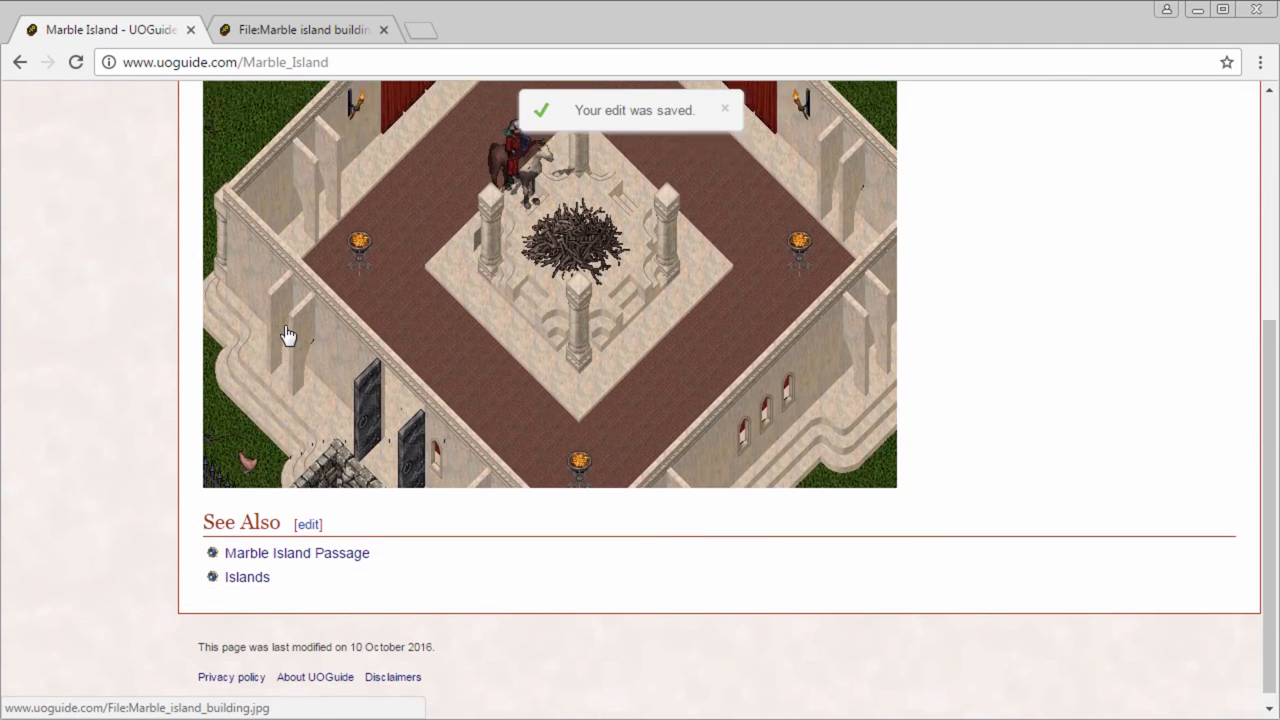
pyautogui.scroll(3)
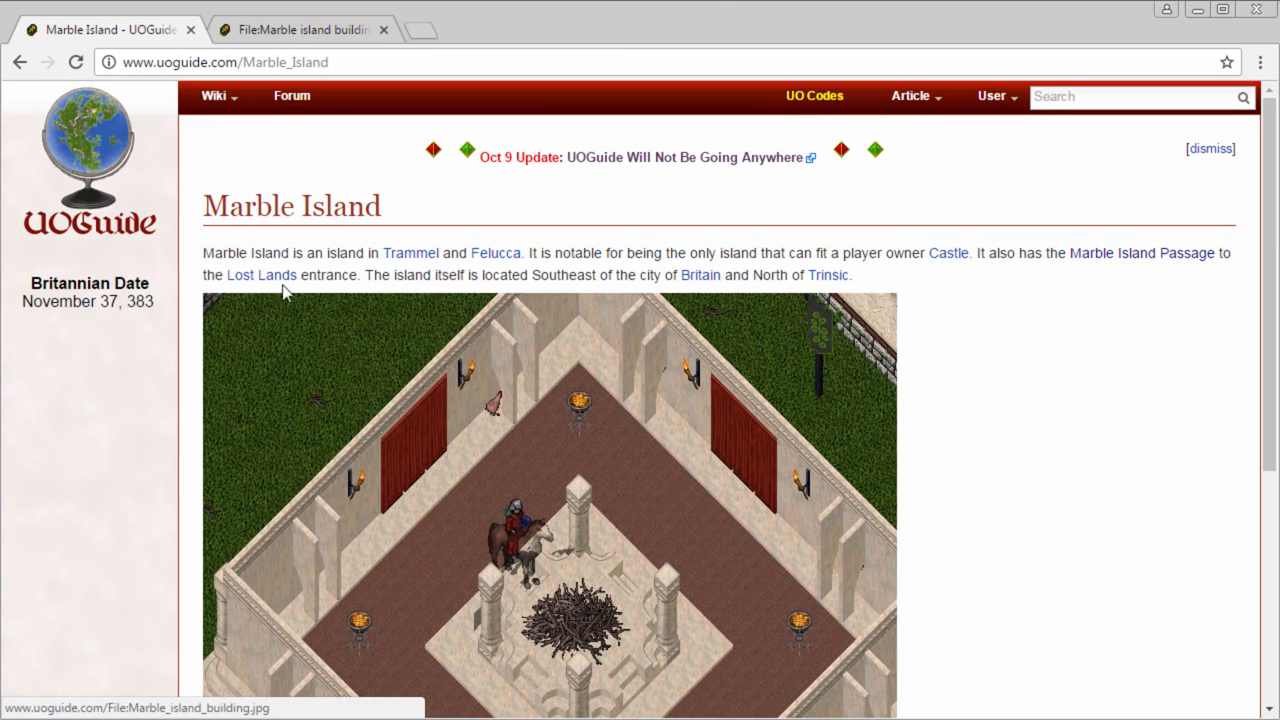
pyautogui.scroll(-3)
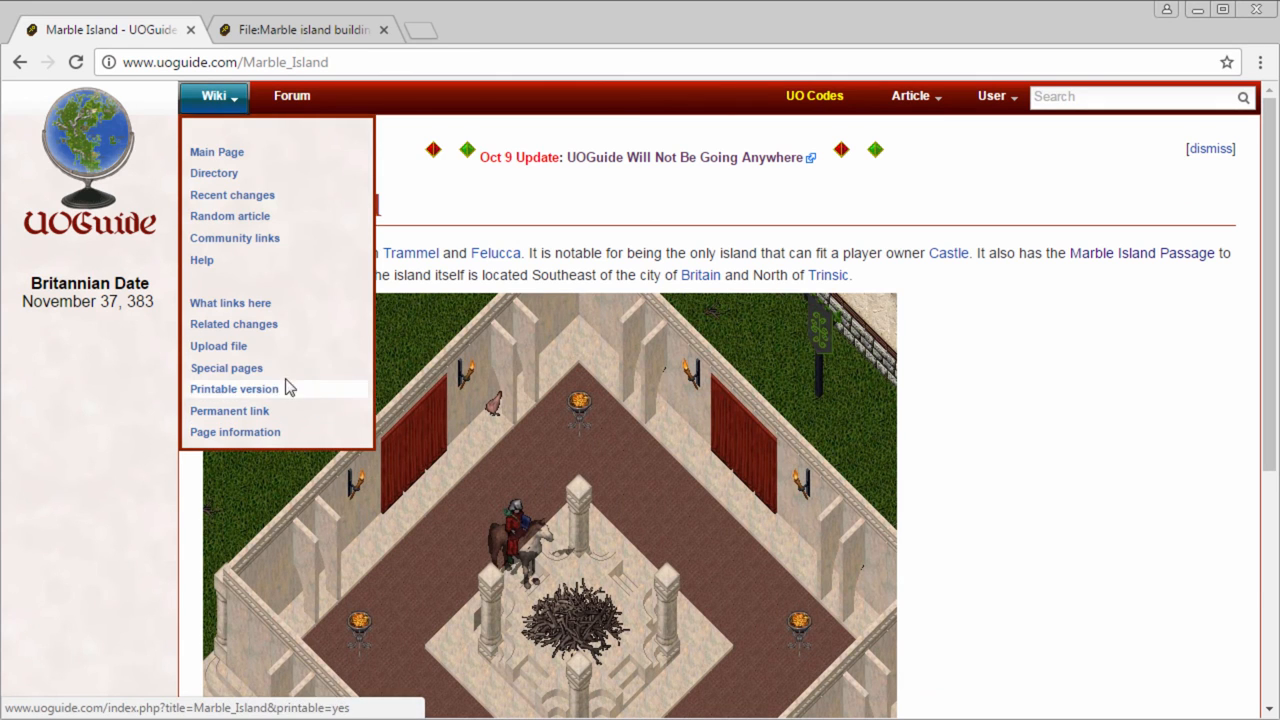
# - Browse Special pages > Wanted pages with the limit set to 500 entries
pyautogui.click(234, 388)
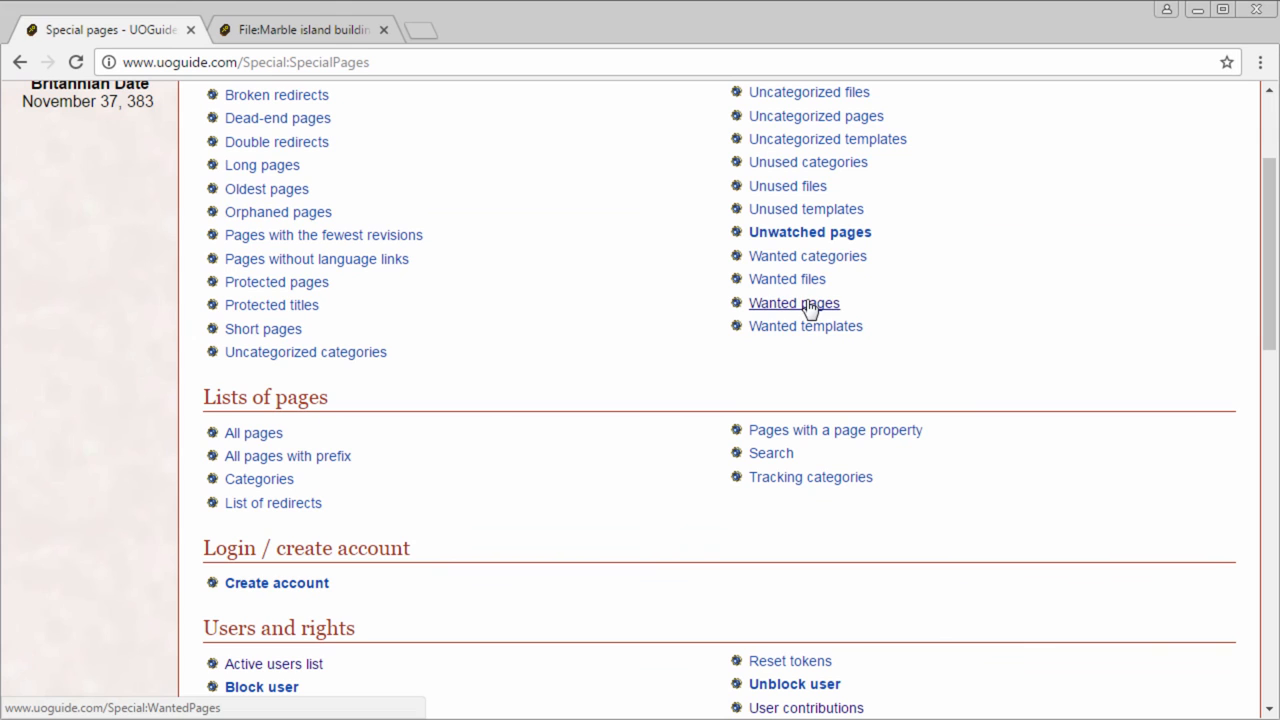
pyautogui.click(792, 302)
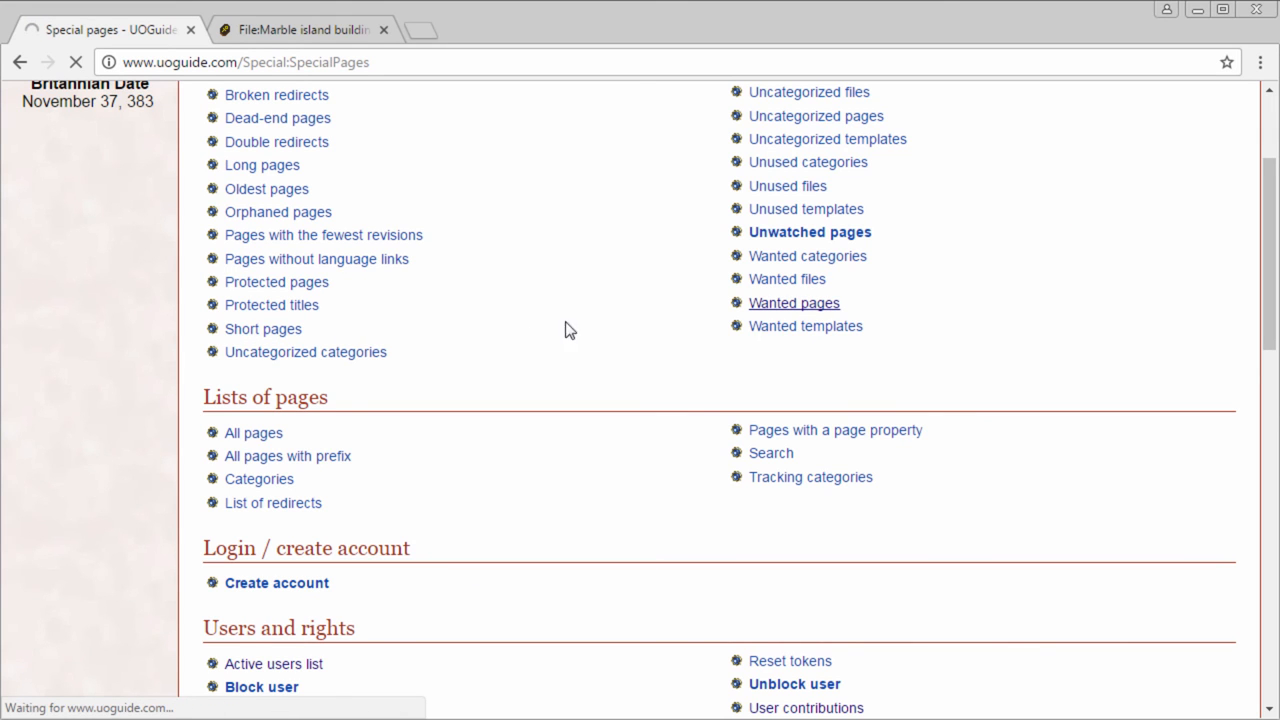
pyautogui.click(792, 302)
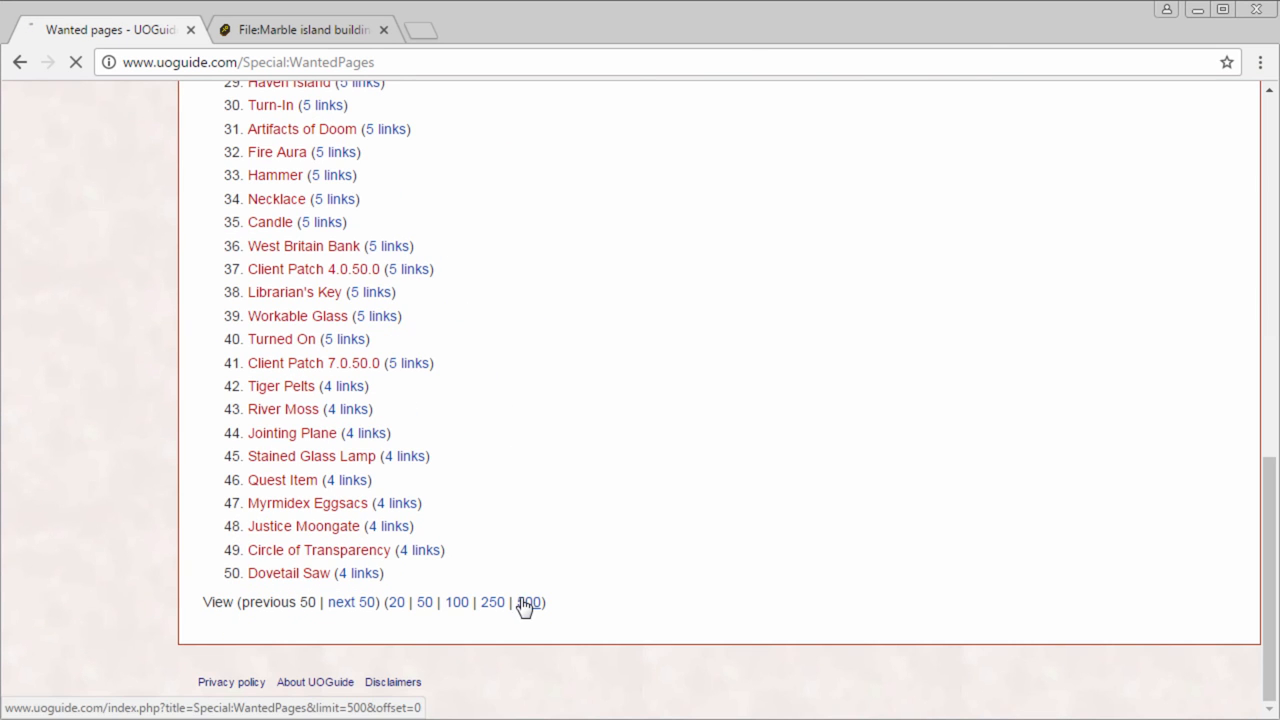
pyautogui.click(530, 604)
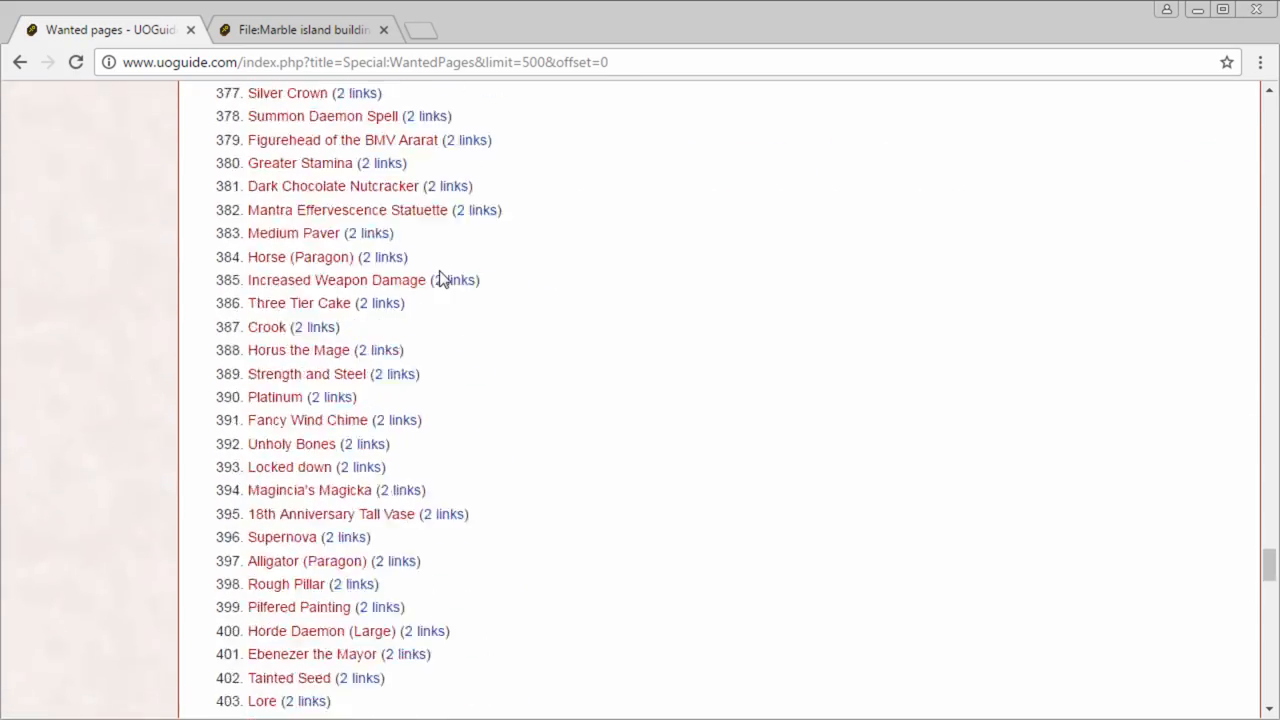
pyautogui.scroll(-3)
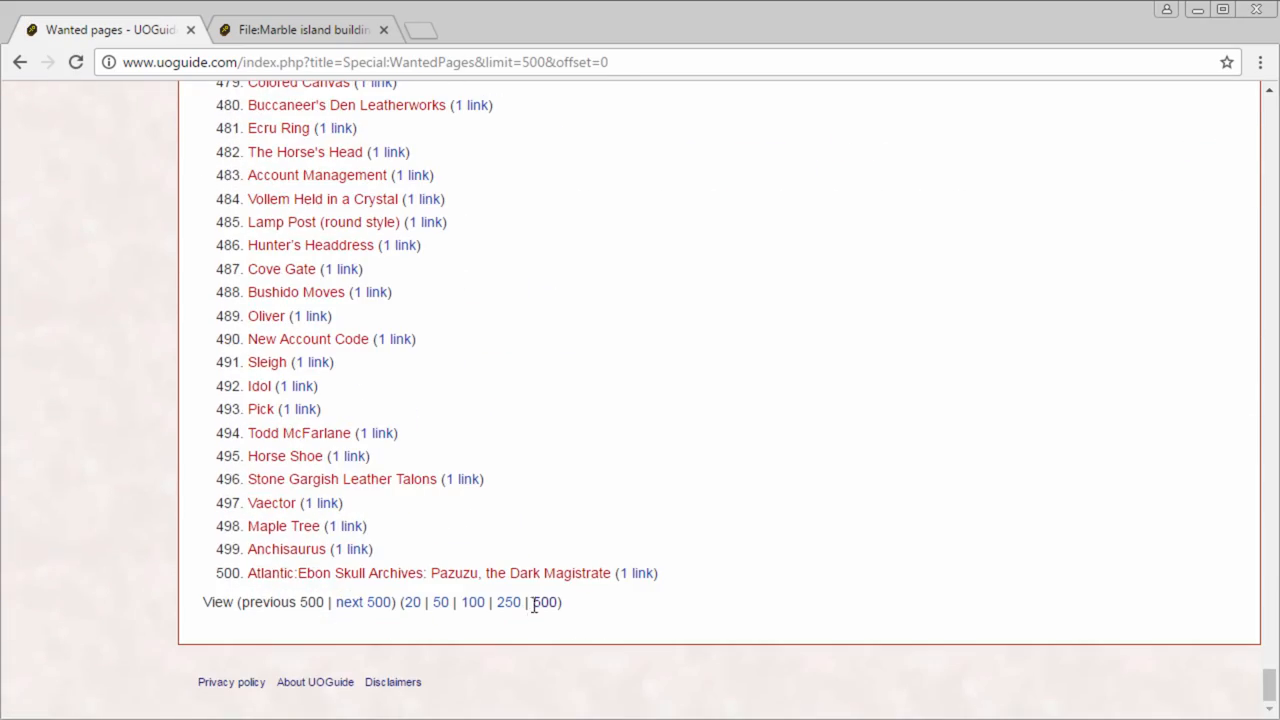
pyautogui.click(544, 602)
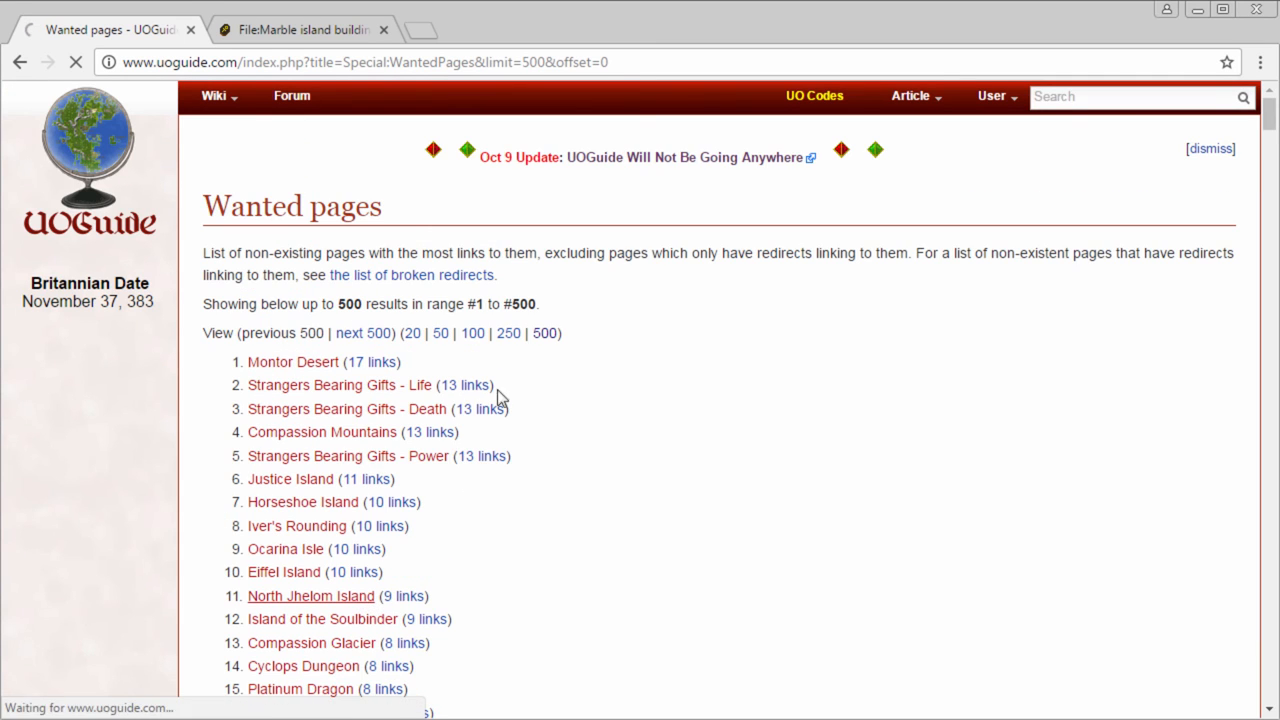
# - Show wanted pages 501 to 1,000, then begin a wiki search for 'Ma'
pyautogui.click(308, 596)
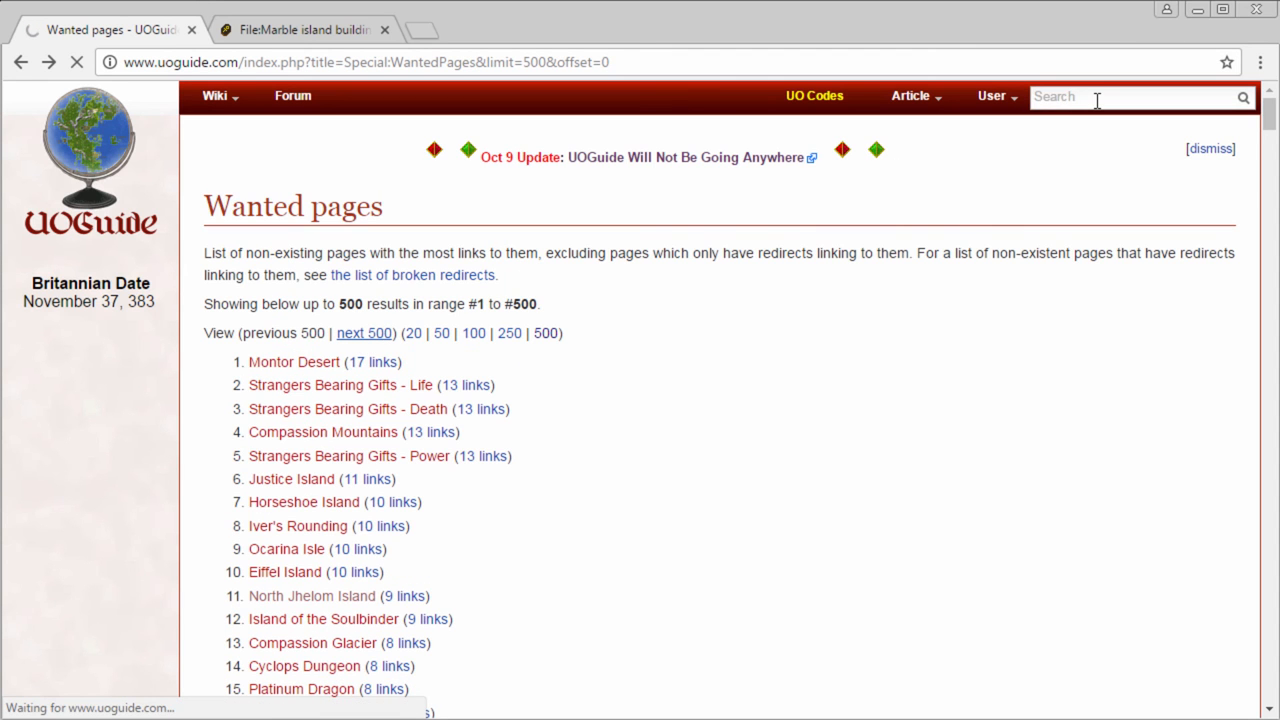
pyautogui.click(364, 332)
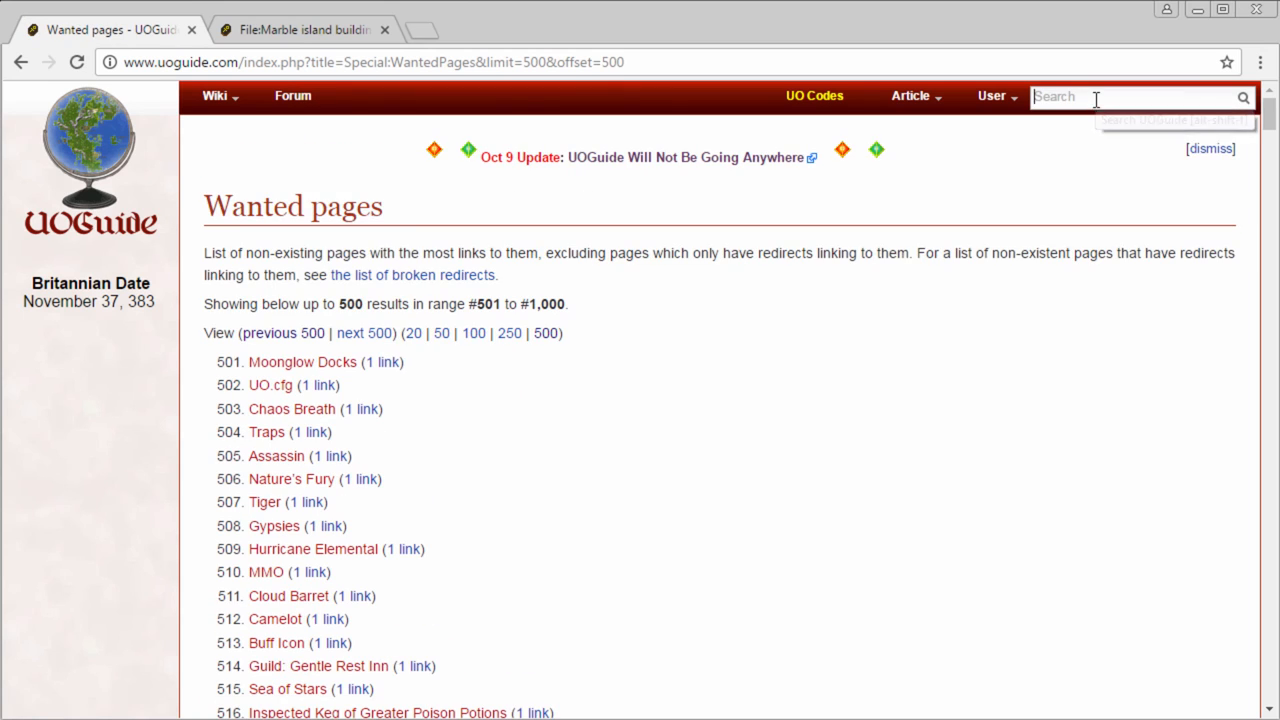
pyautogui.write('Make a page')
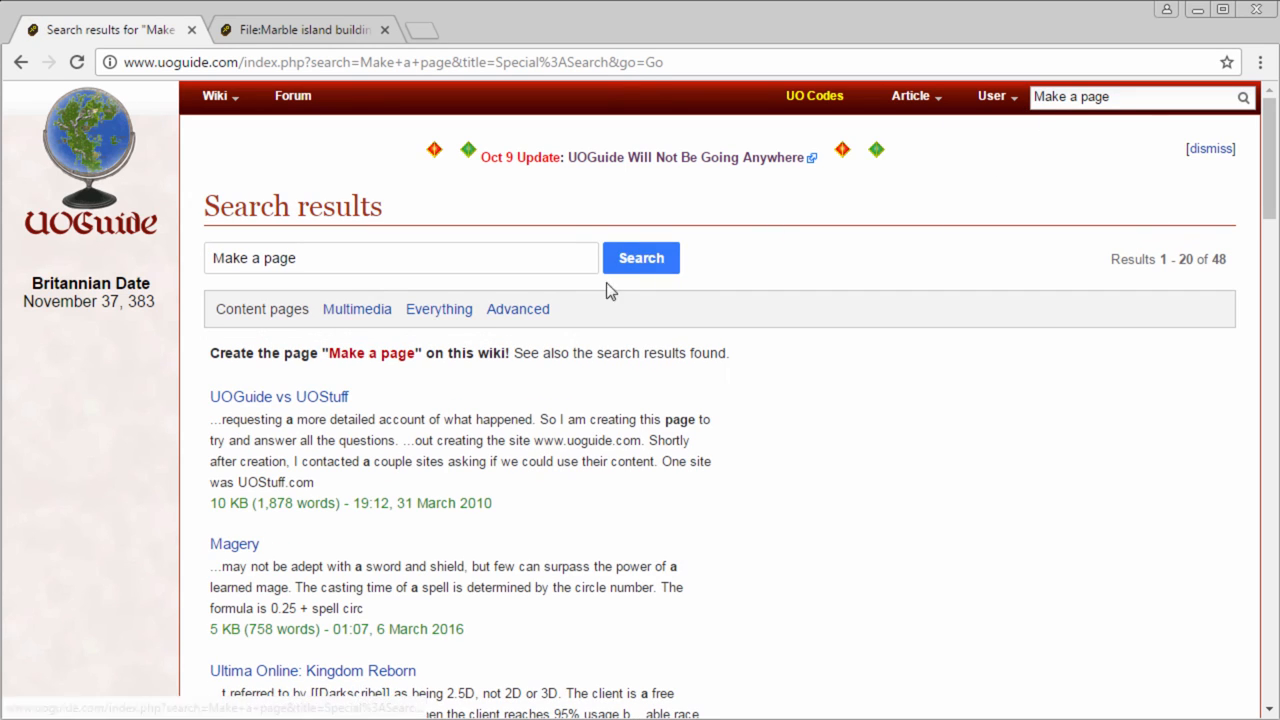
pyautogui.moveTo(364, 354)
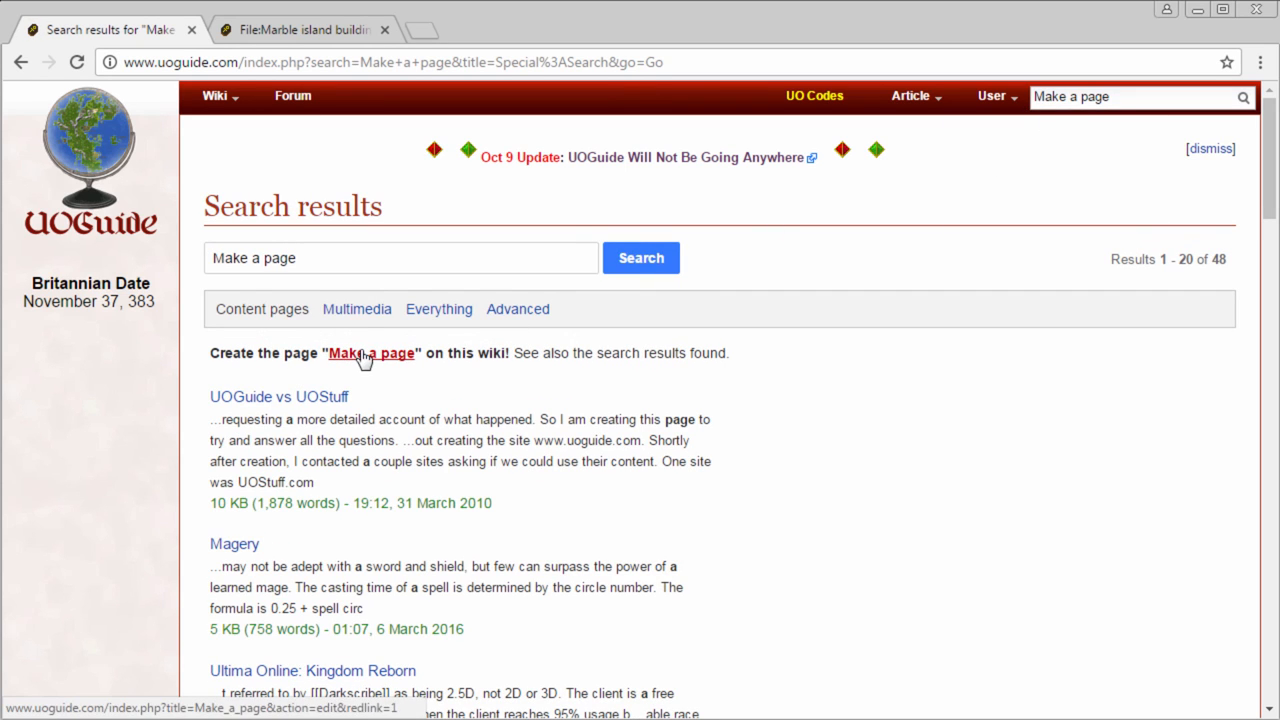
# - Start creating the missing 'Make a page' article from the red search-result link
pyautogui.click(372, 352)
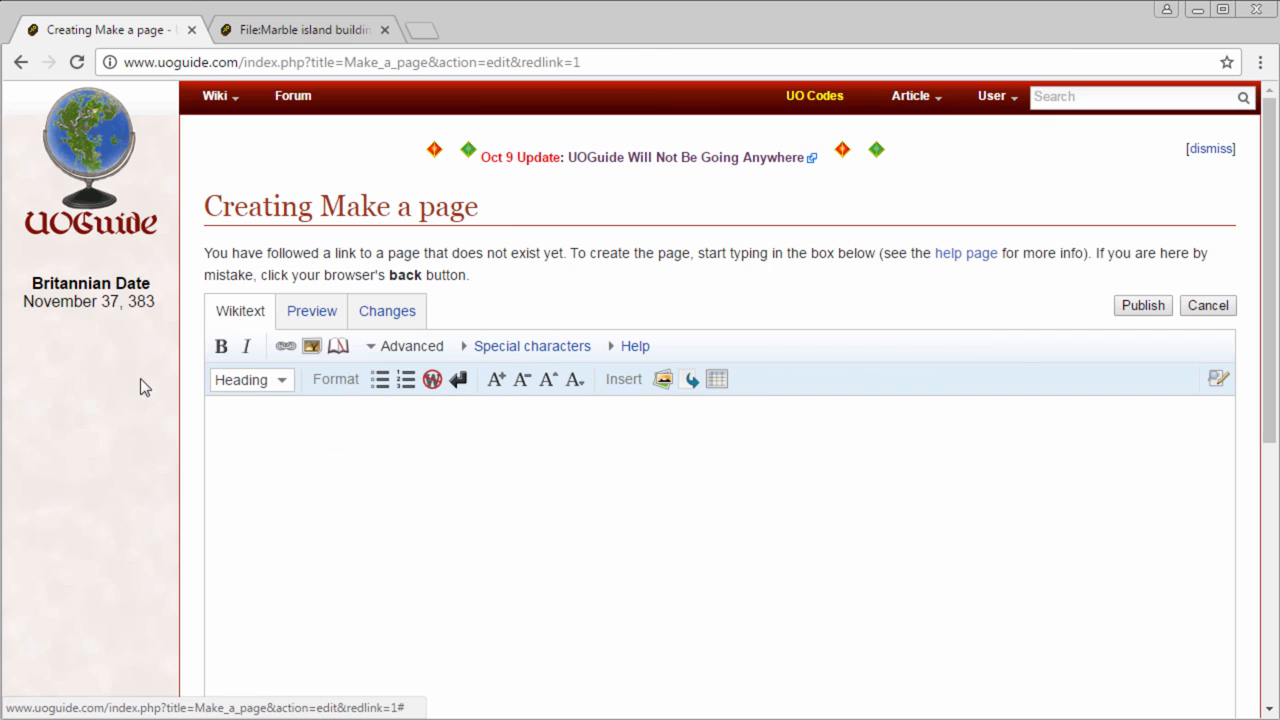
pyautogui.scroll(-3)
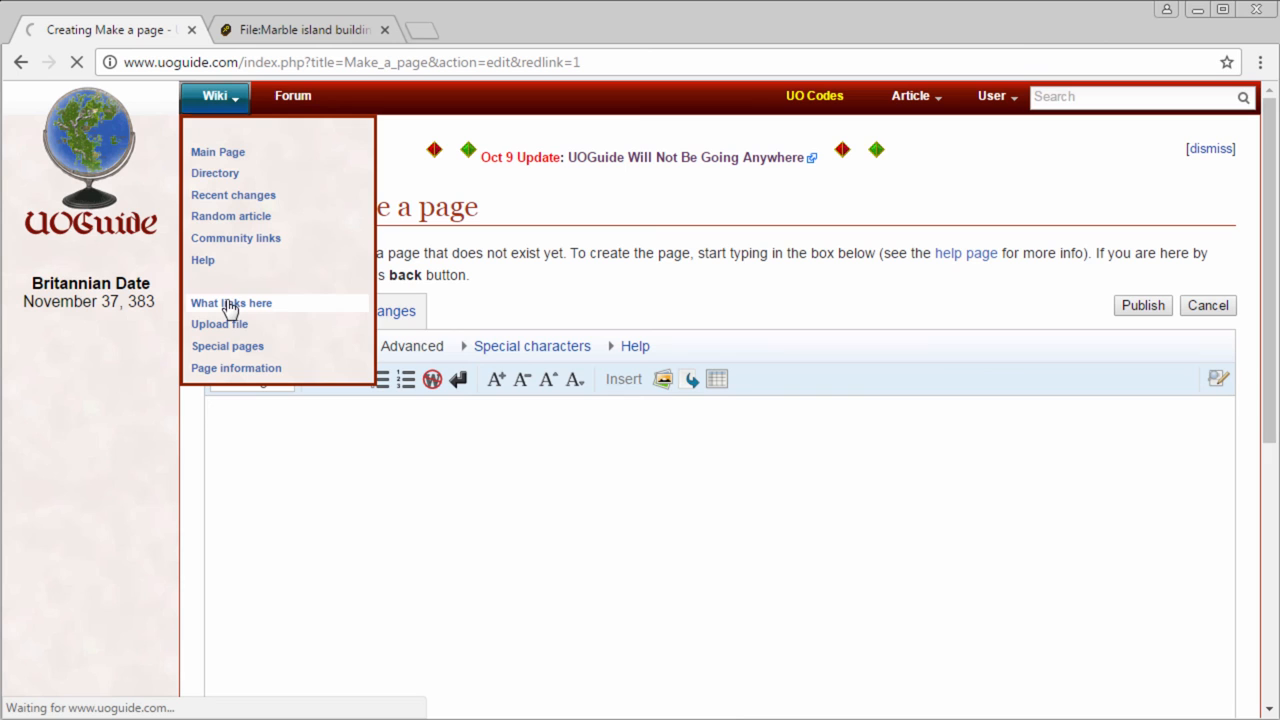
# - Read through Help:Contents' editing toolbar and Wiki Formatting tables, returning to the top
pyautogui.click(202, 260)
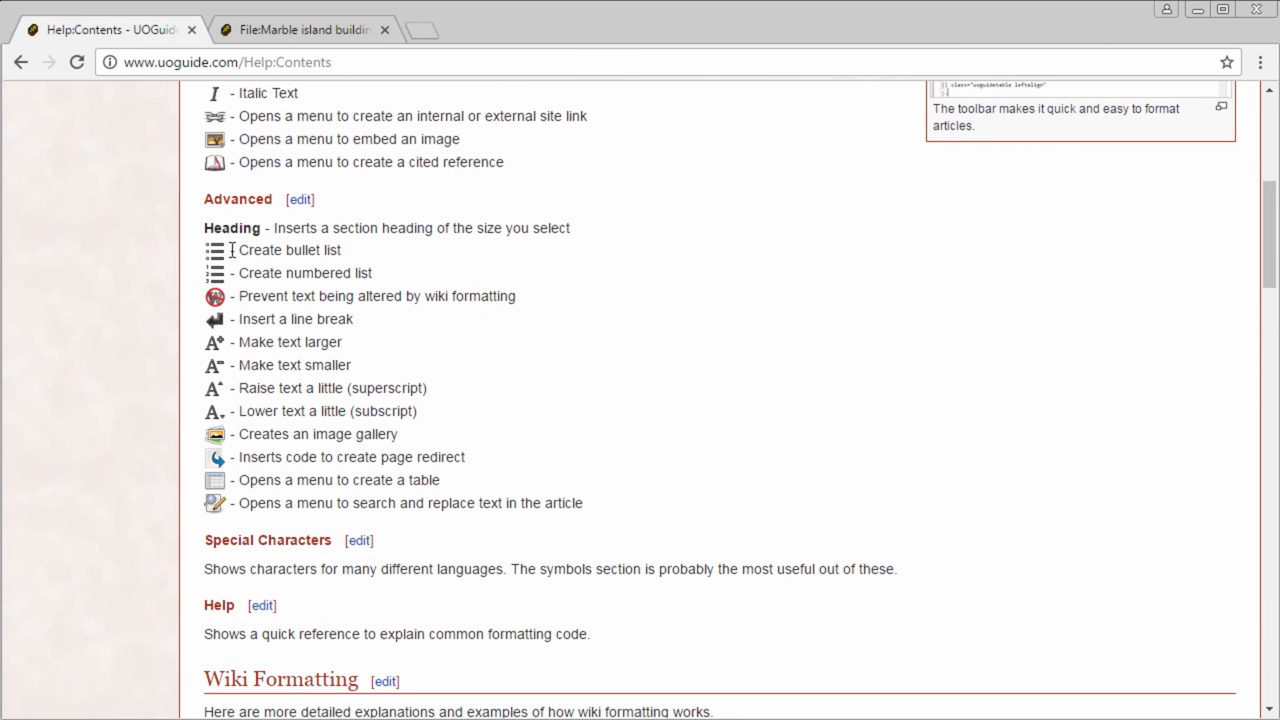
pyautogui.scroll(-3)
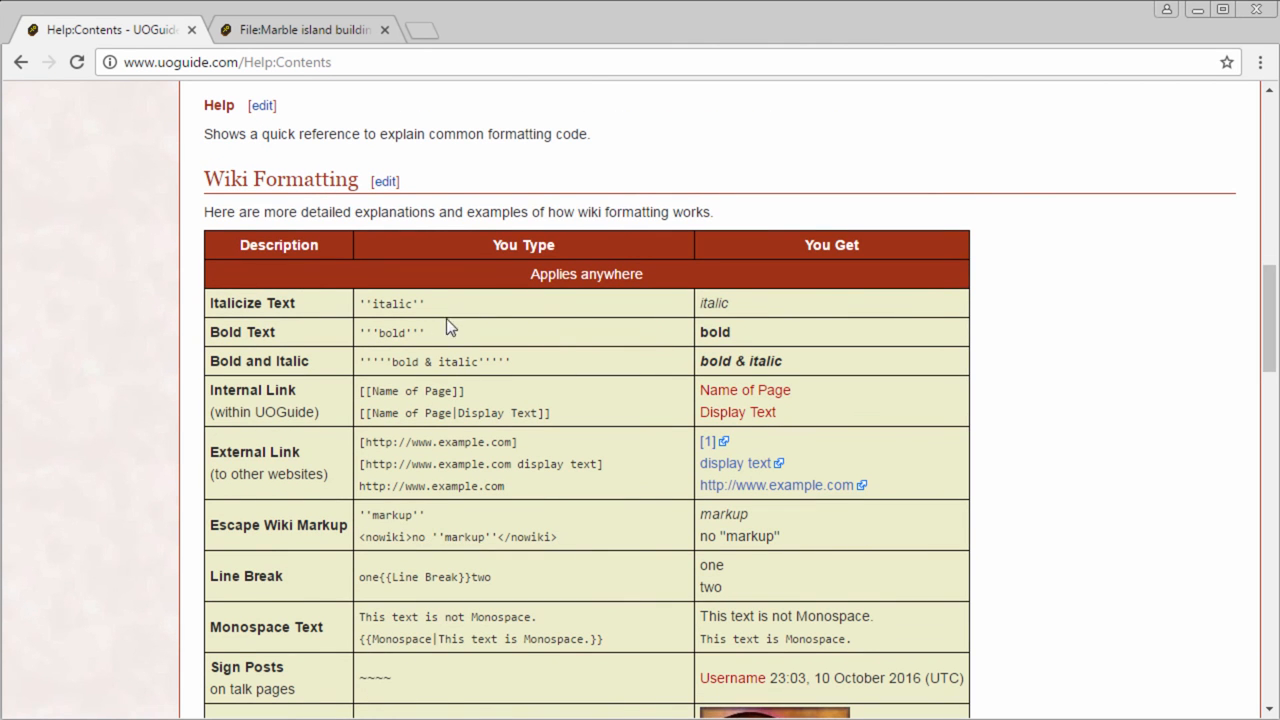
pyautogui.scroll(-3)
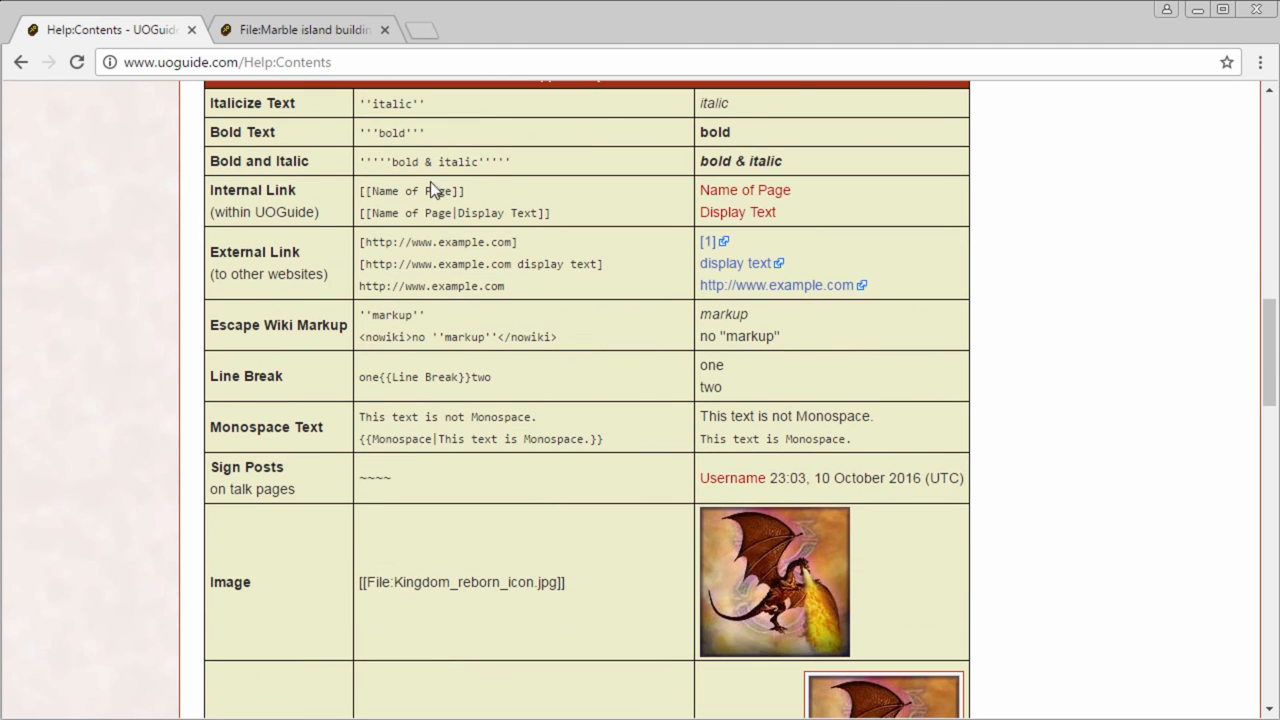
pyautogui.scroll(-3)
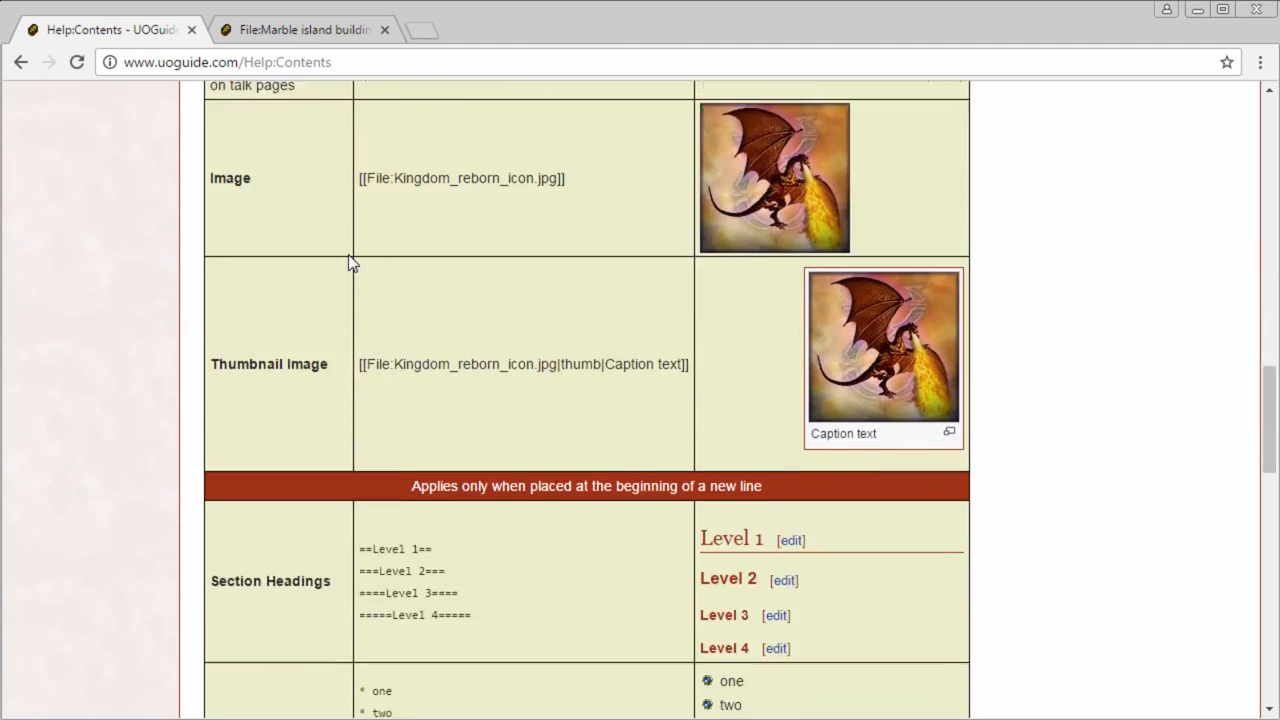
pyautogui.scroll(3)
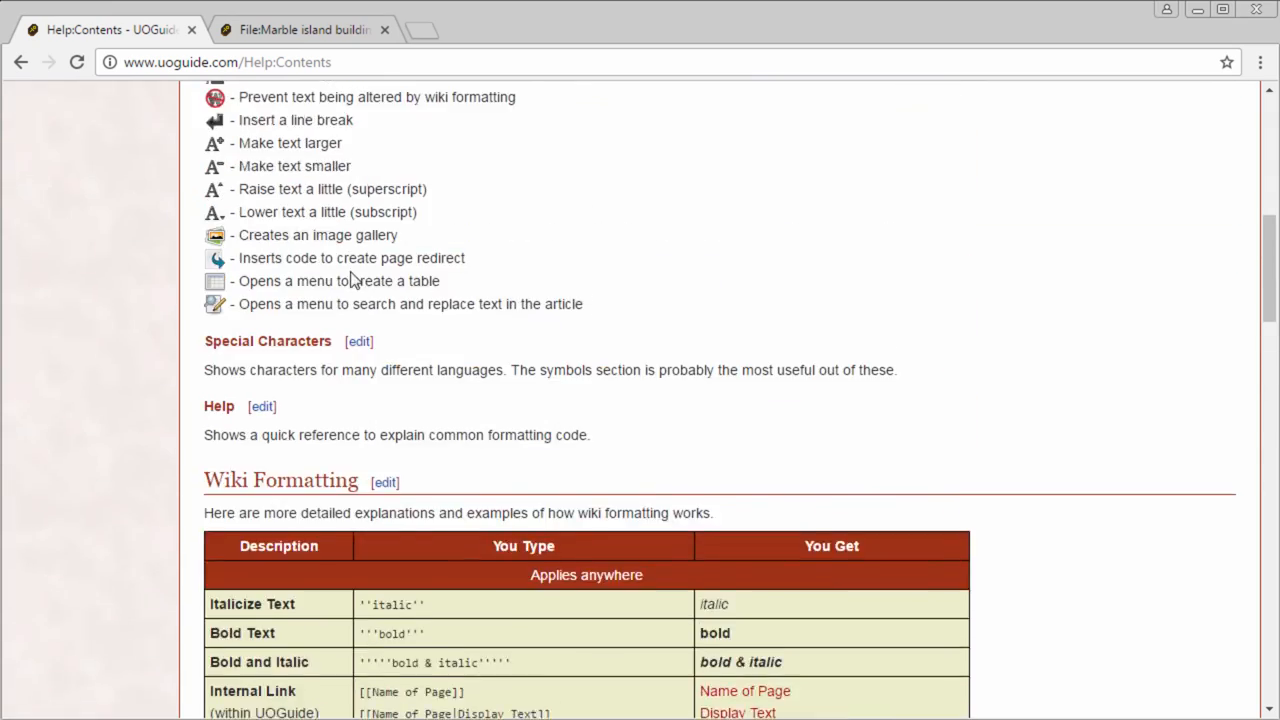
pyautogui.scroll(3)
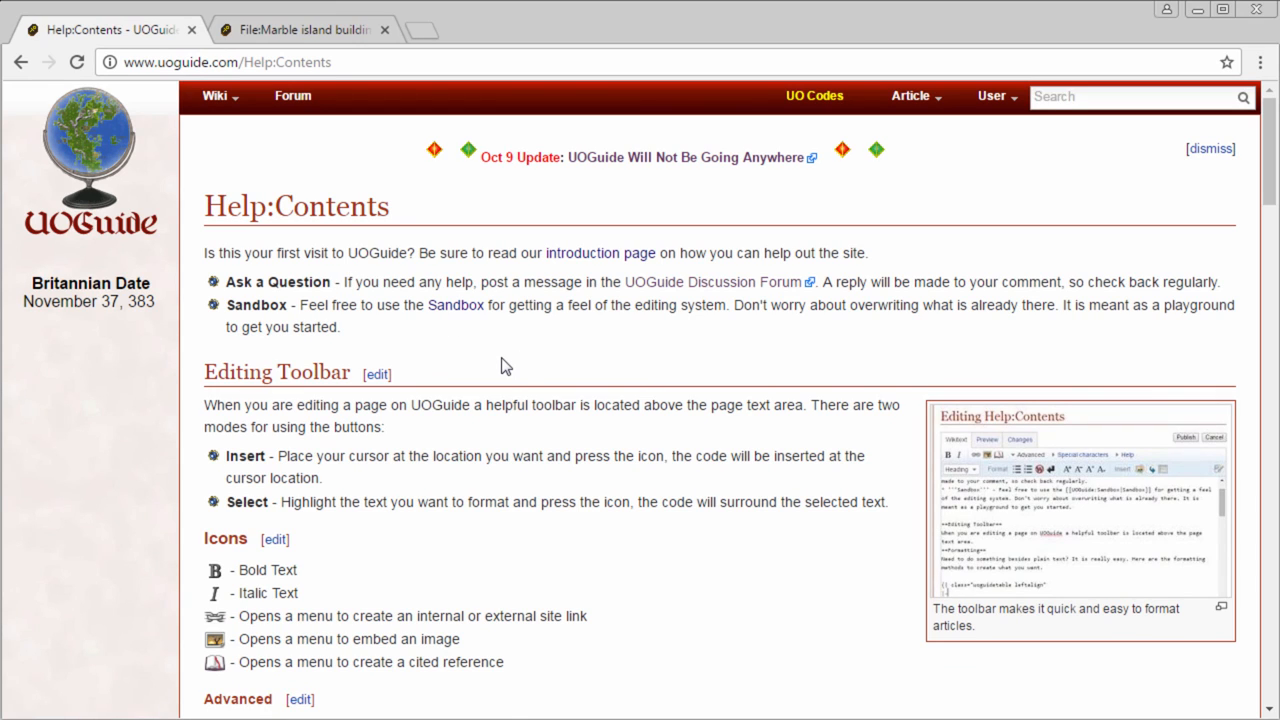